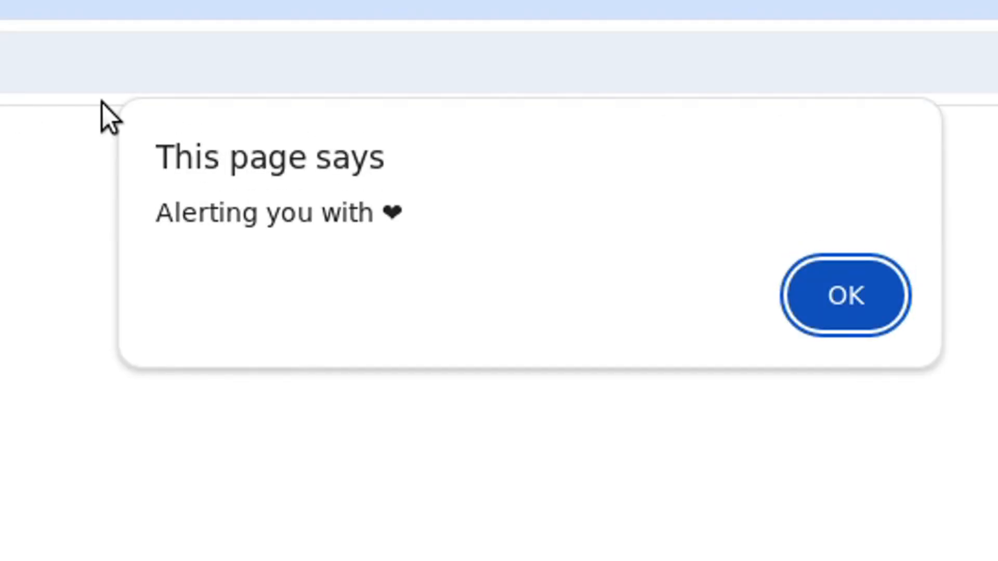
Step: Dismiss the 'Alerting you with ❤' test alert to return to the blind XSS article
left_click(846, 294)
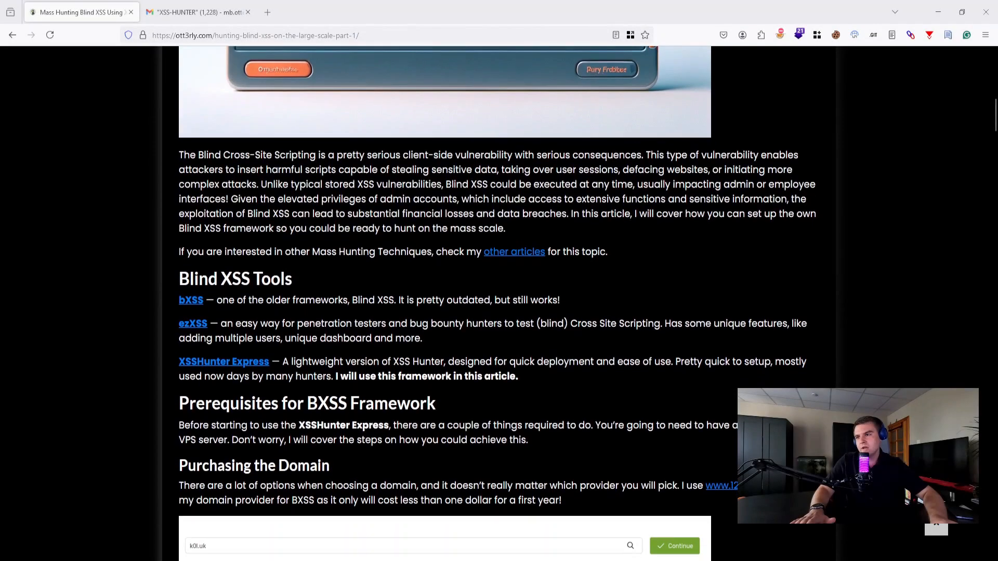
Step: Scroll through the article's Blind XSS Tools, Preparing the VPS and Purchasing the Domain sections
scroll("down", 3)
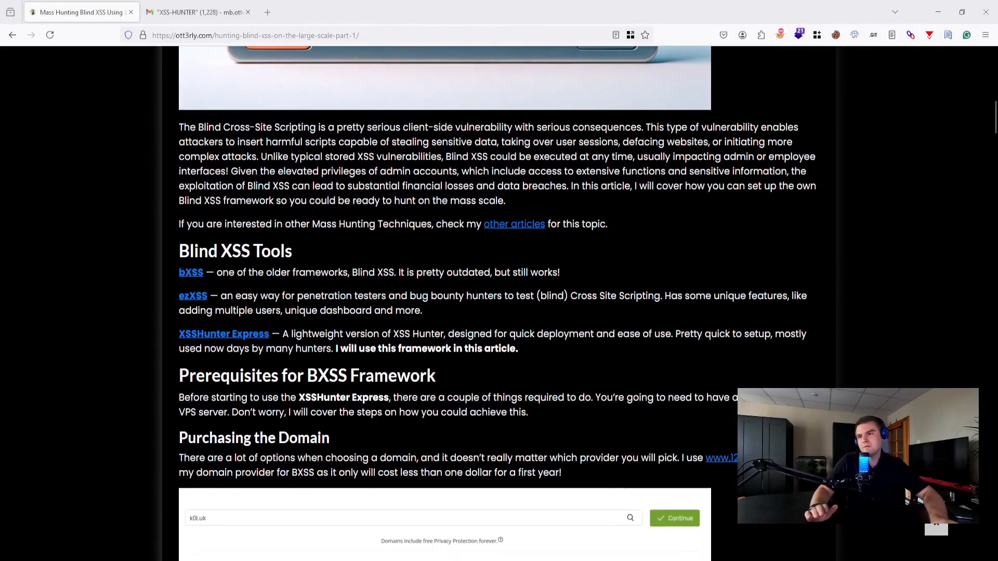
scroll("down", 3)
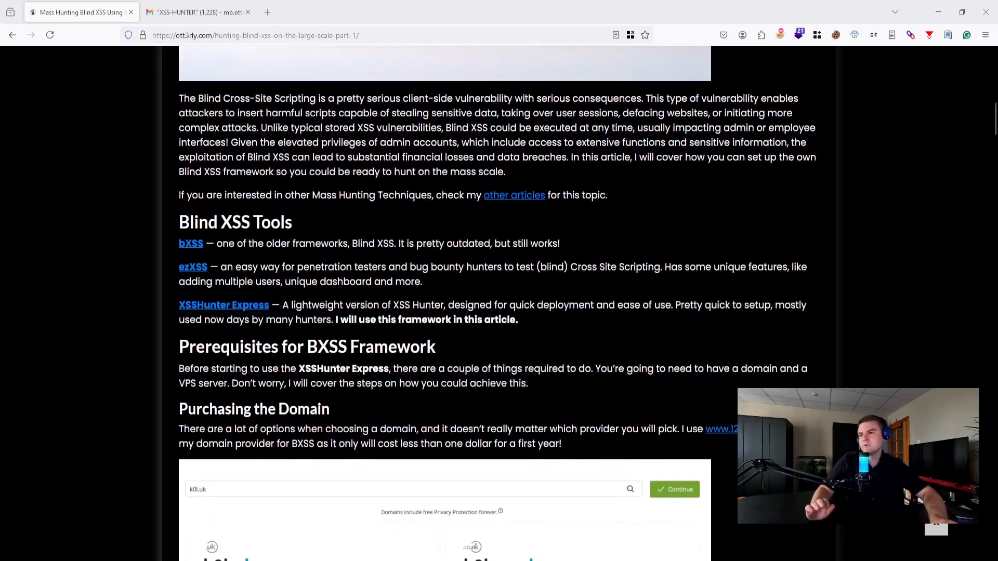
scroll("down", 3)
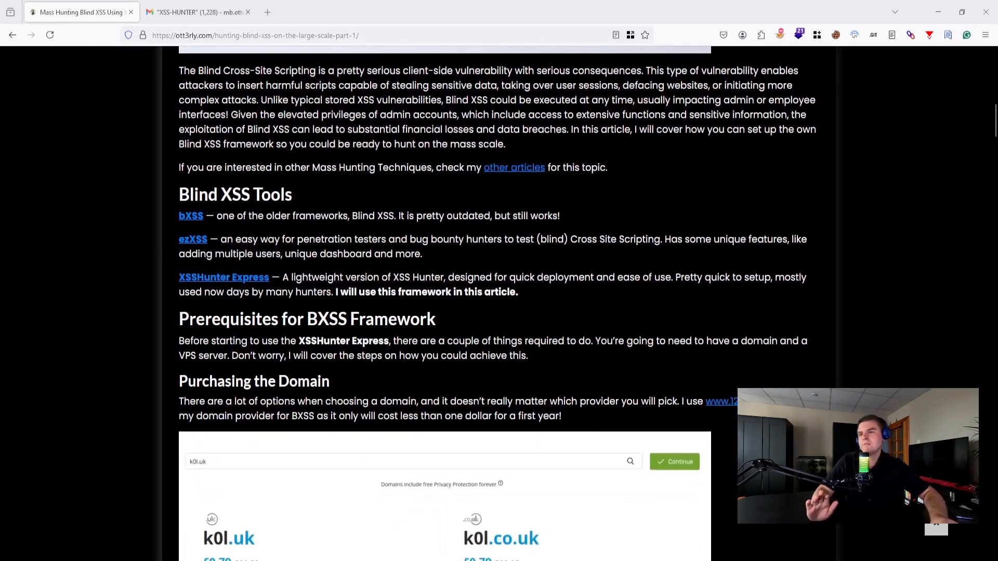
scroll("down", 3)
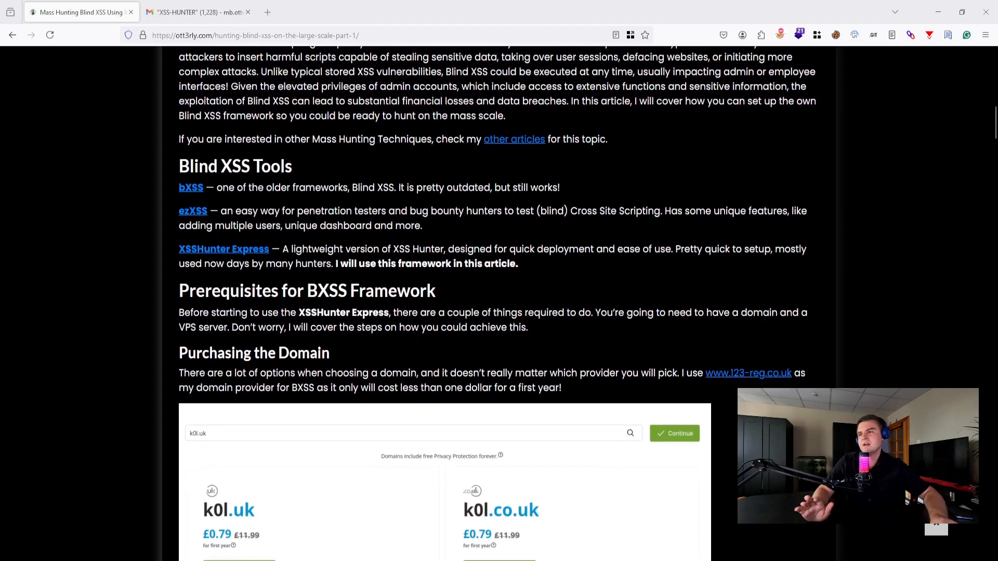
scroll("down", 3)
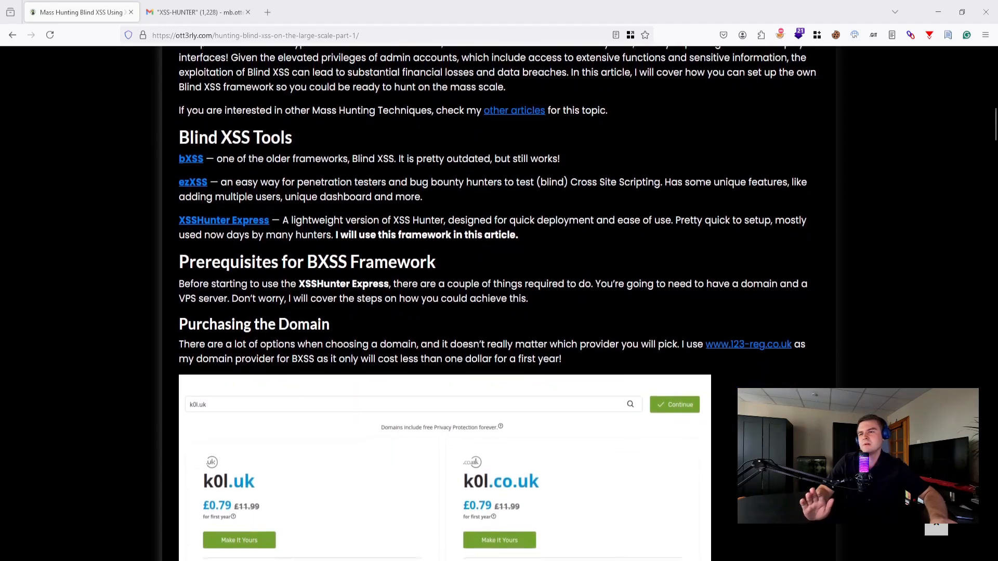
scroll("down", 3)
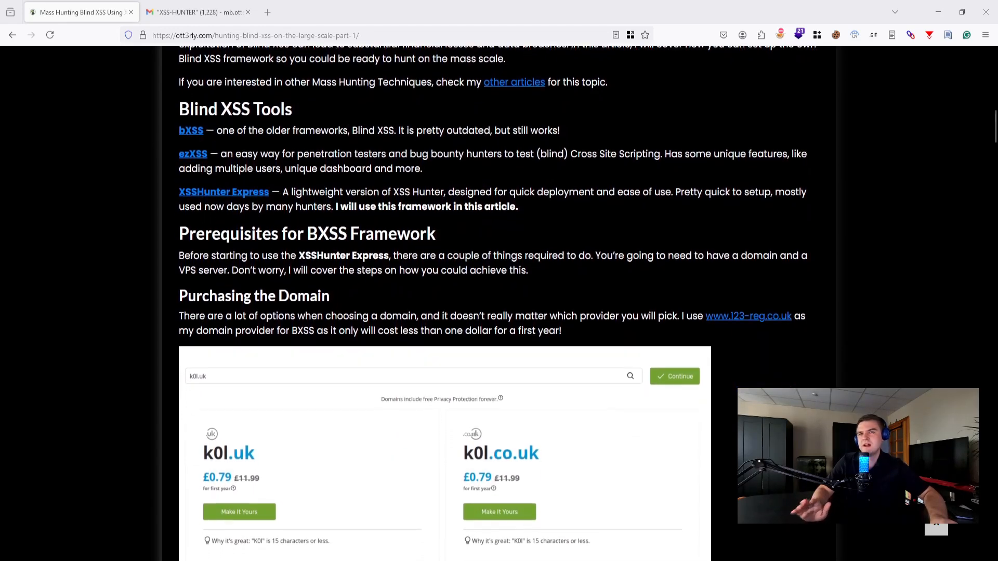
scroll("down", 3)
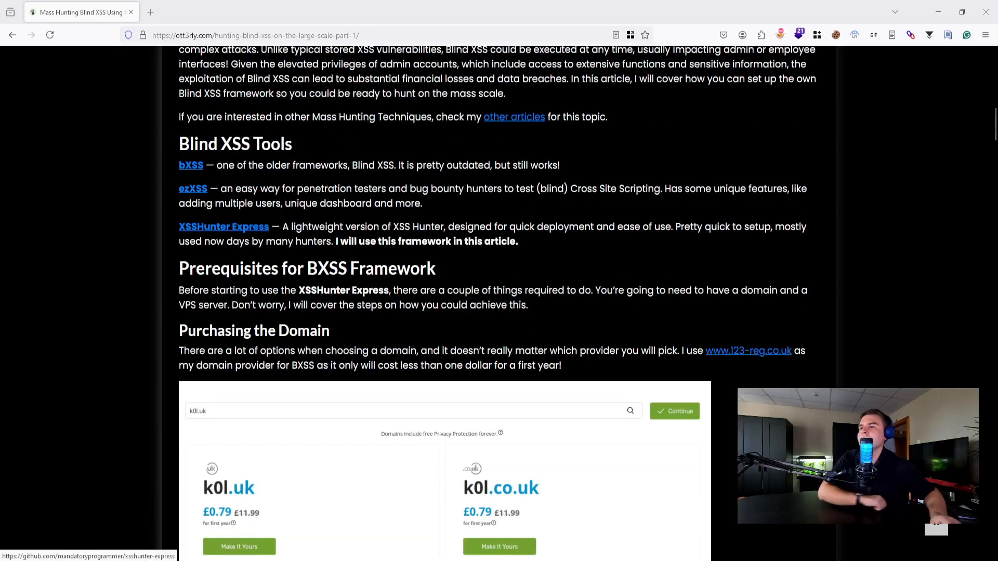
scroll("down", 3)
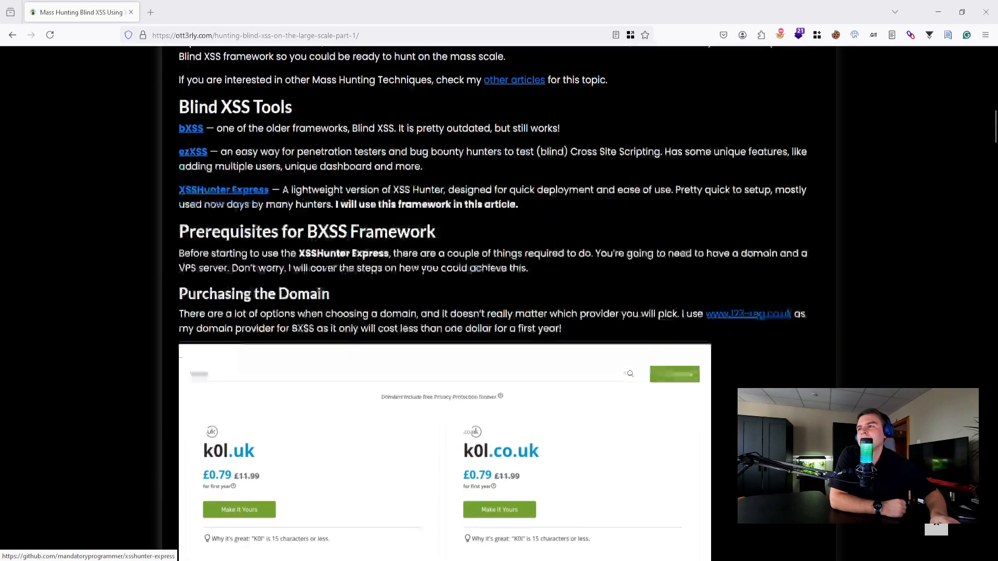
scroll("down", 3)
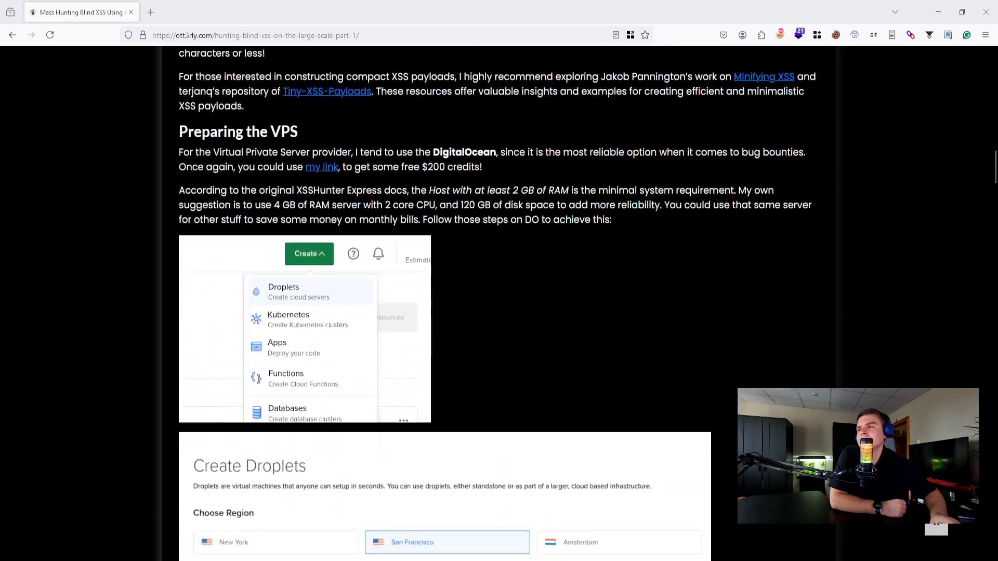
scroll("down", 3)
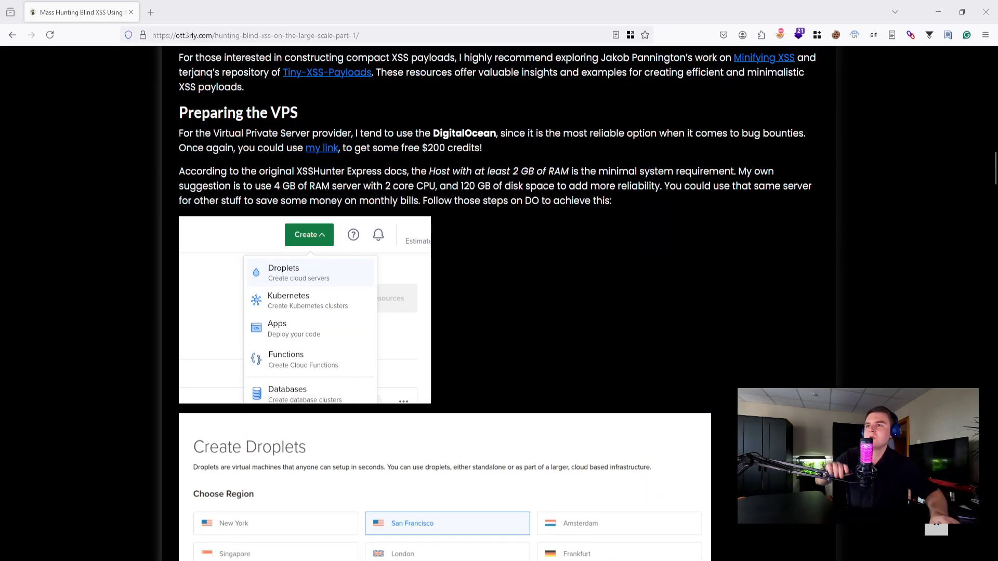
scroll("down", 3)
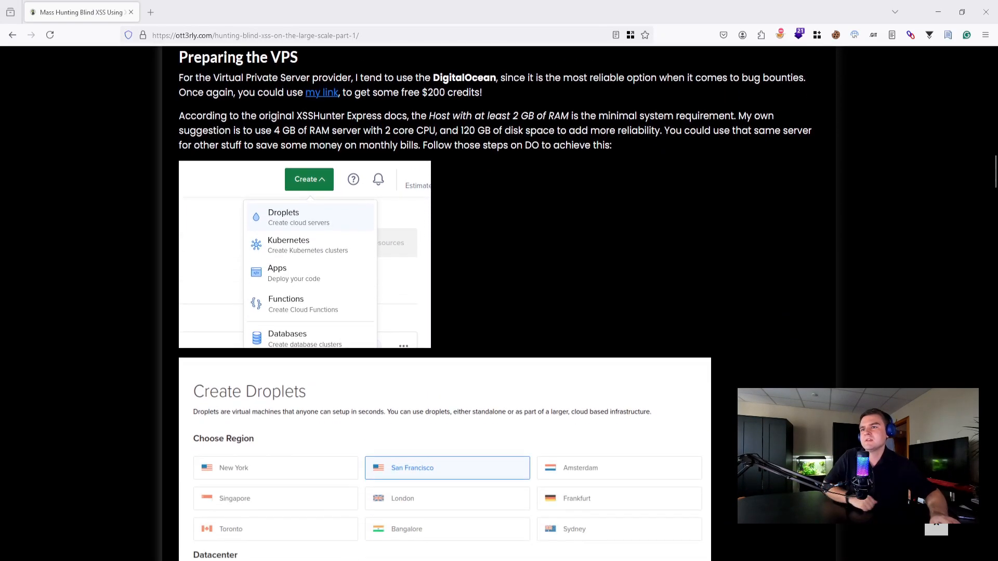
scroll("down", 3)
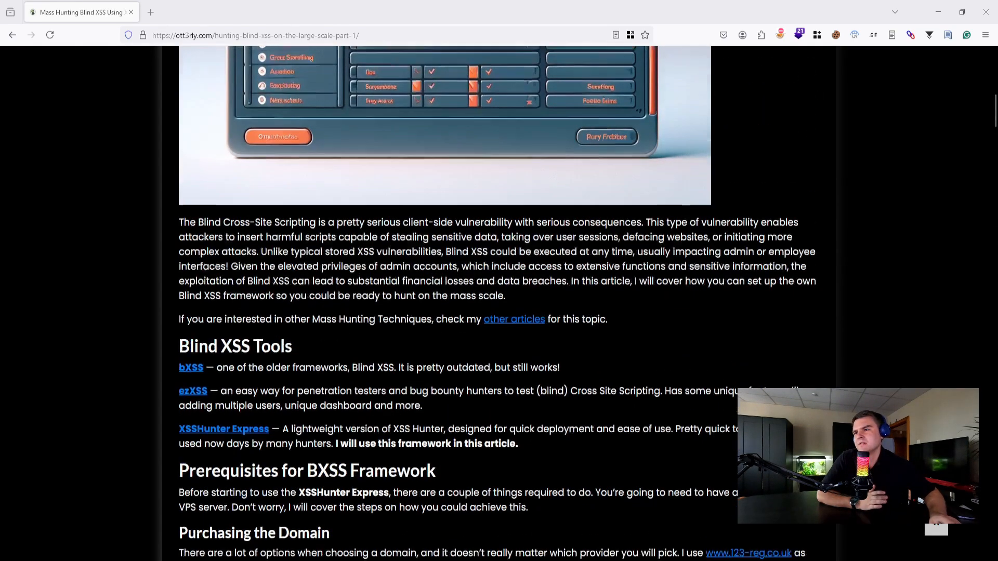
scroll("down", 3)
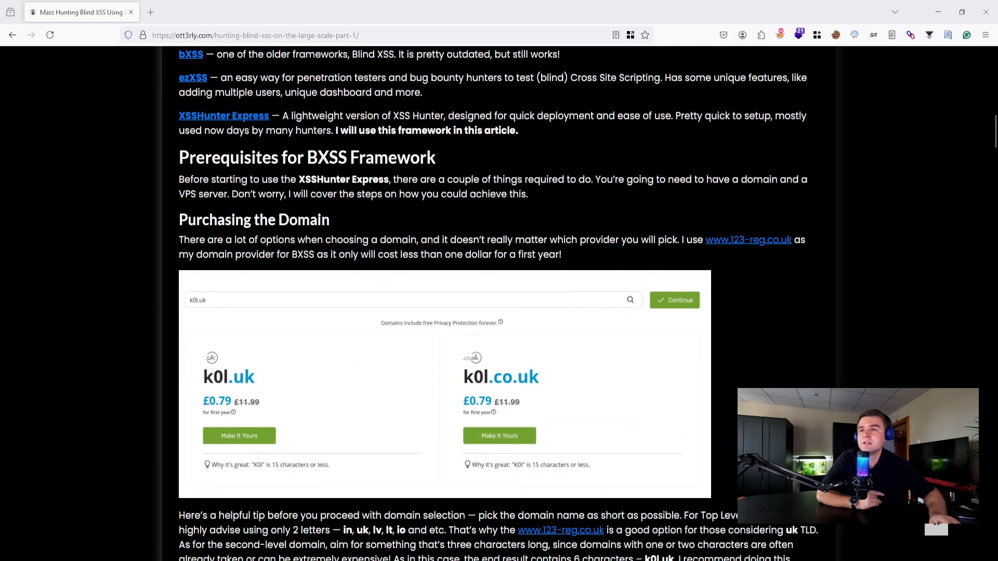
scroll("down", 3)
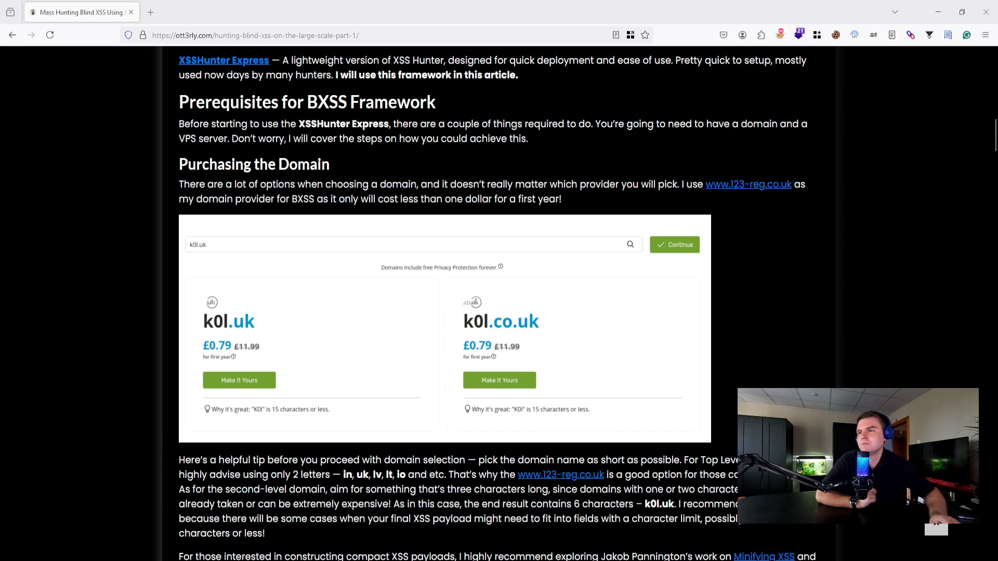
mouse_move(560, 475)
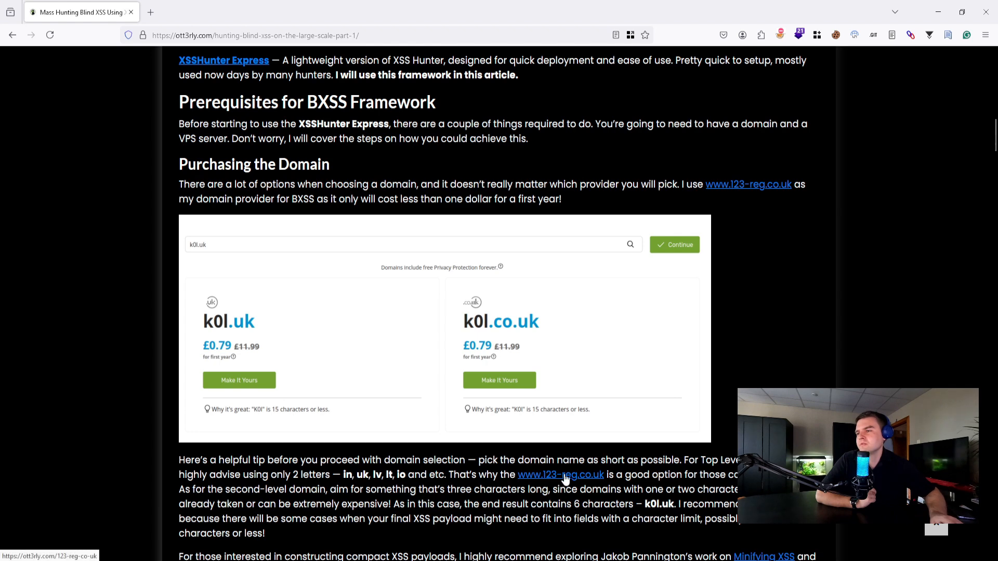
left_click(559, 475)
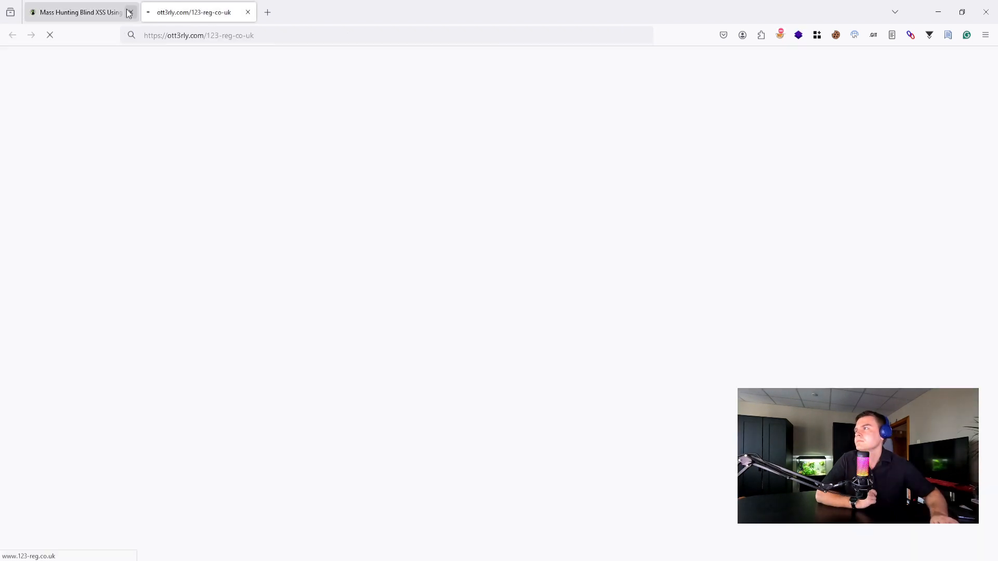
left_click(78, 12)
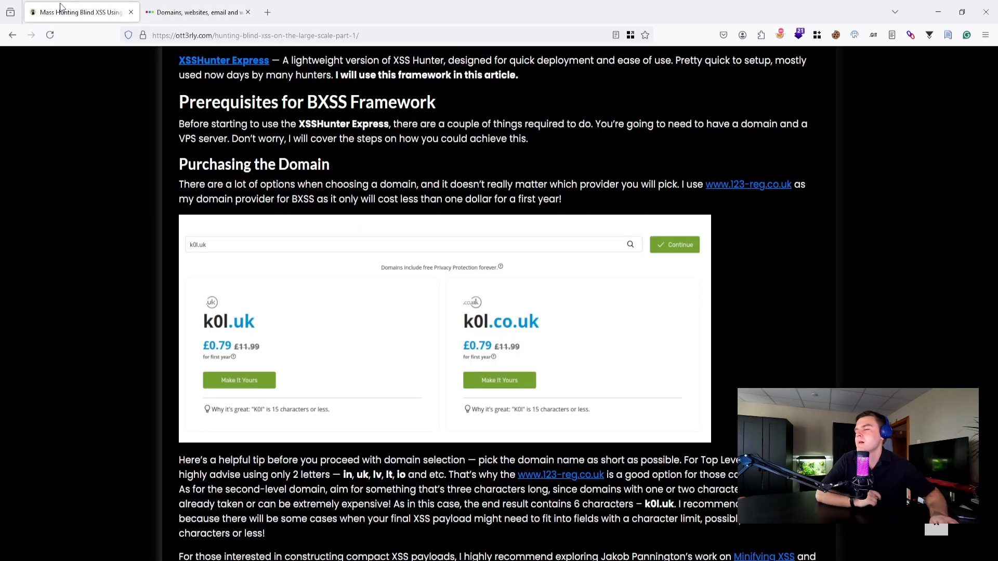
left_click(194, 12)
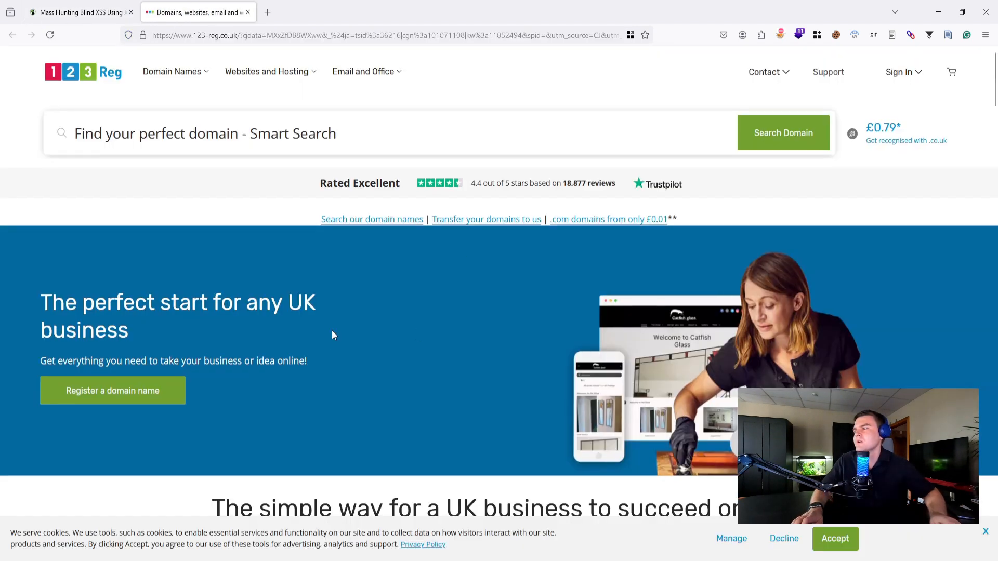
mouse_move(454, 306)
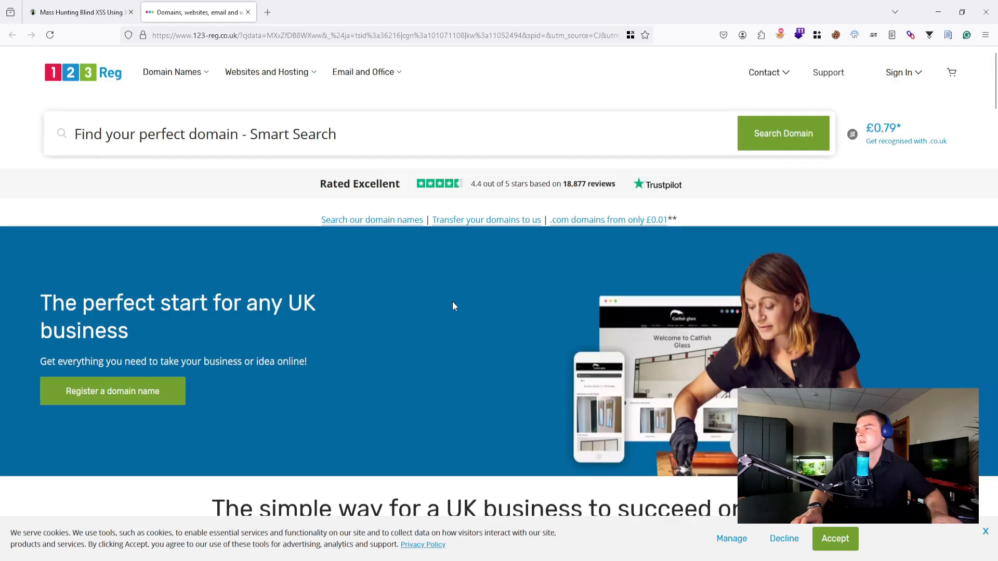
scroll("down", 3)
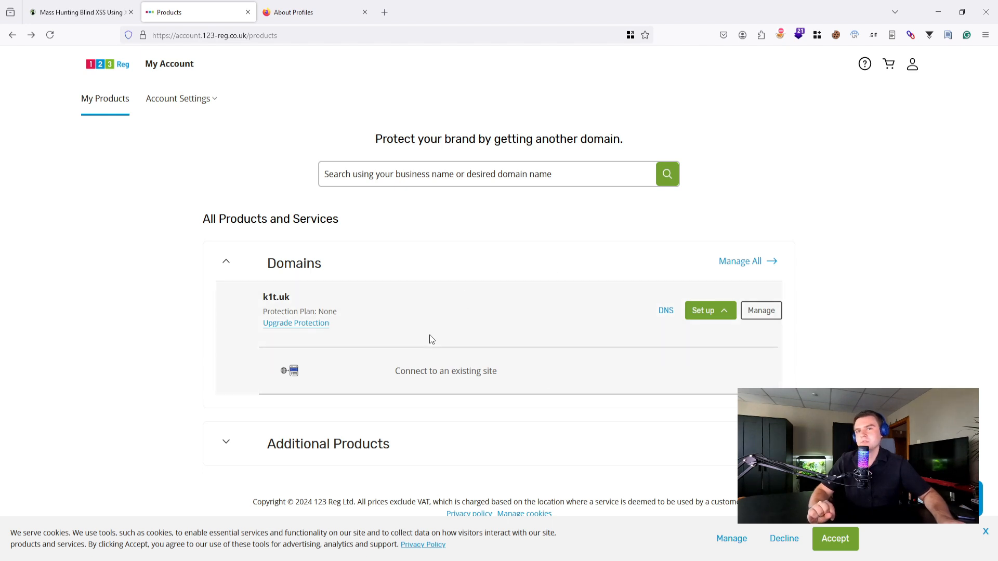
mouse_move(347, 289)
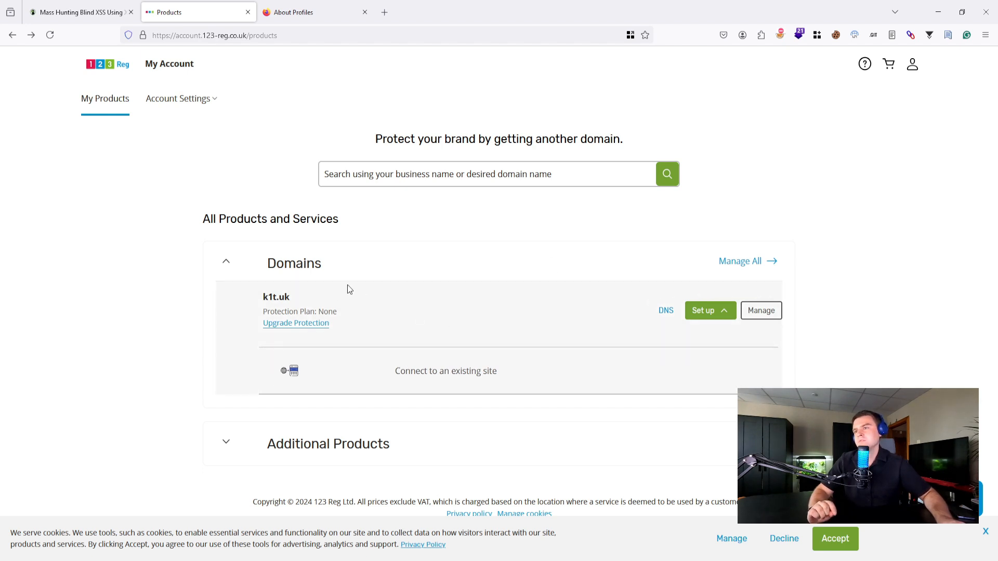
mouse_move(302, 300)
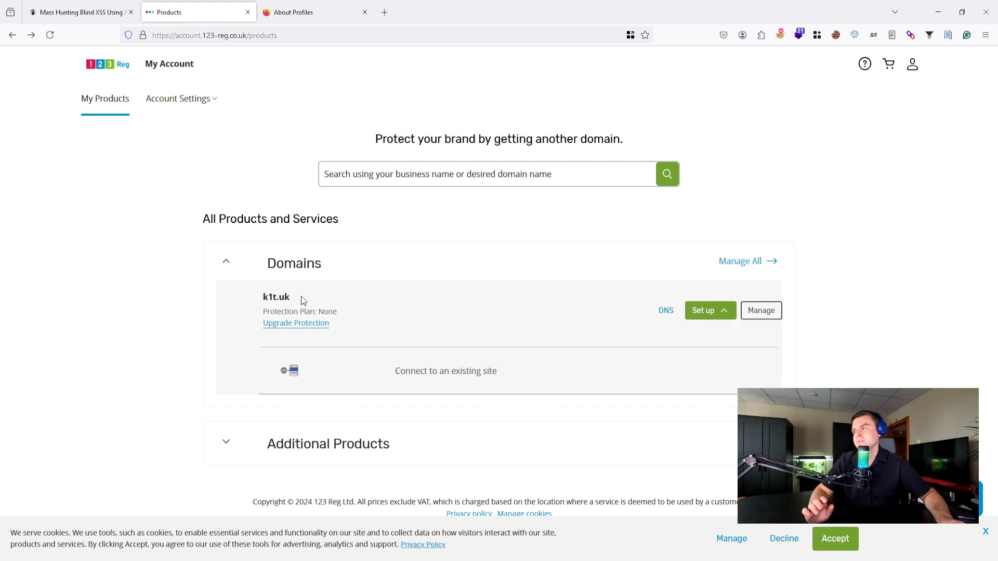
mouse_move(380, 310)
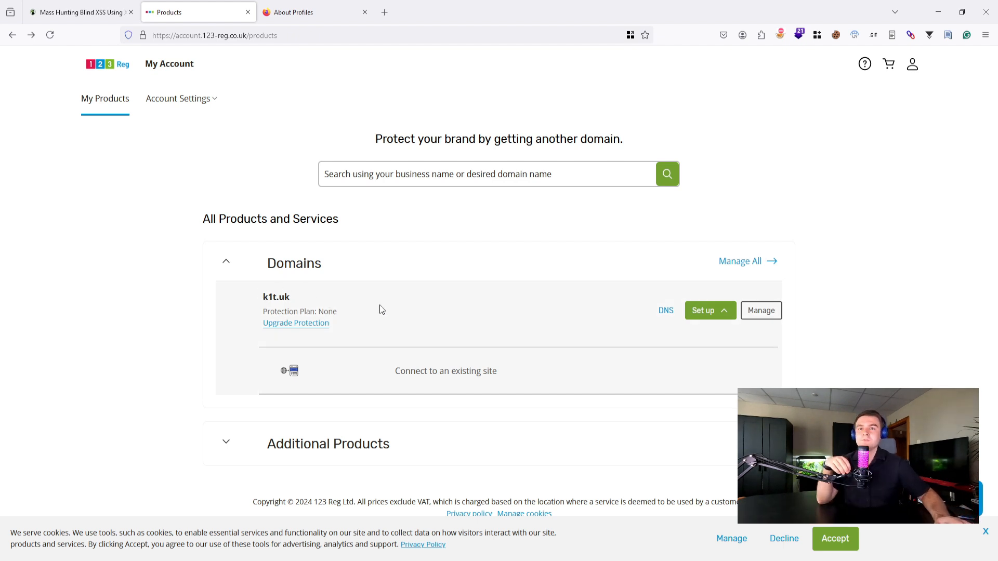
mouse_move(427, 319)
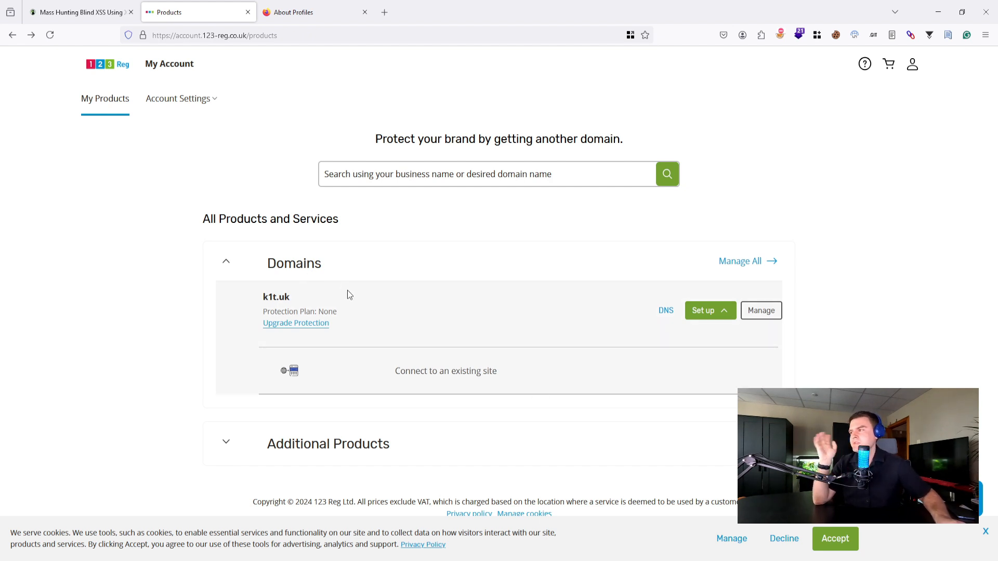
mouse_move(445, 370)
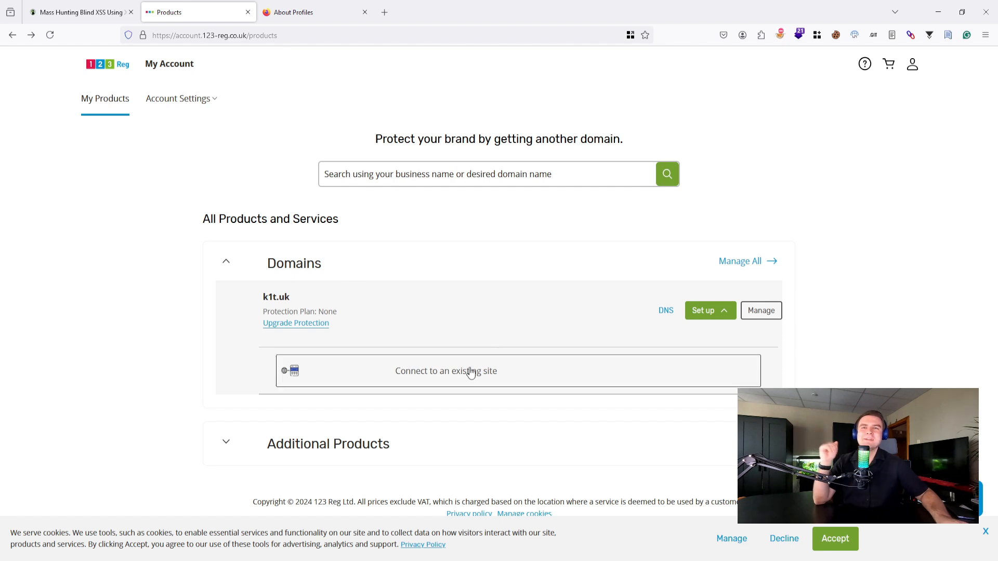
mouse_move(620, 337)
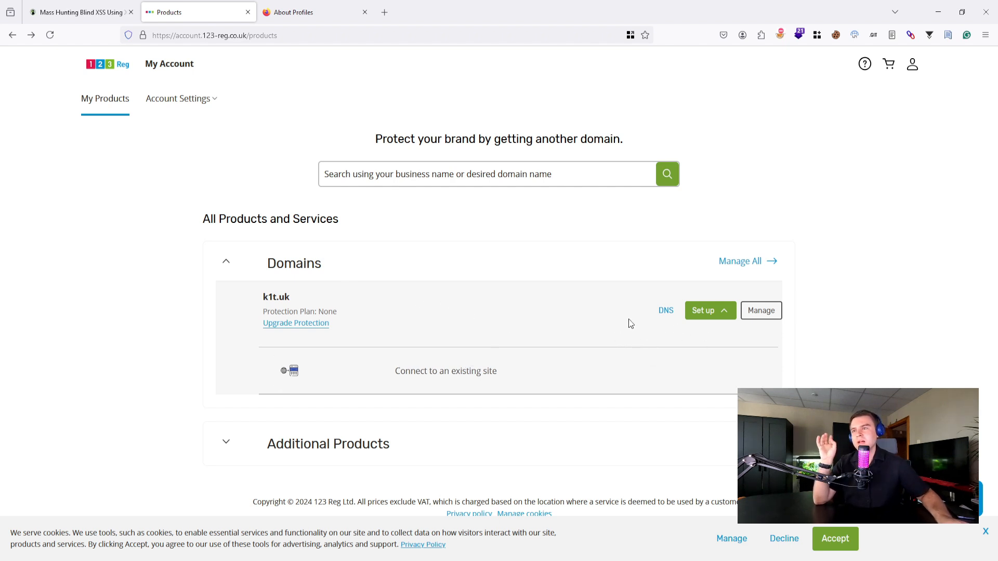
Step: View k1t.uk's DNS Management nameservers (Cloudflare margaret and stan) and close the leftover About Profiles tab
left_click(665, 311)
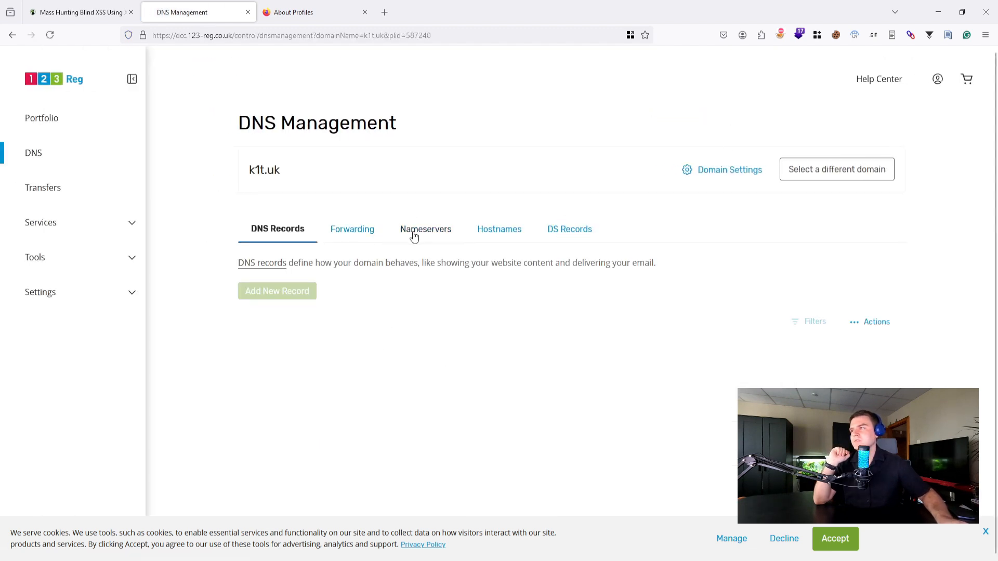
left_click(424, 229)
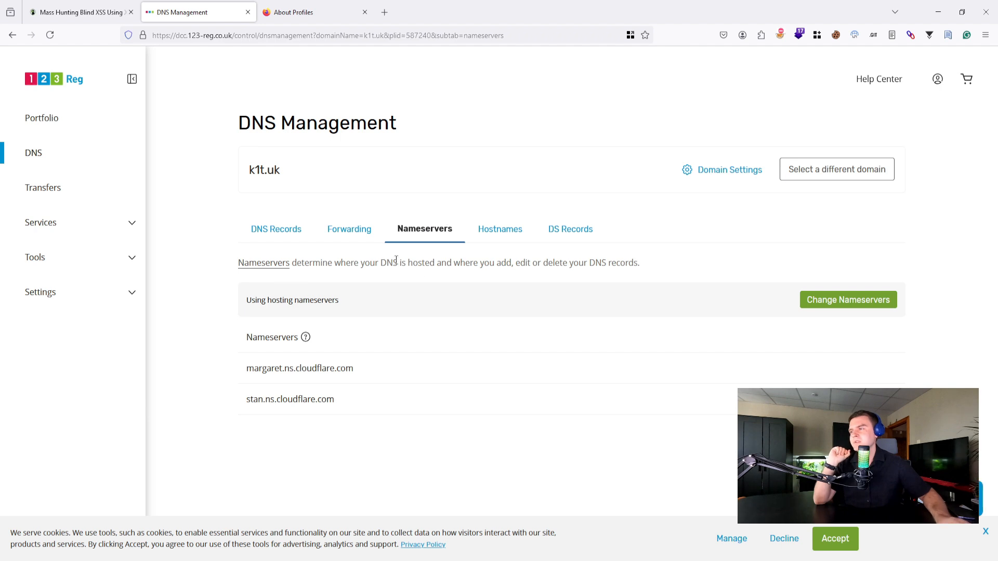
mouse_move(426, 280)
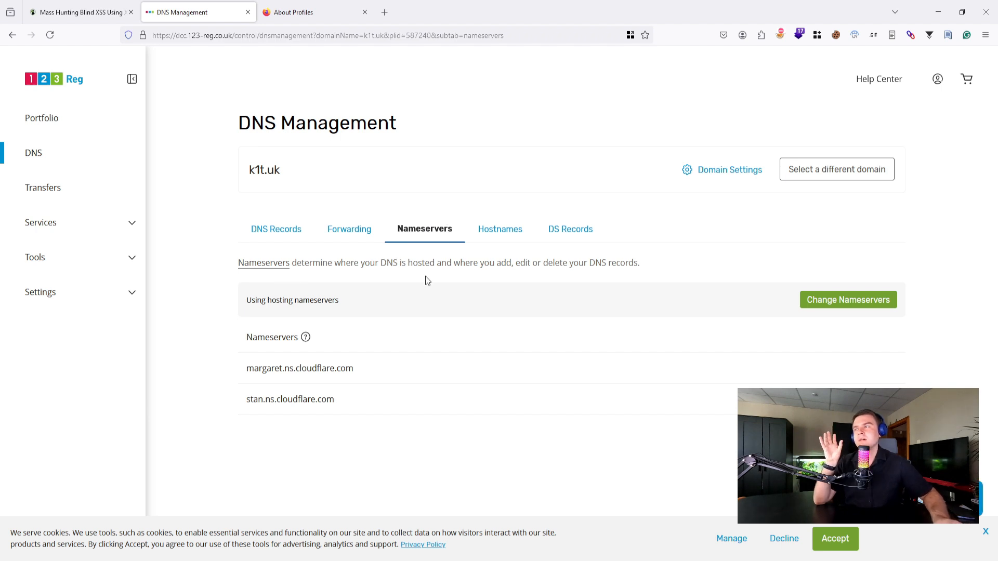
mouse_move(479, 282)
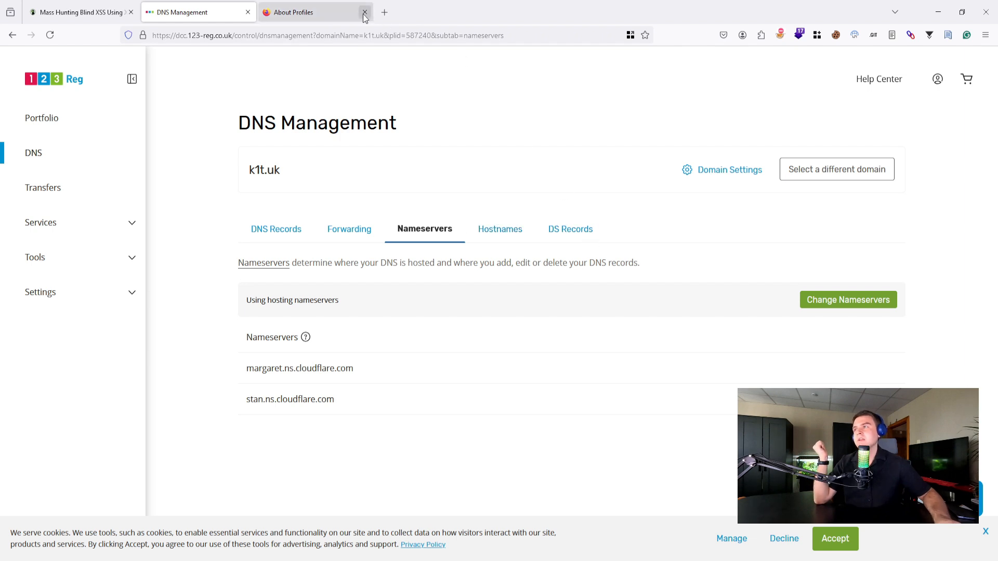
left_click(365, 11)
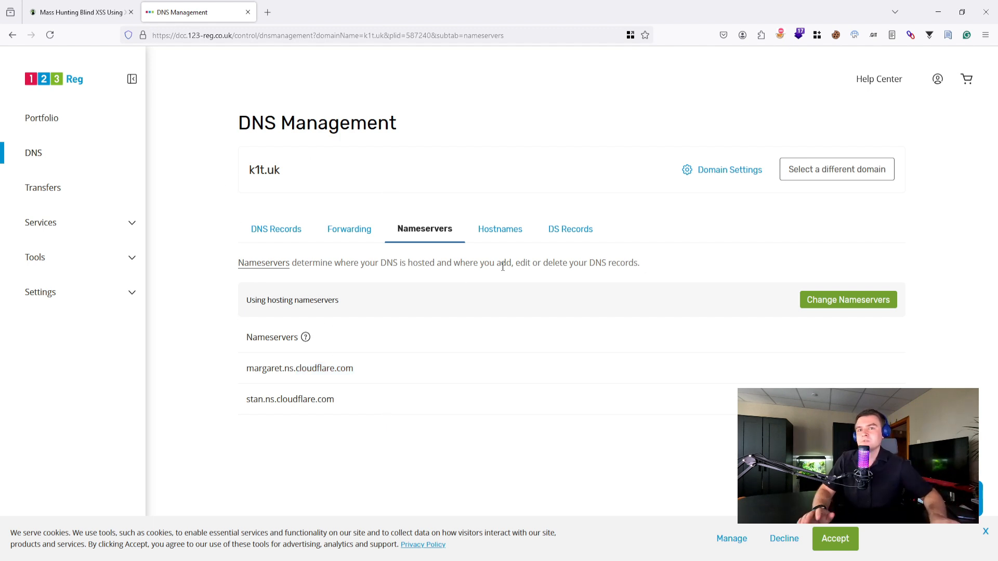
mouse_move(698, 434)
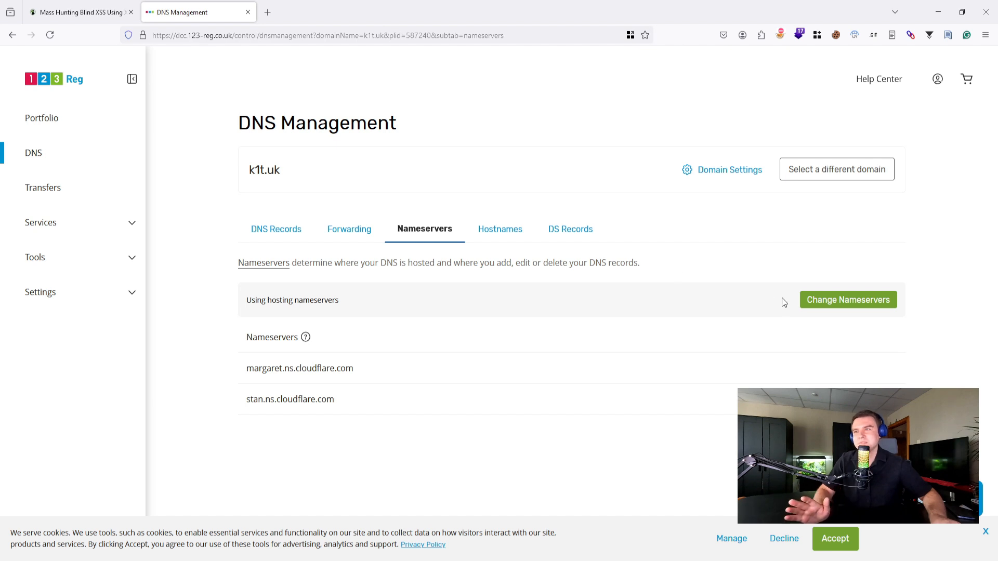
Step: Switch k1t.uk to 'I'll use my own nameservers' with a third empty nameserver field added
left_click(847, 299)
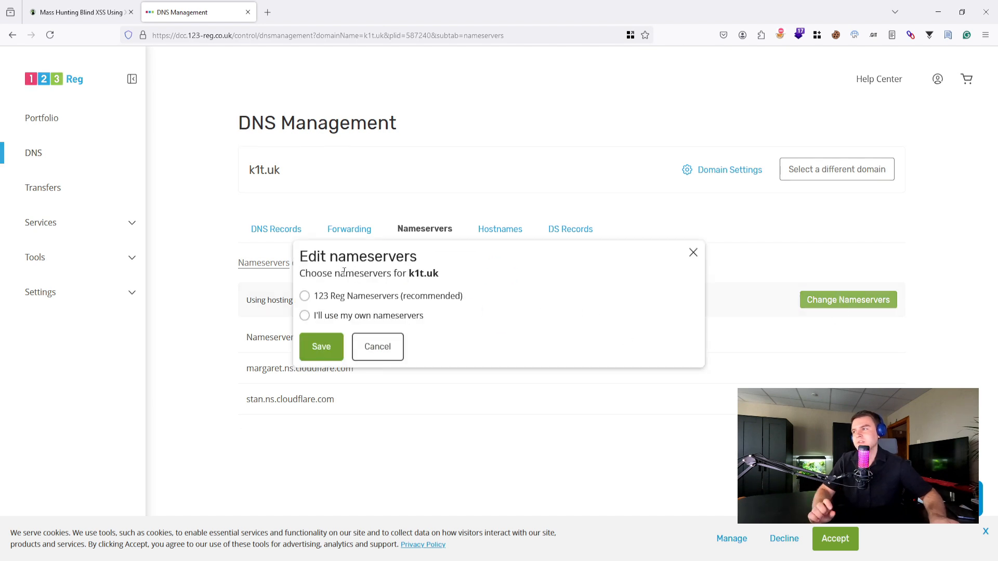
left_click(304, 316)
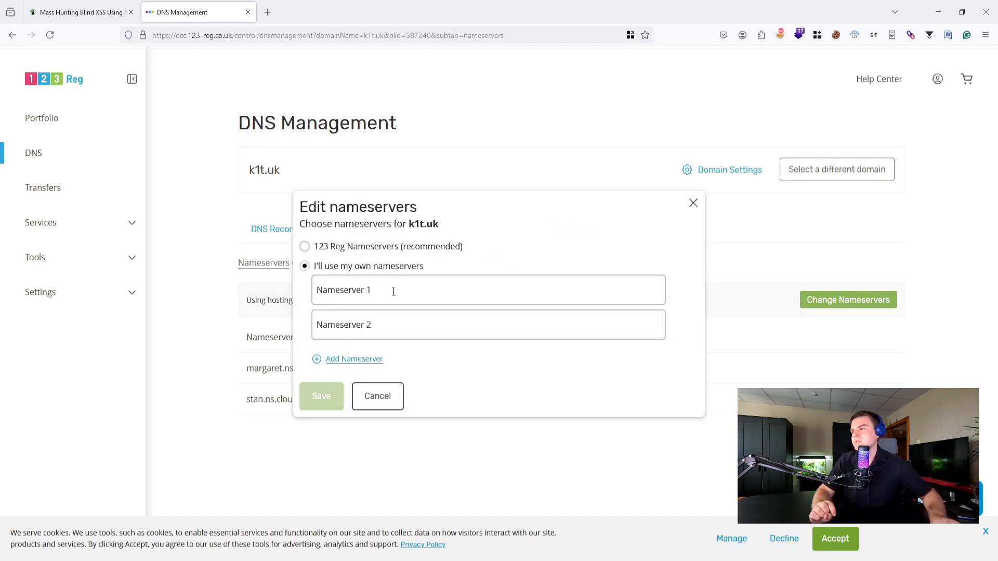
left_click(353, 359)
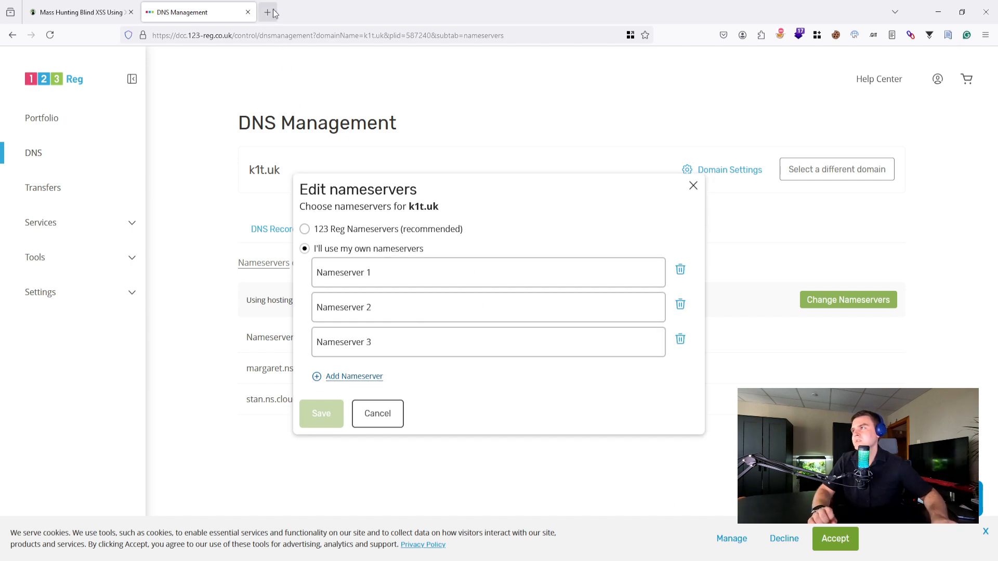
Step: Search Google for digitalocean nameservers and open DigitalOcean's name server guide, accepting cookies
left_click(275, 12)
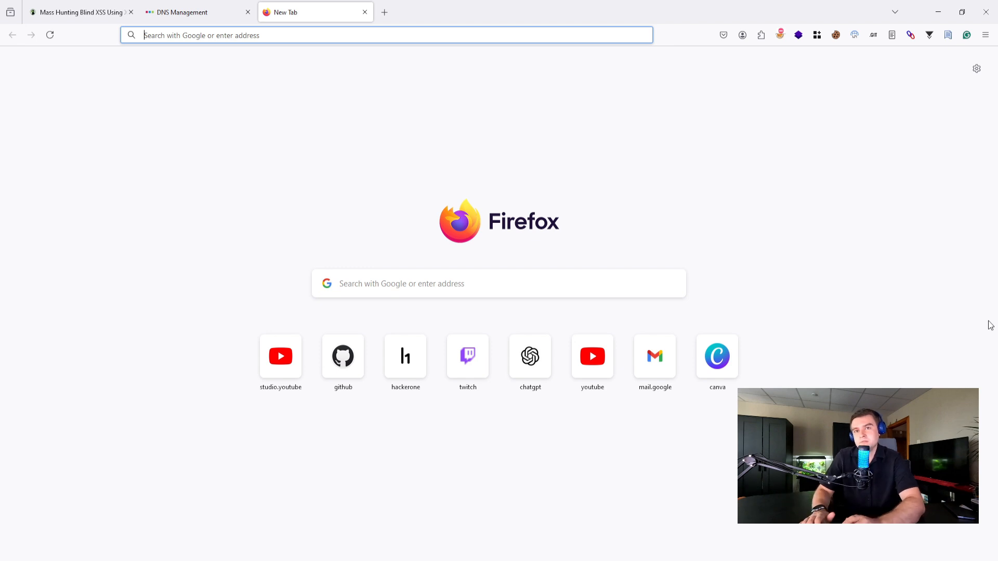
type("digitalocean+name+servers")
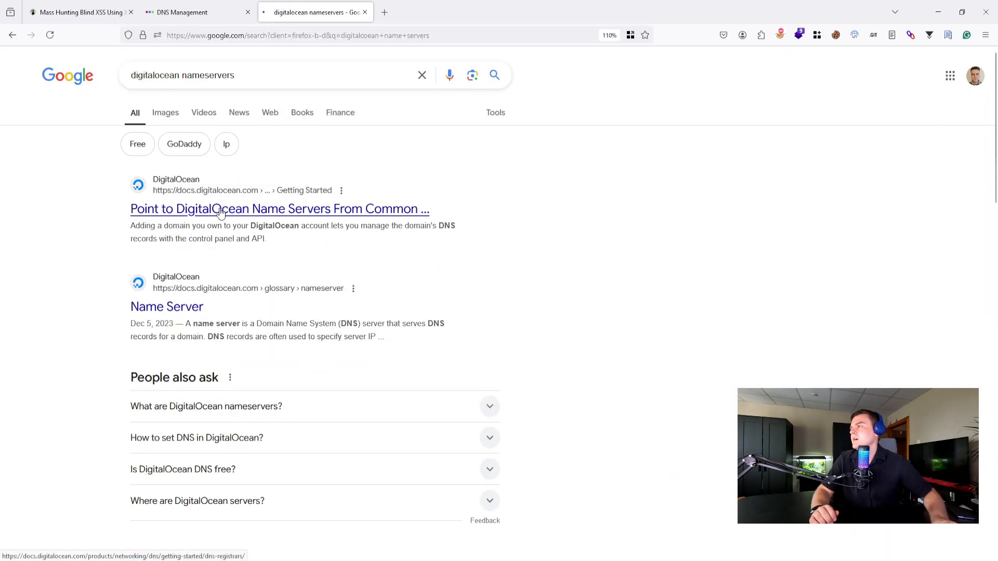
left_click(279, 209)
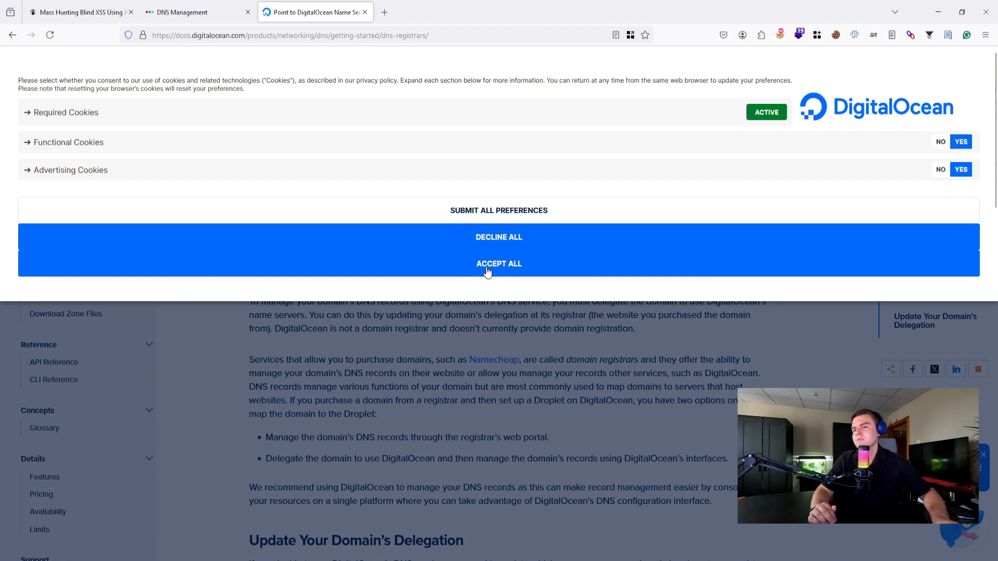
left_click(498, 263)
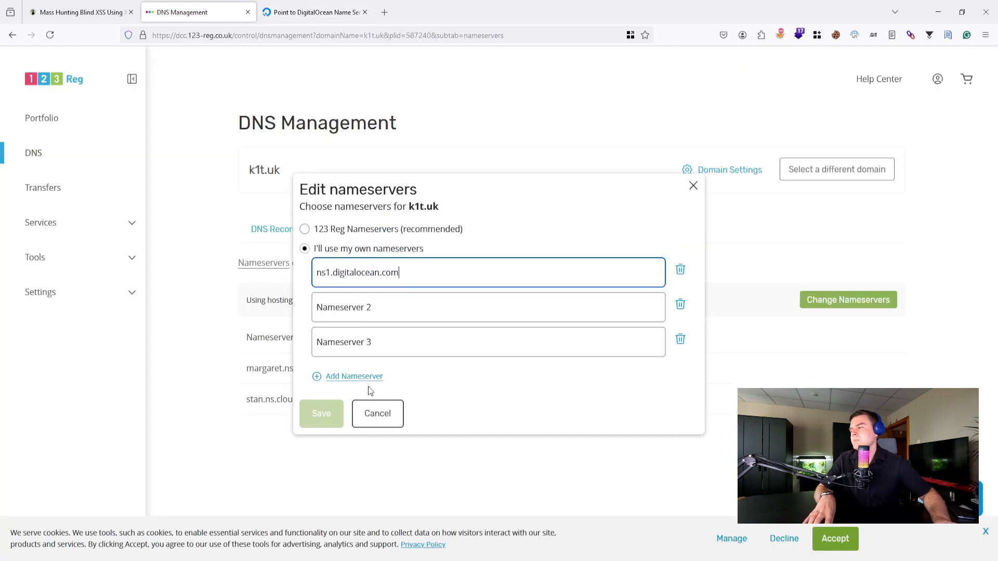
Step: Save k1t.uk's nameservers as ns1, ns2 and ns3.digitalocean.com and confirm the change
type("ns3.digitalocean.com")
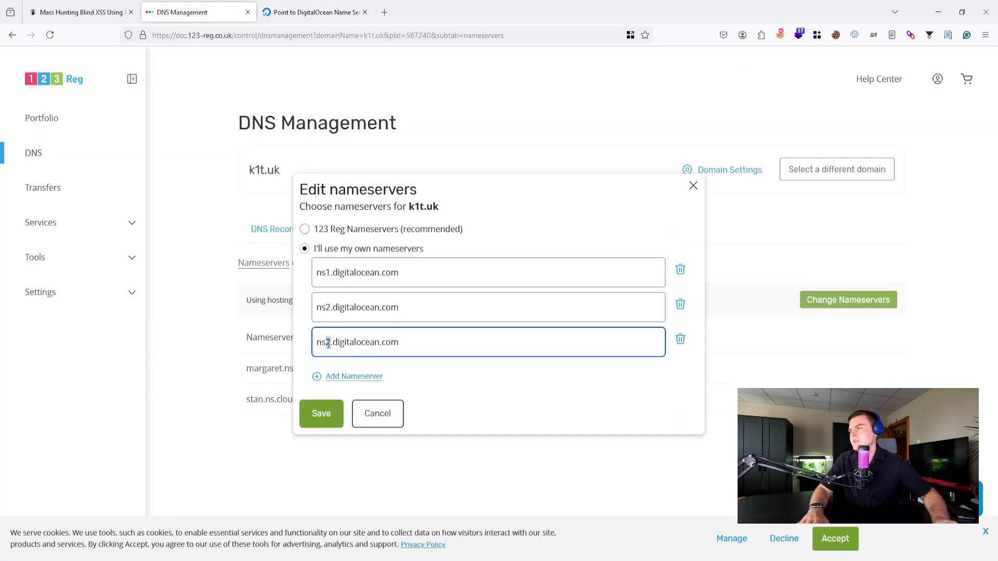
left_click(321, 413)
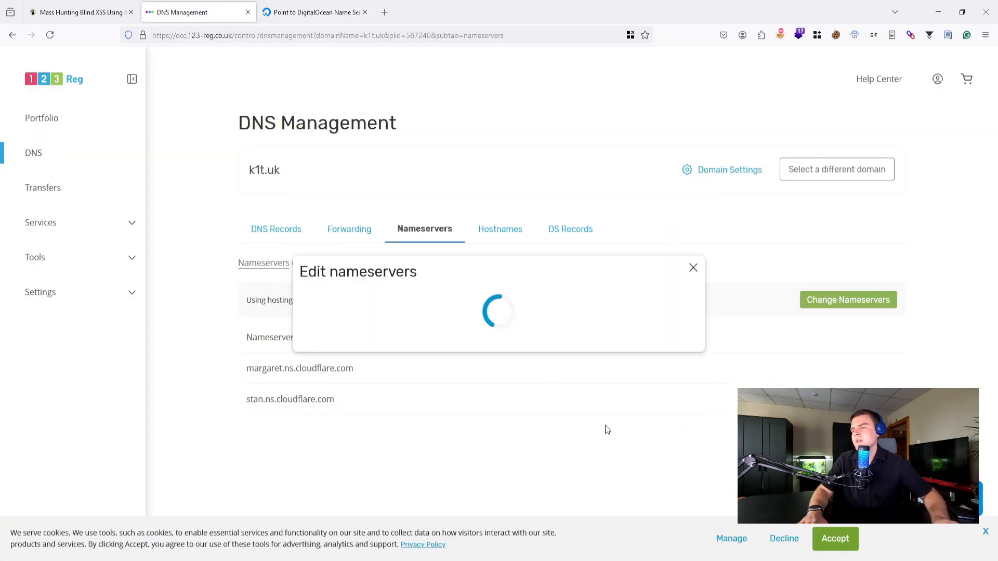
mouse_move(699, 415)
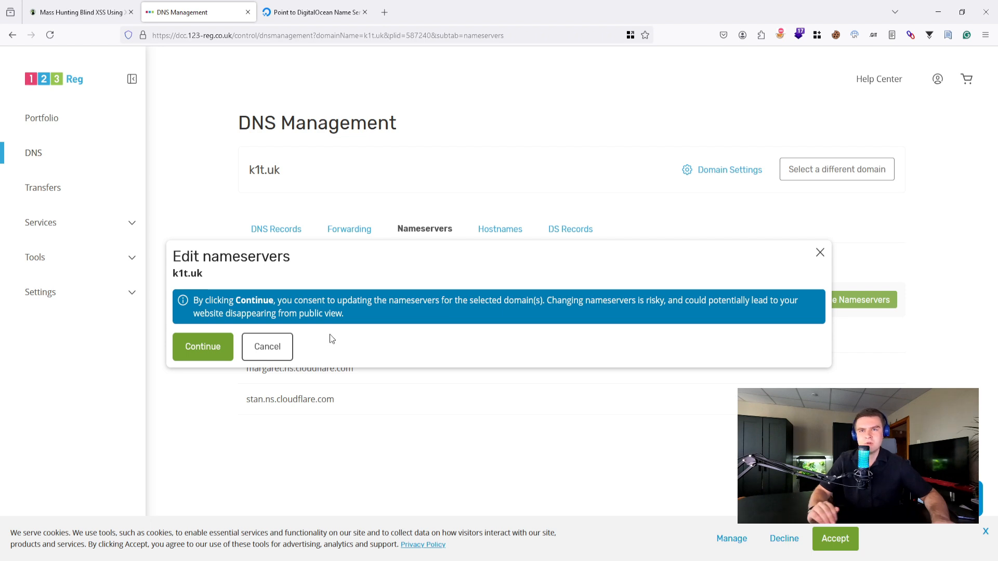
left_click(203, 346)
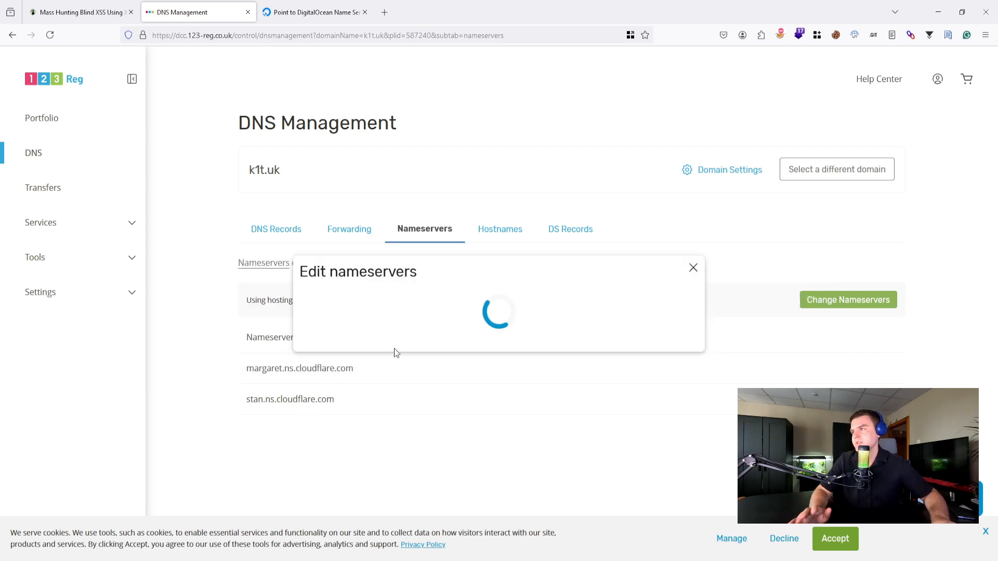
left_click(694, 267)
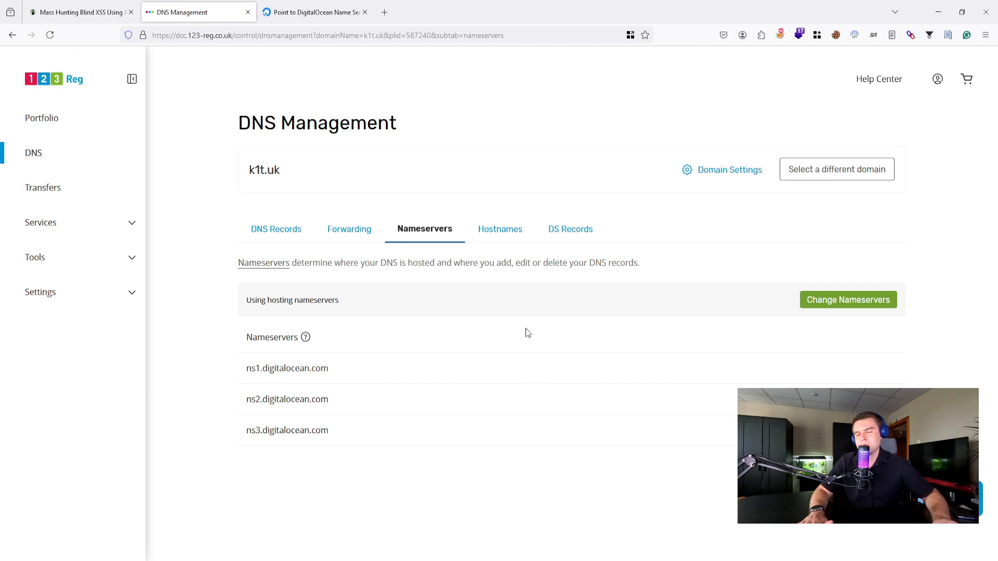
mouse_move(509, 355)
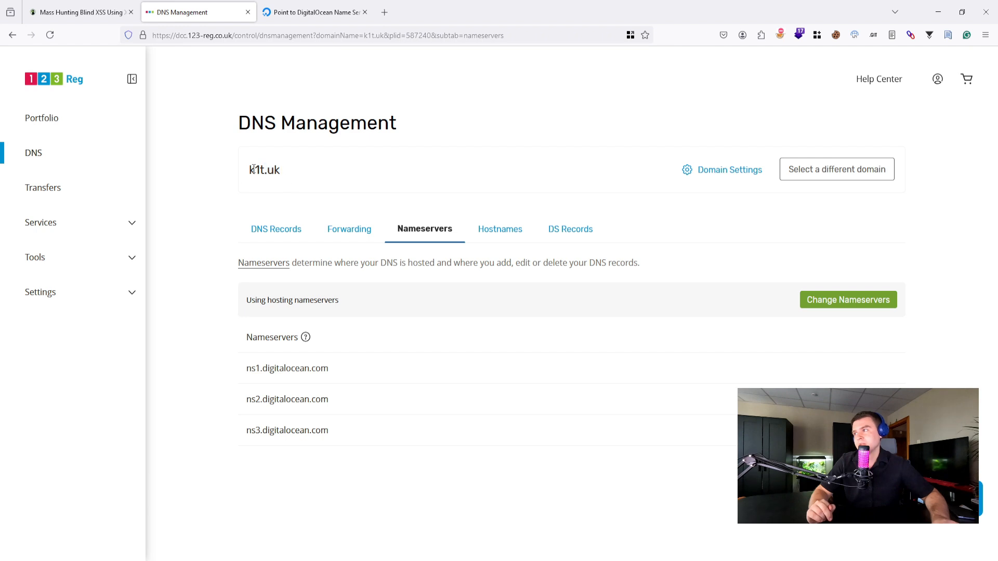
double_click(263, 170)
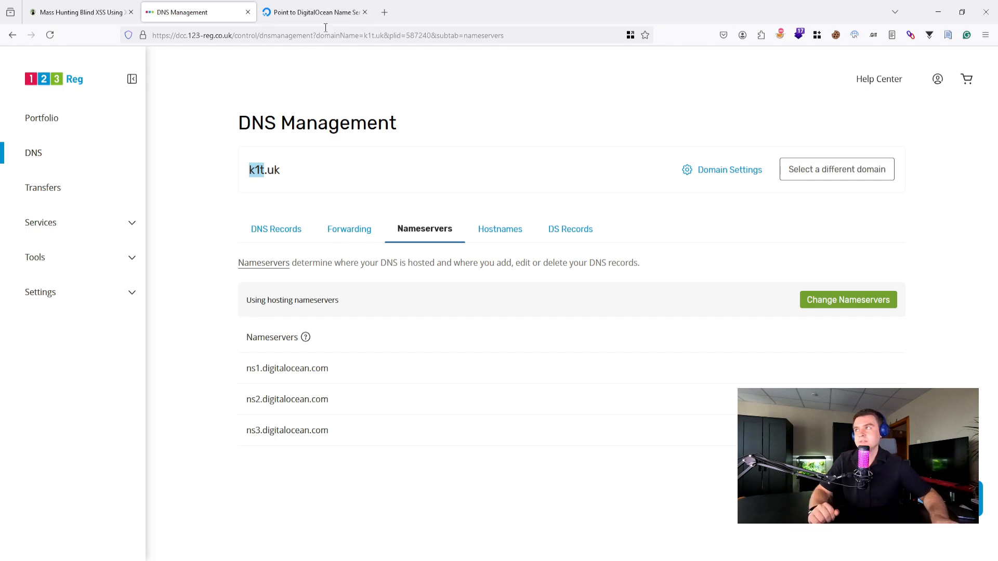
Step: Load cloud.digitalocean.com in the docs tab, then return to the article's Preparing the VPS section
left_click(311, 13)
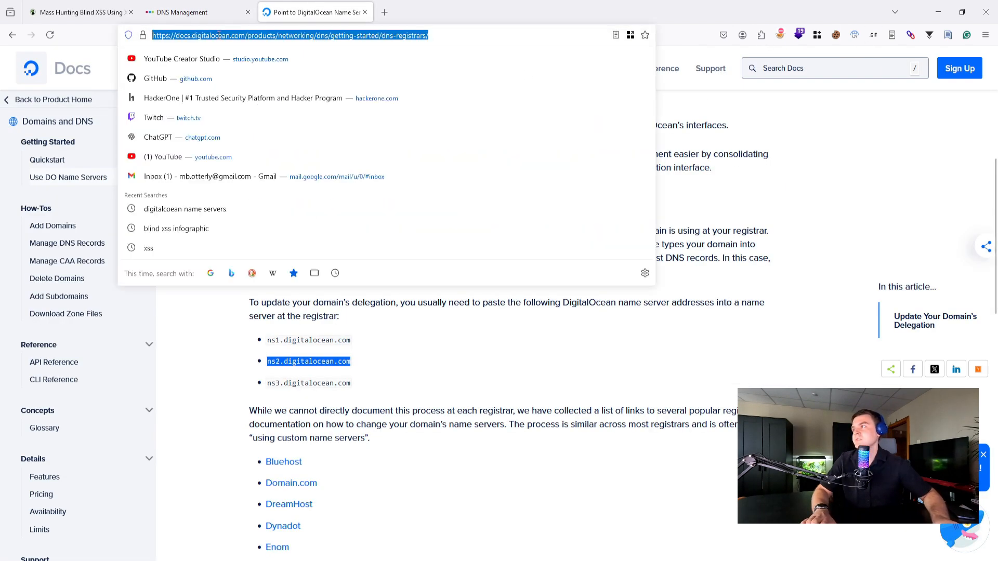
type("digitalc")
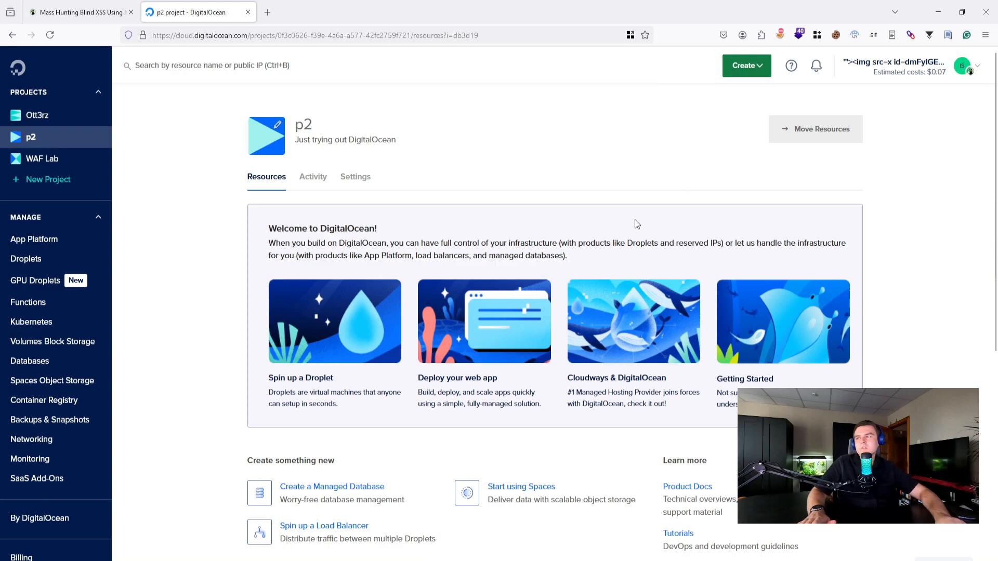
mouse_move(605, 171)
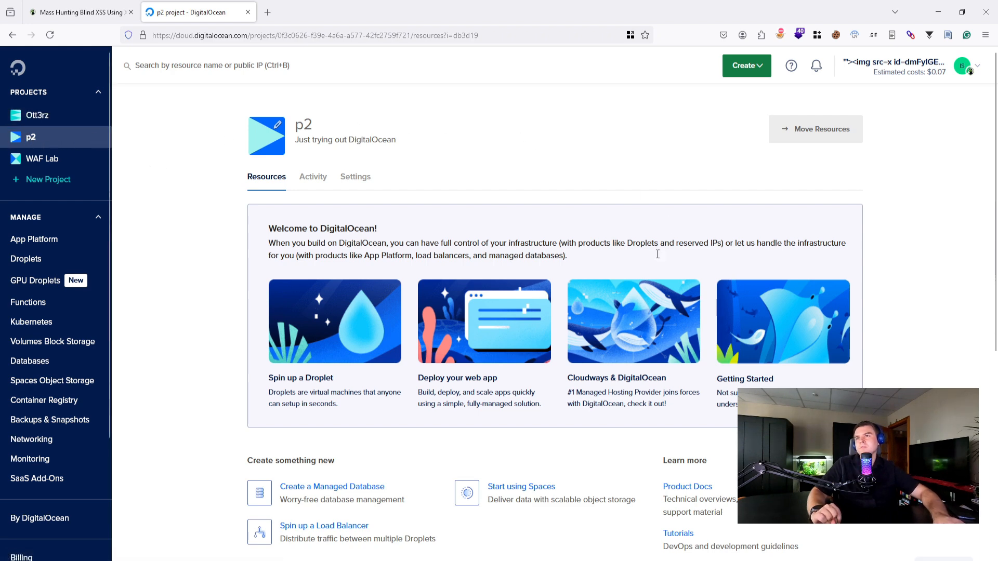
mouse_move(650, 197)
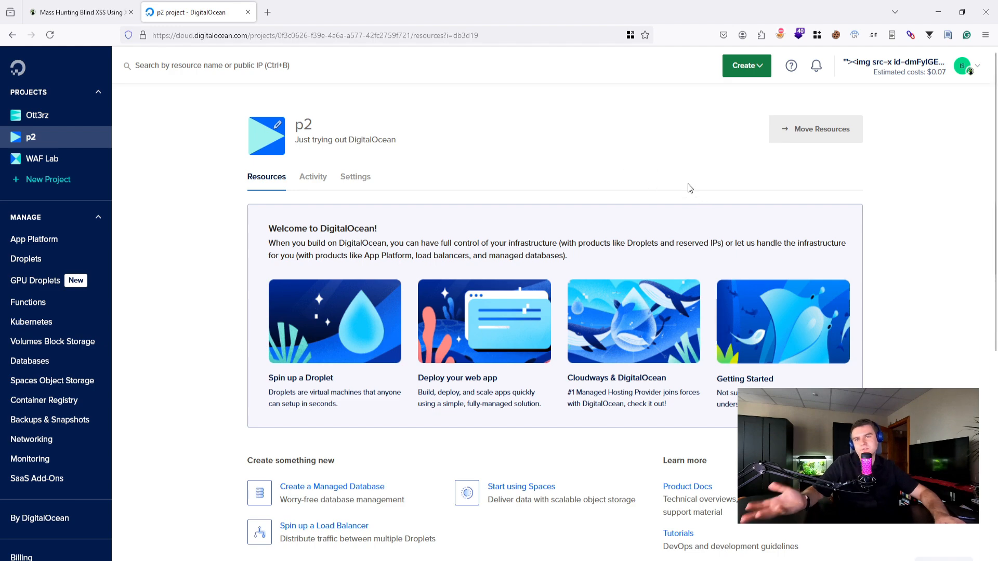
mouse_move(679, 249)
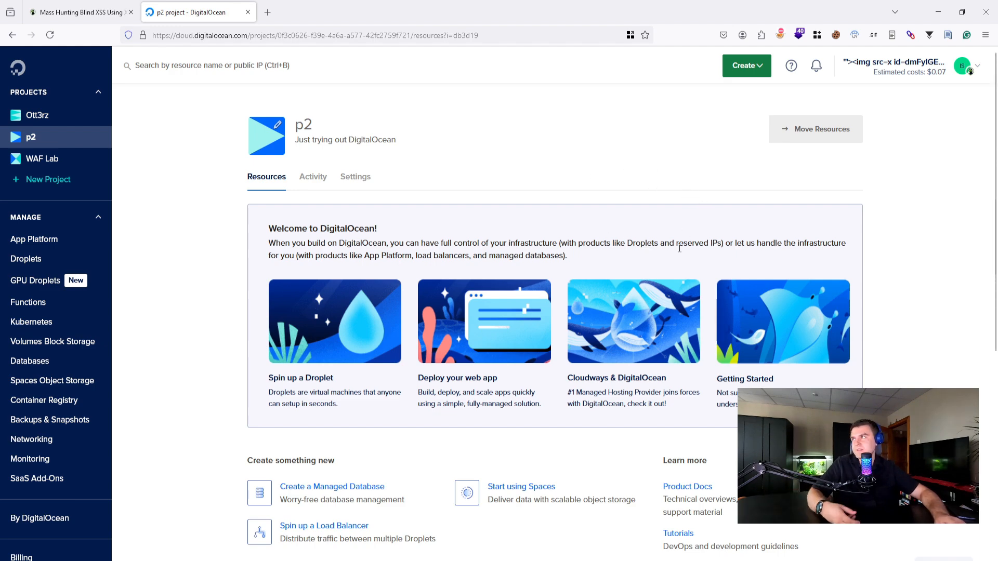
left_click(76, 13)
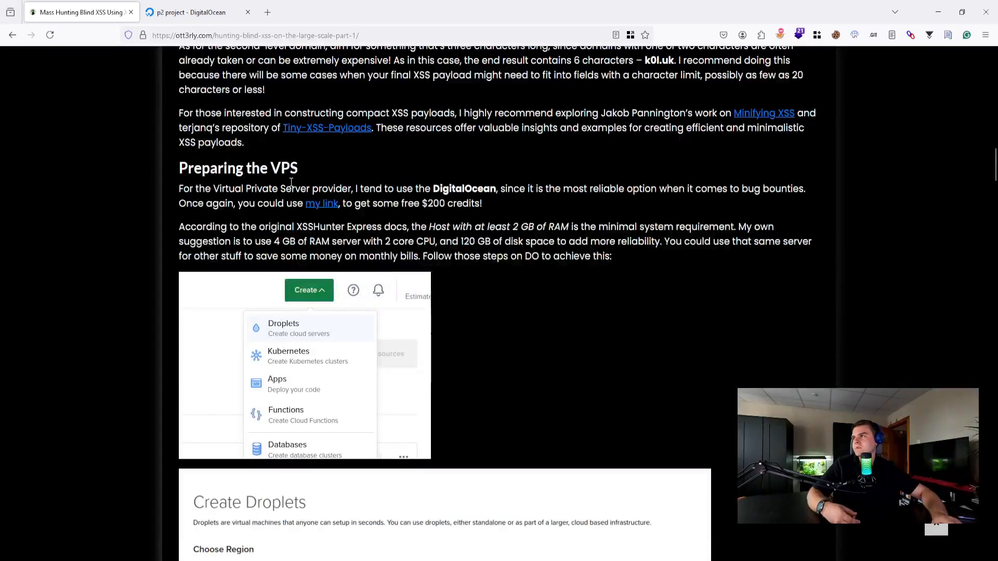
Step: Go to the DigitalOcean control panel's Create Droplets page
left_click(188, 11)
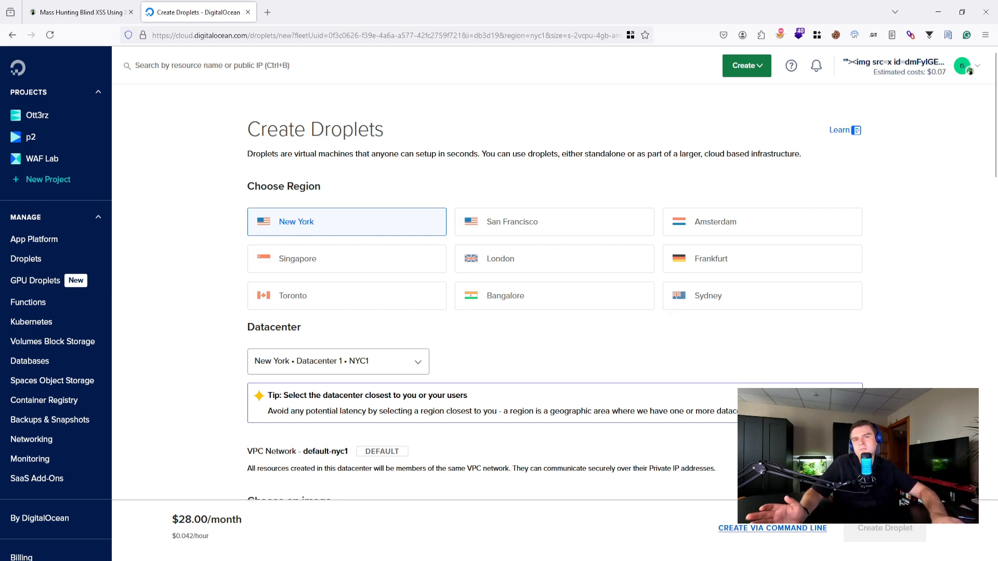
mouse_move(531, 212)
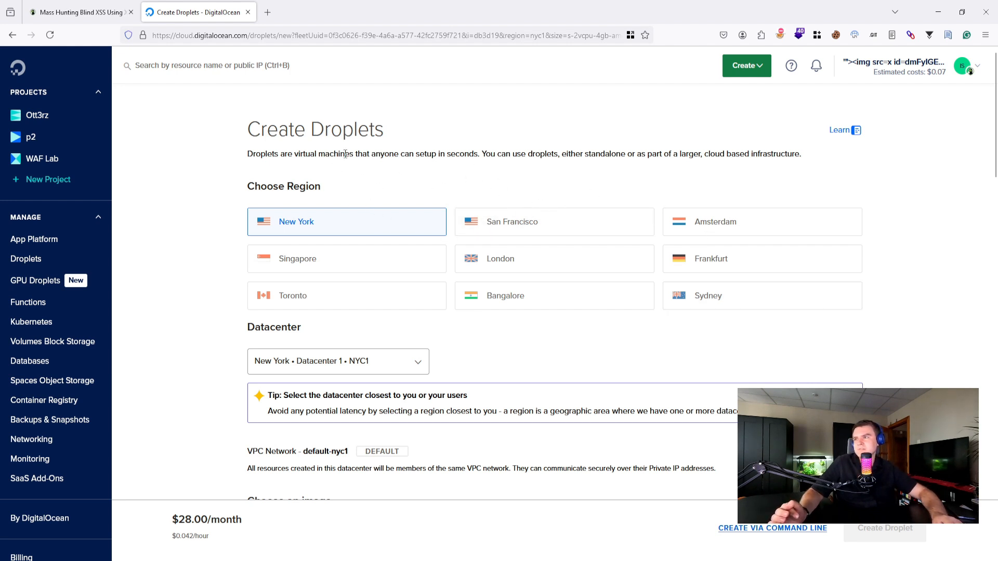
mouse_move(498, 166)
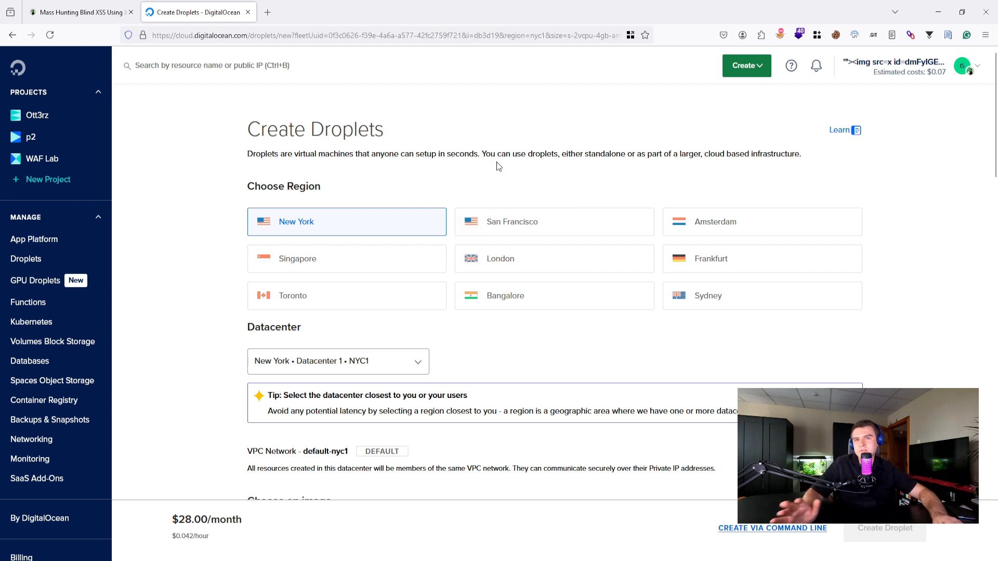
mouse_move(719, 268)
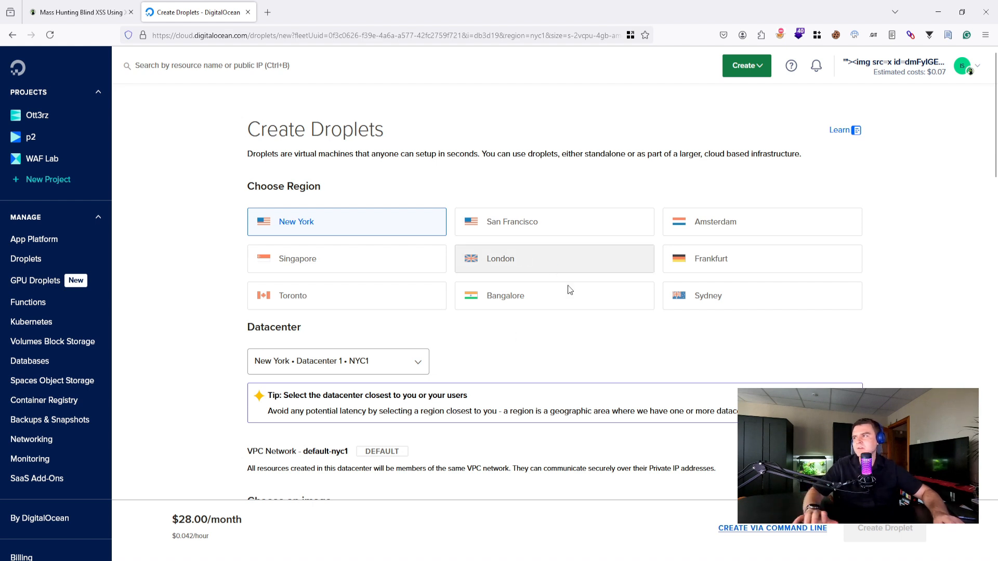
Step: Choose the Basic Regular CPU $24/mo plan with 4 GB and 2 CPUs for the droplet
scroll("down", 3)
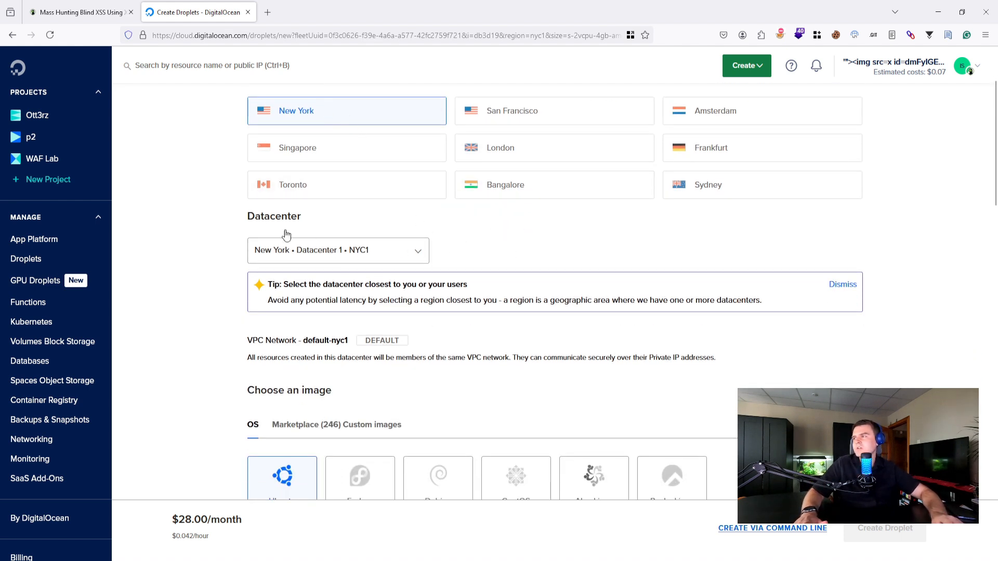
scroll("down", 3)
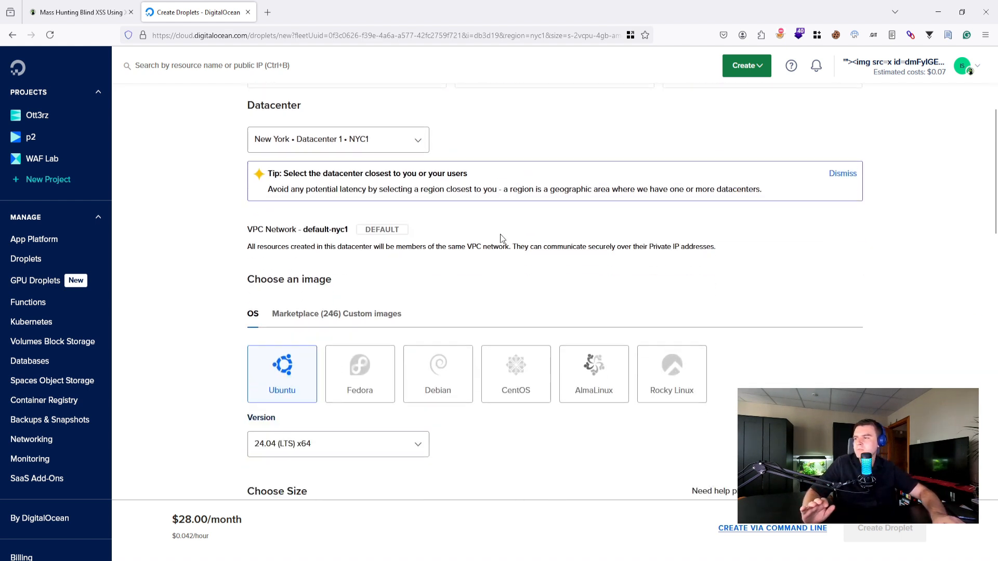
scroll("down", 3)
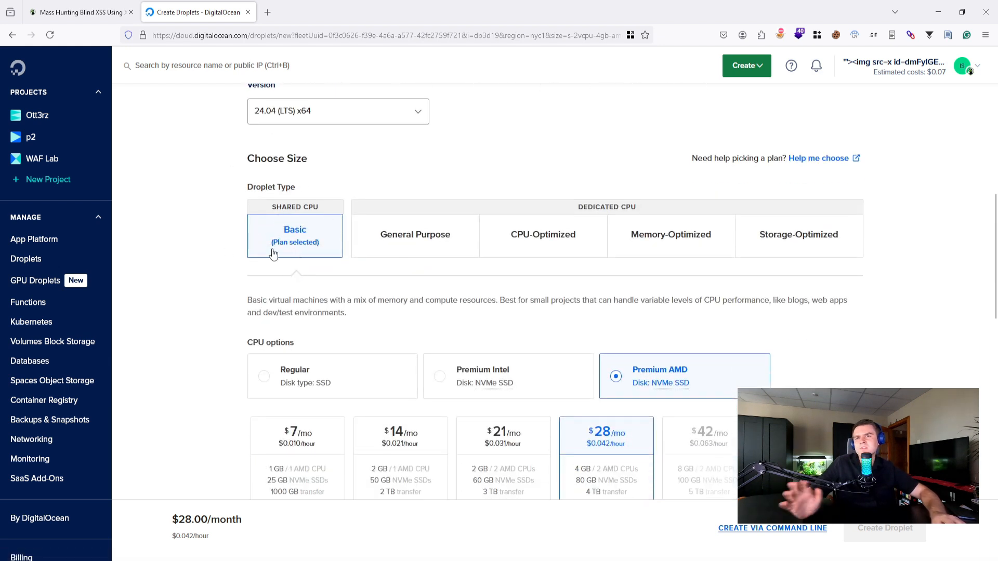
scroll("down", 3)
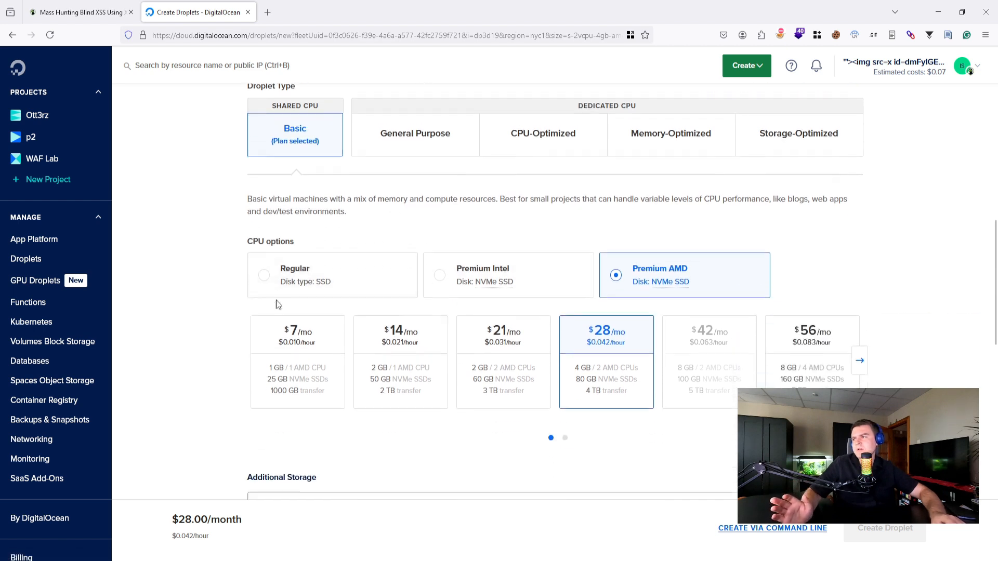
left_click(263, 275)
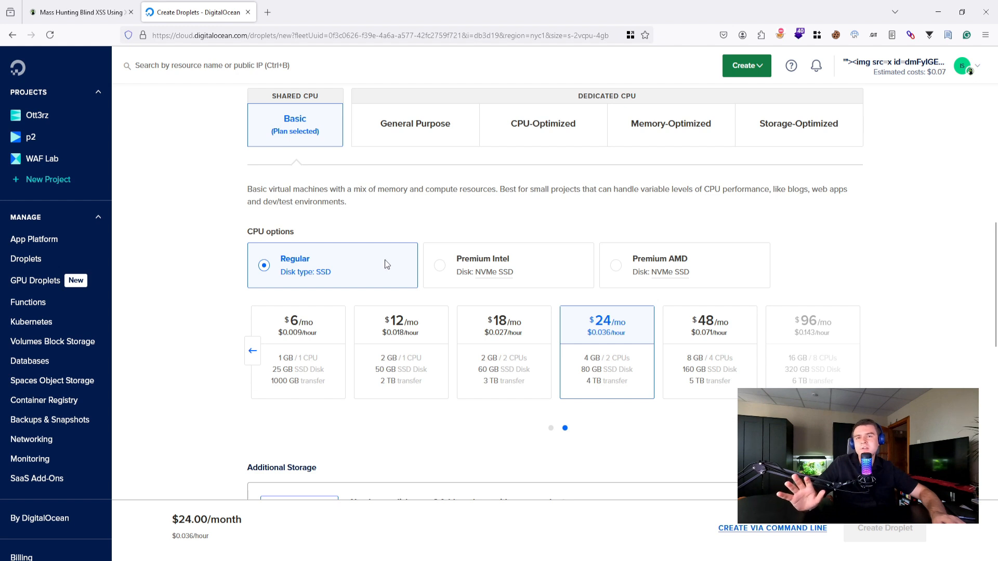
mouse_move(560, 309)
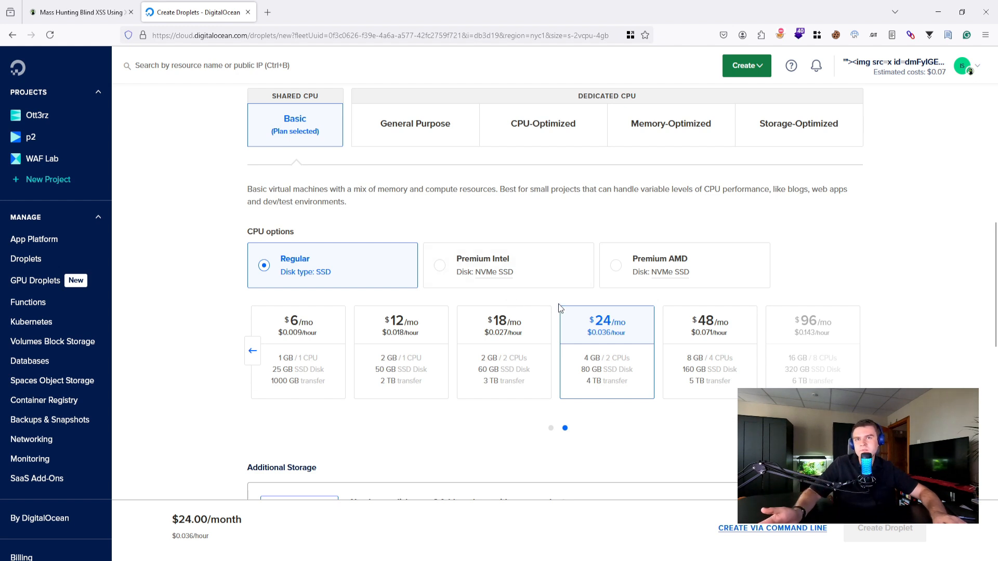
mouse_move(681, 274)
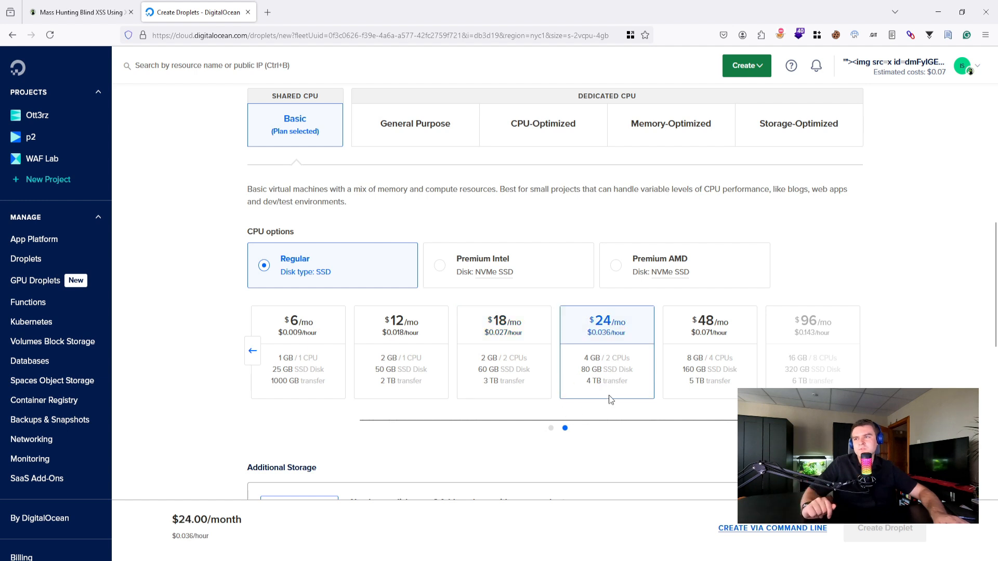
Step: Keep SSH Key authentication and tick Select all so both account SSH keys are authorised
scroll("down", 3)
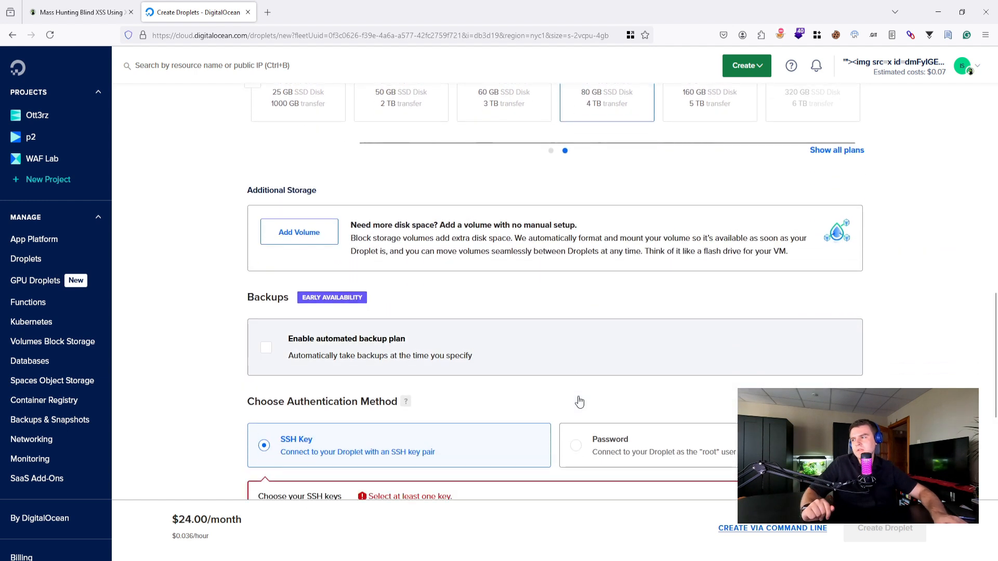
scroll("down", 3)
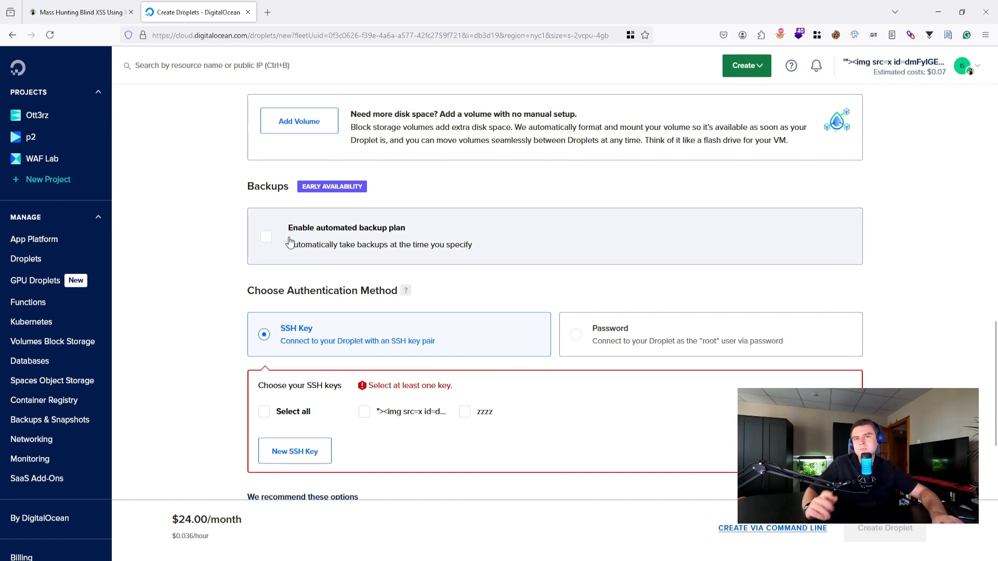
mouse_move(318, 273)
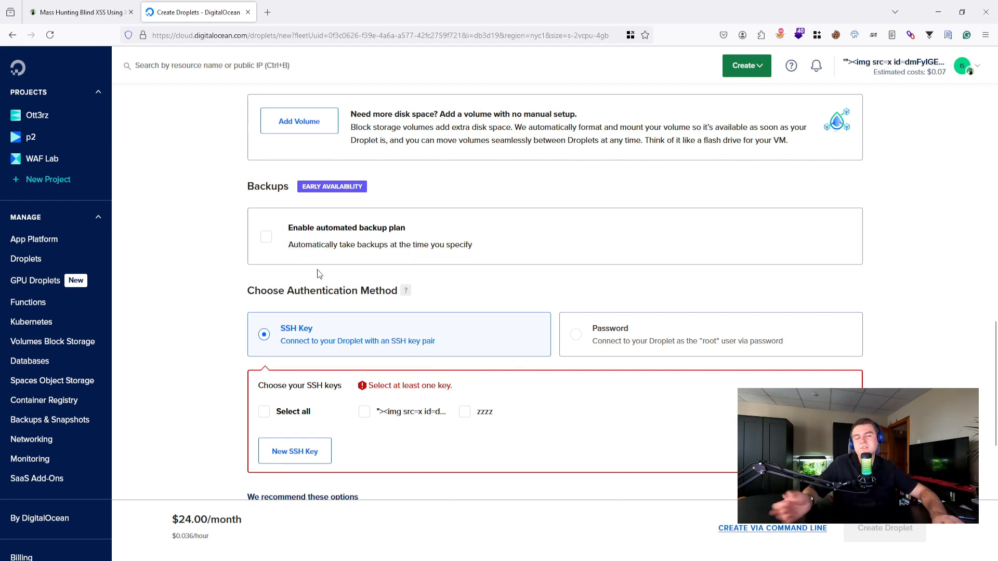
left_click(263, 412)
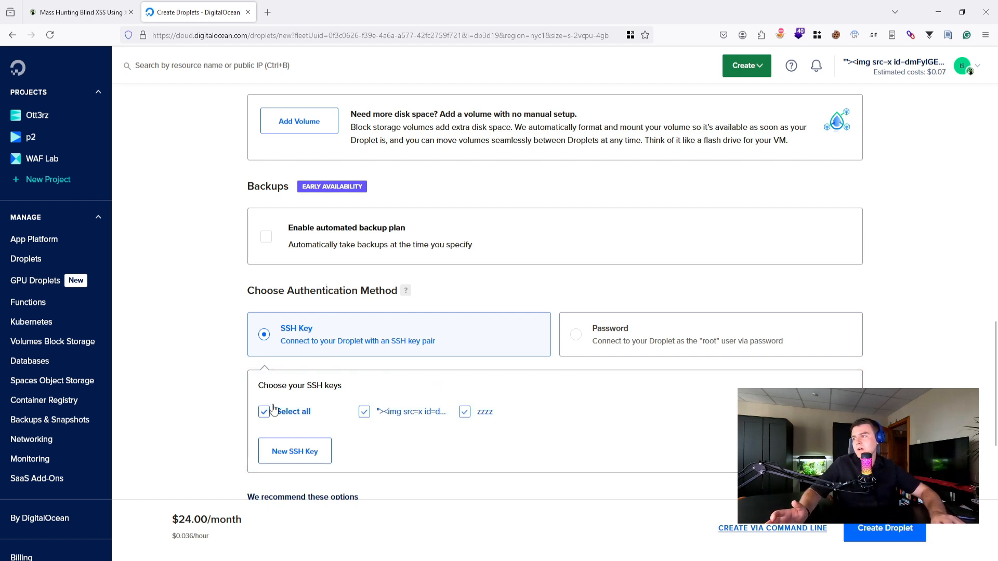
mouse_move(263, 328)
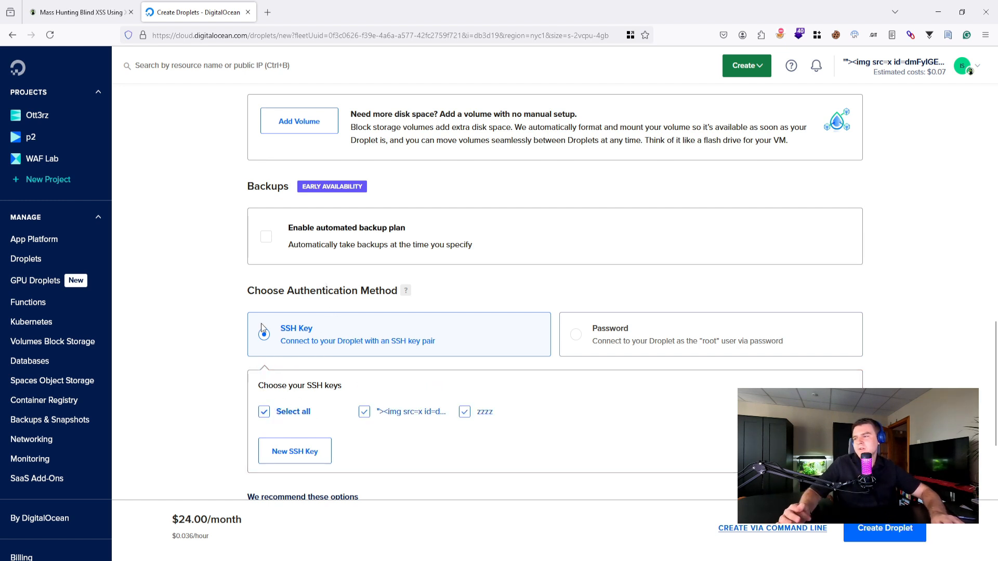
left_click(263, 333)
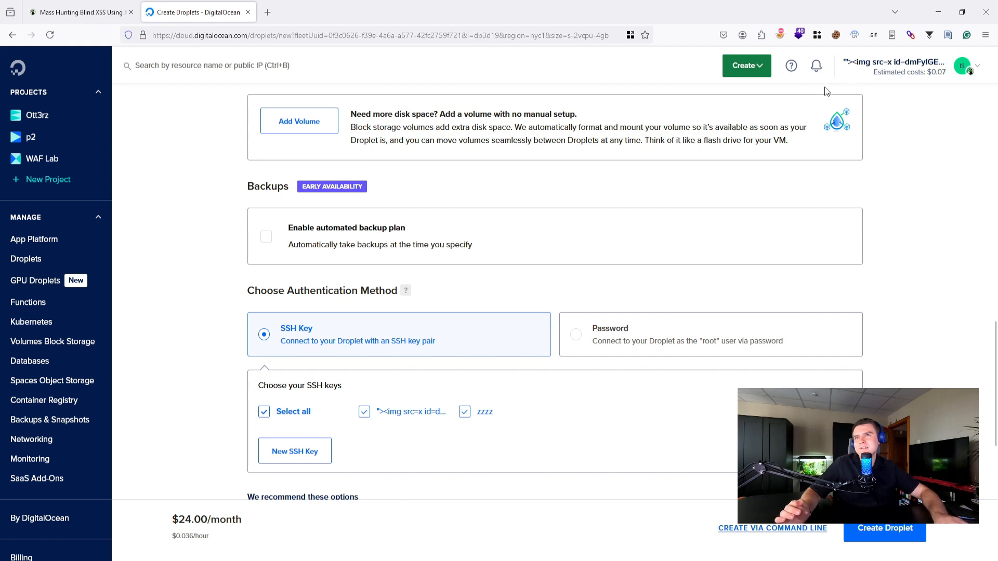
mouse_move(569, 541)
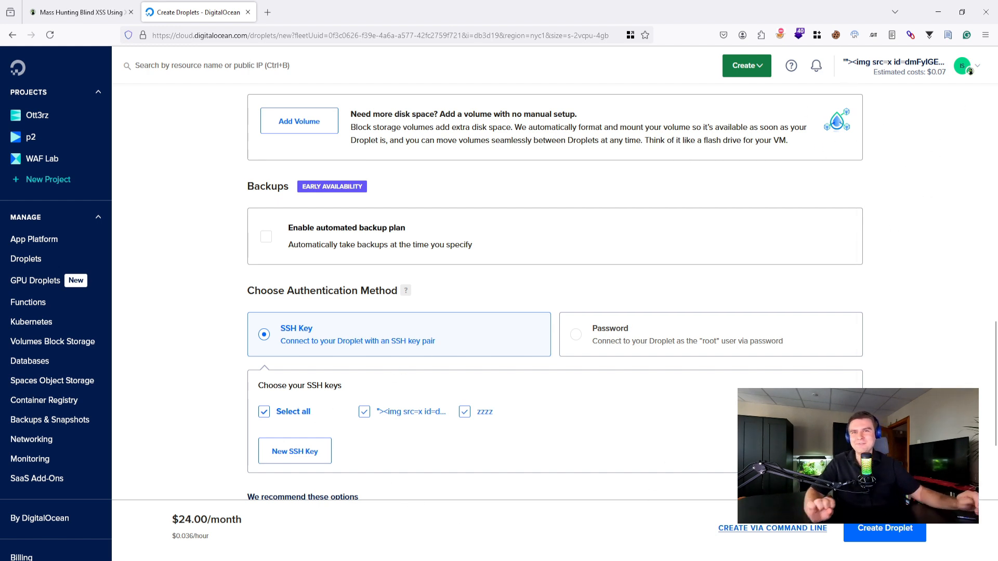
mouse_move(621, 418)
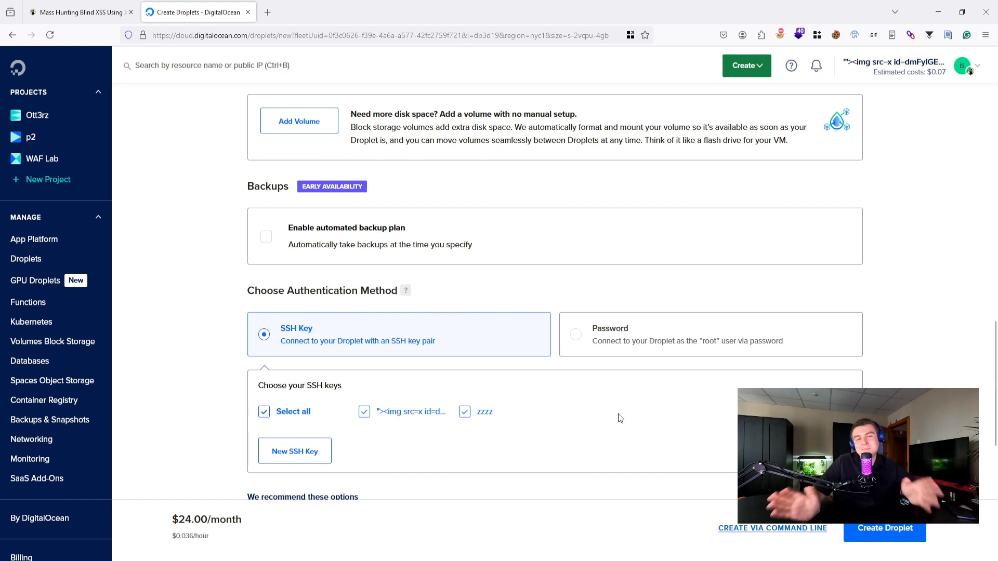
mouse_move(619, 439)
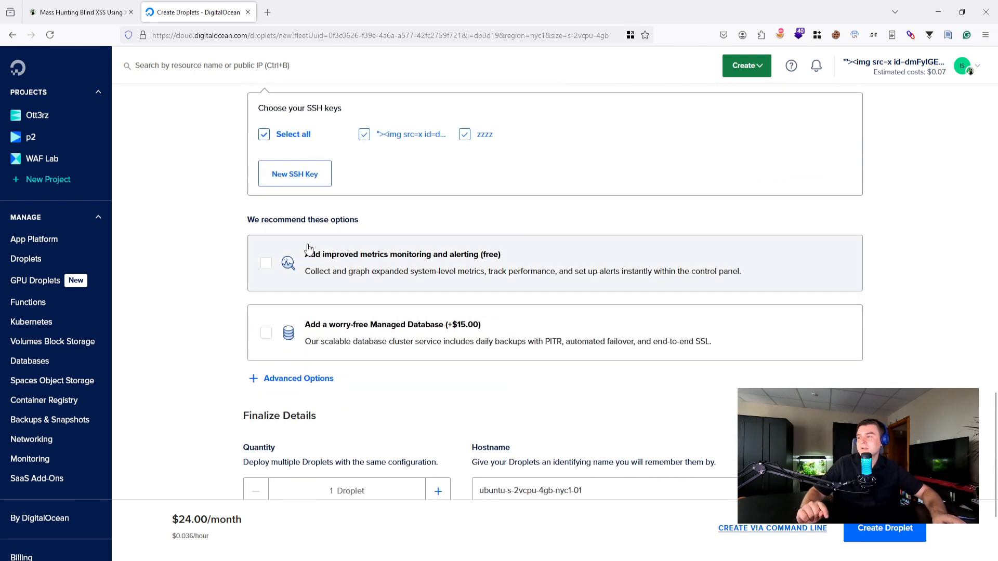
Step: Restore the default hostname ubuntu-s-2vcpu-4gb-nyc1-01 and create the droplet
scroll("down", 3)
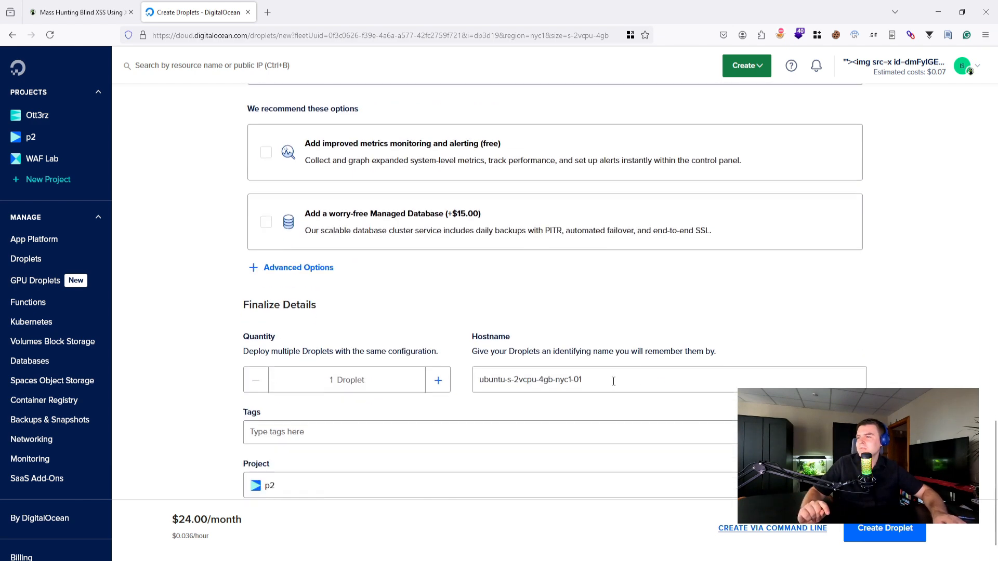
scroll("down", 3)
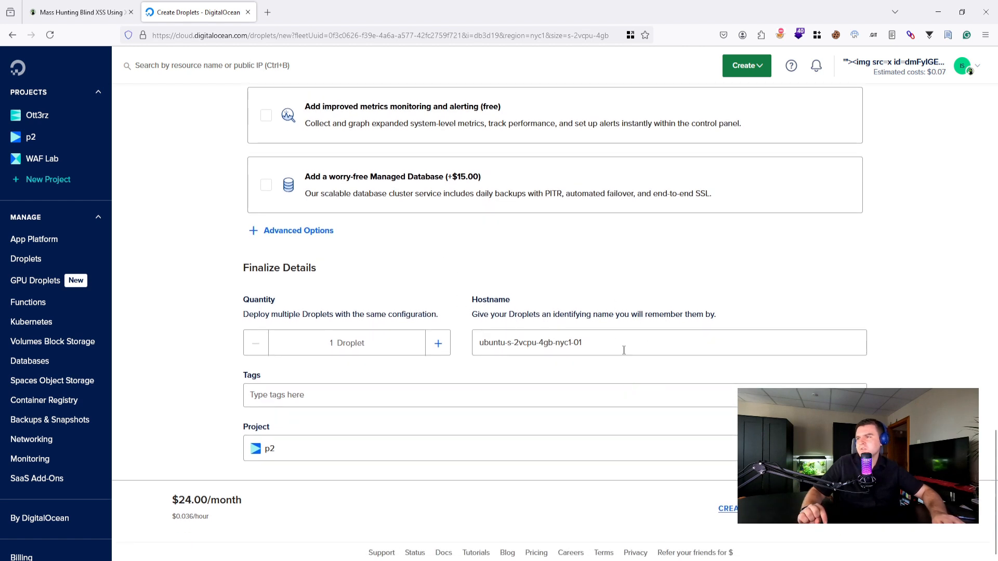
type("x")
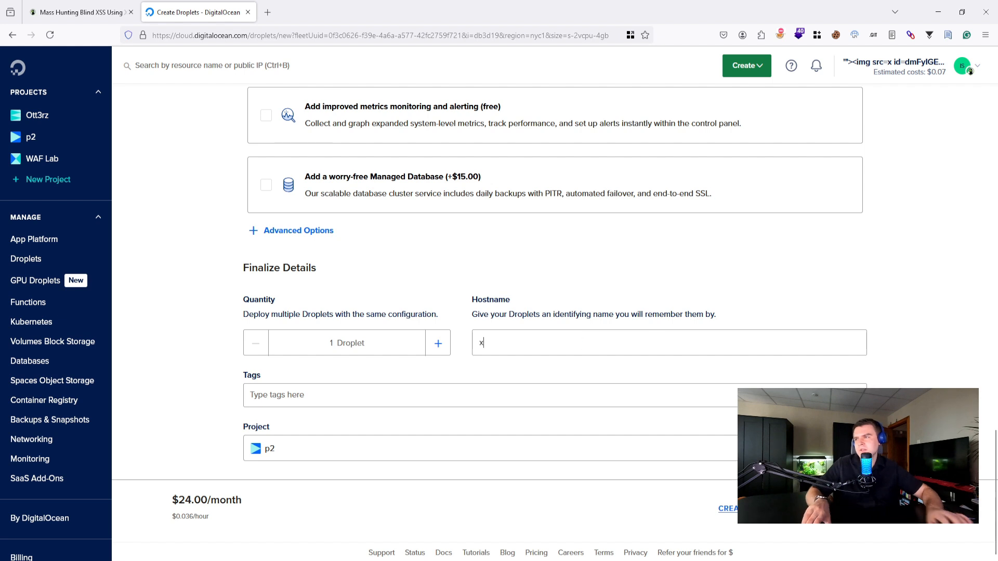
type("ss-hunter")
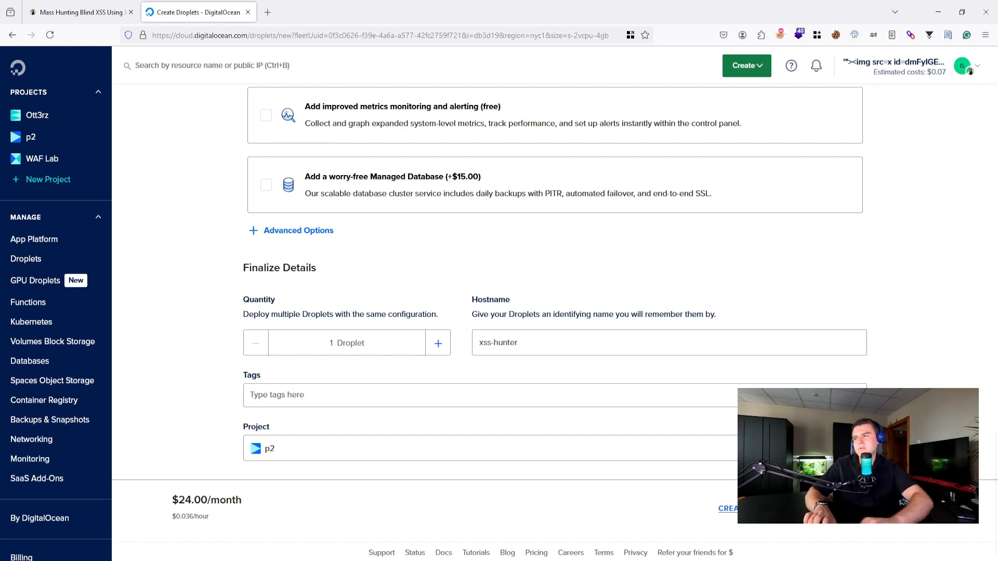
type("ubuntu-s-2vcpu-4gb-nyc1-01")
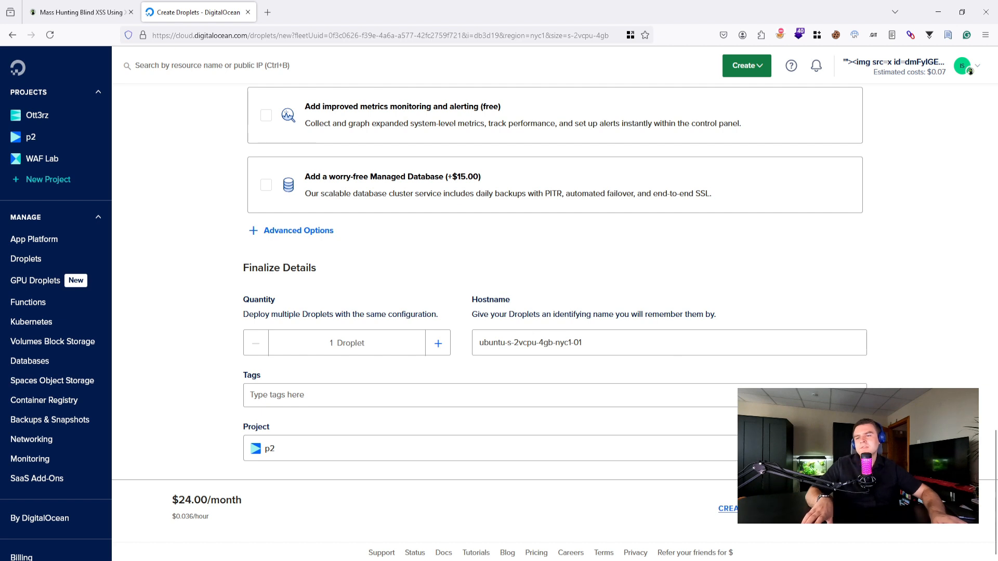
left_click(30, 137)
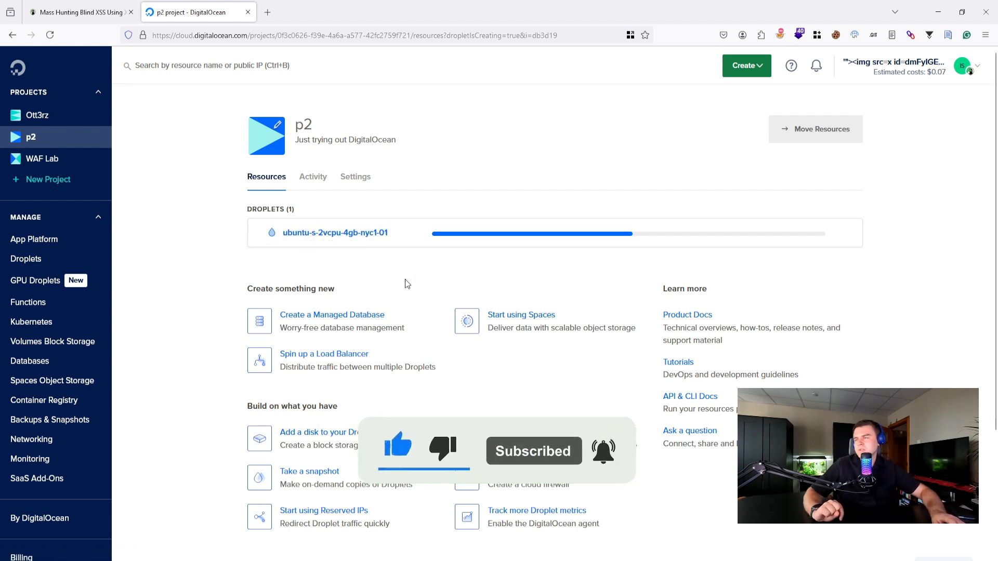
Step: Review the ott3rly.com guide's DNS and nameserver section, then return to the p2 project with the droplet running
left_click(76, 11)
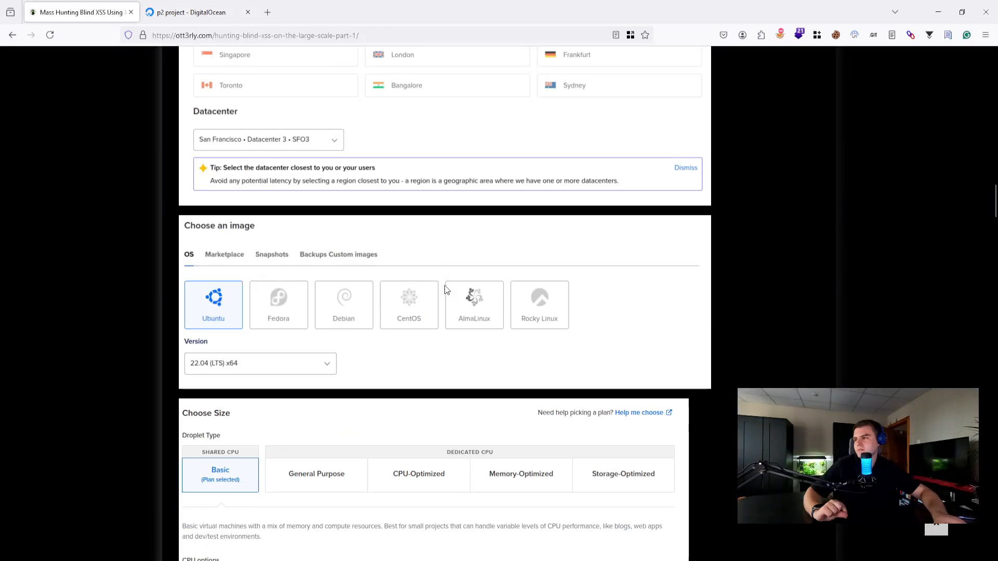
scroll("down", 3)
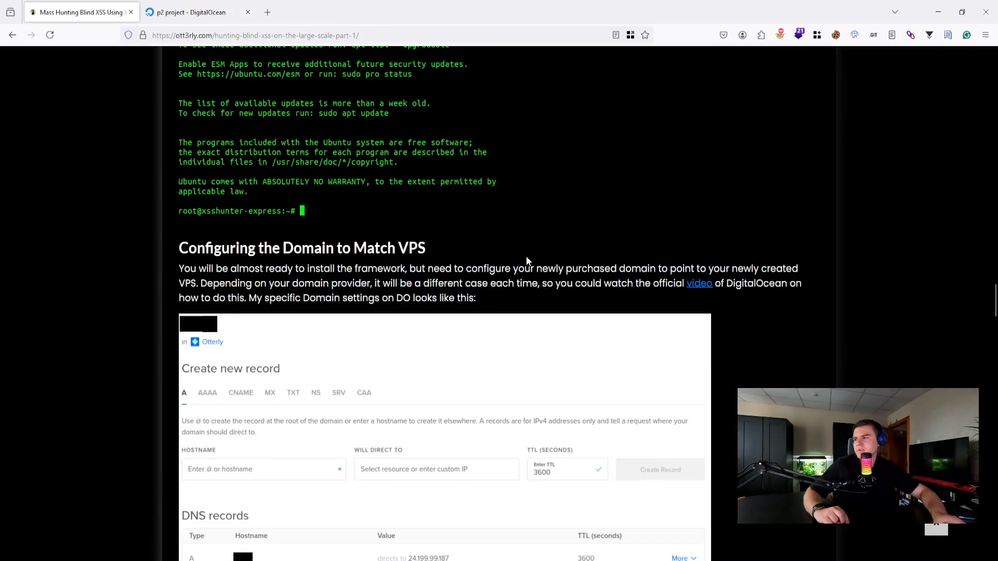
scroll("down", 3)
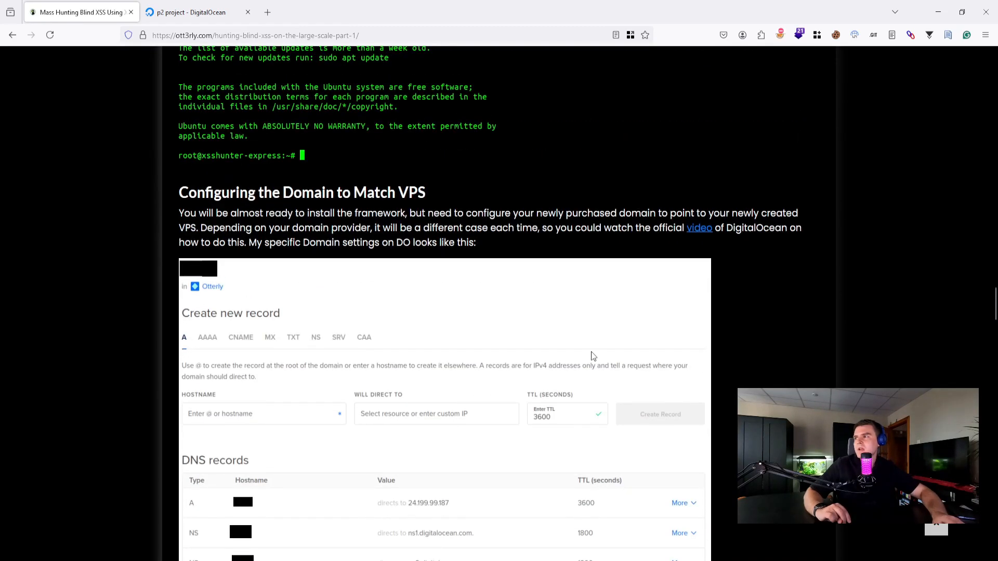
scroll("down", 3)
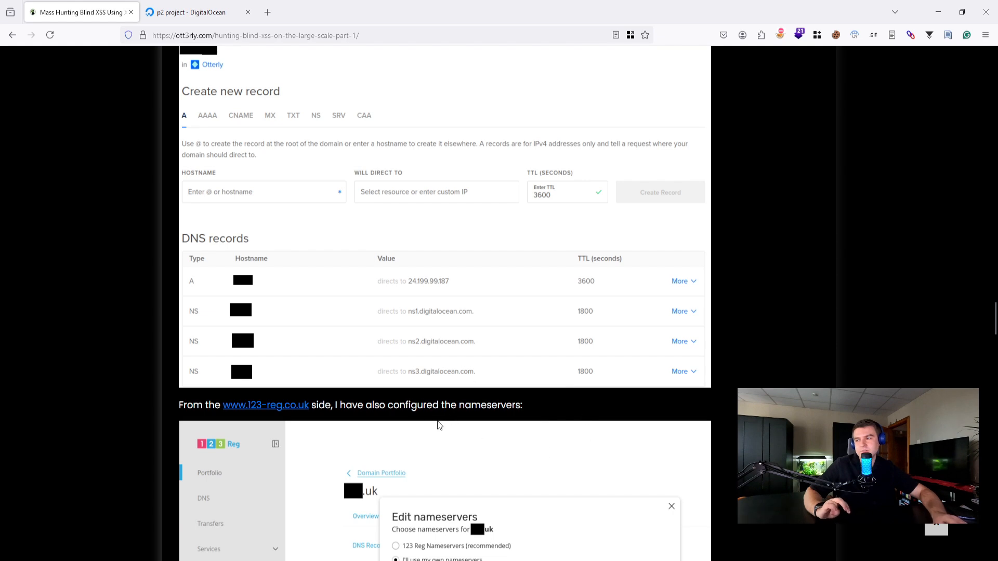
mouse_move(585, 329)
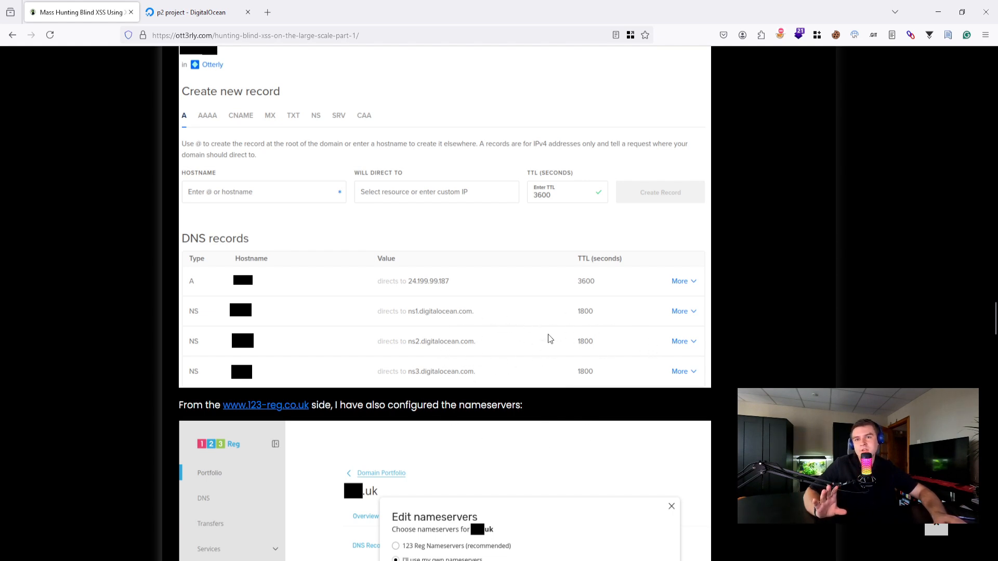
mouse_move(476, 318)
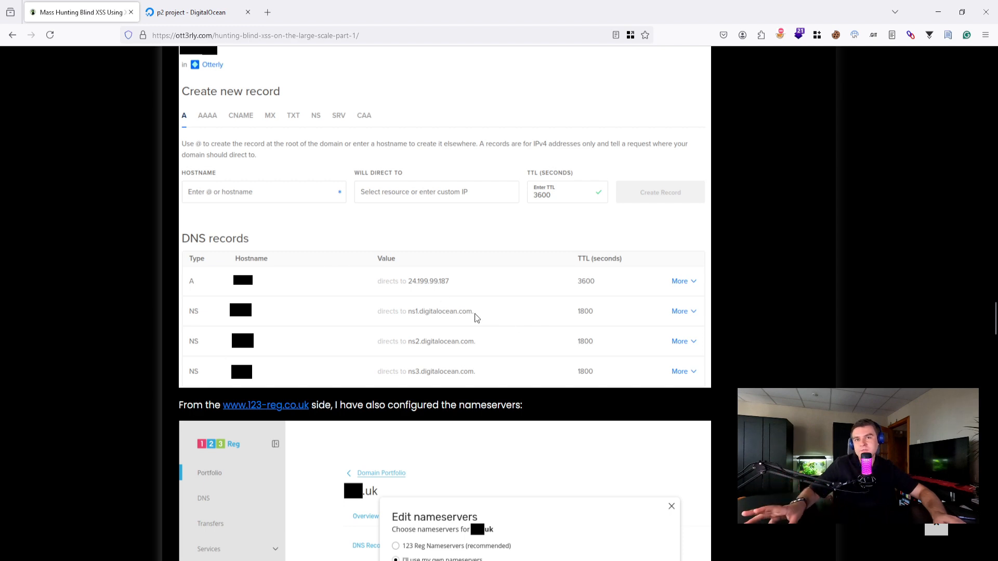
scroll("down", 3)
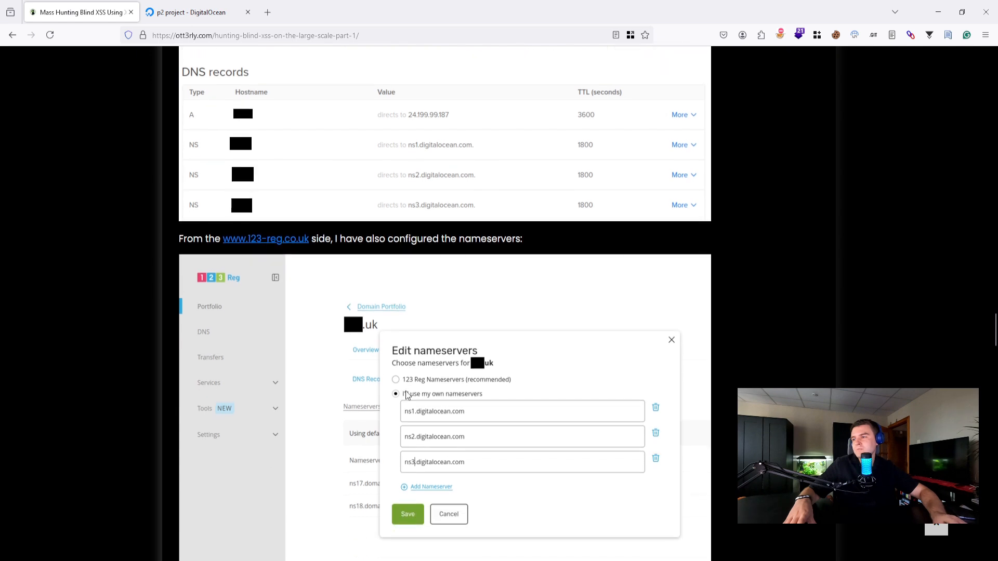
scroll("down", 3)
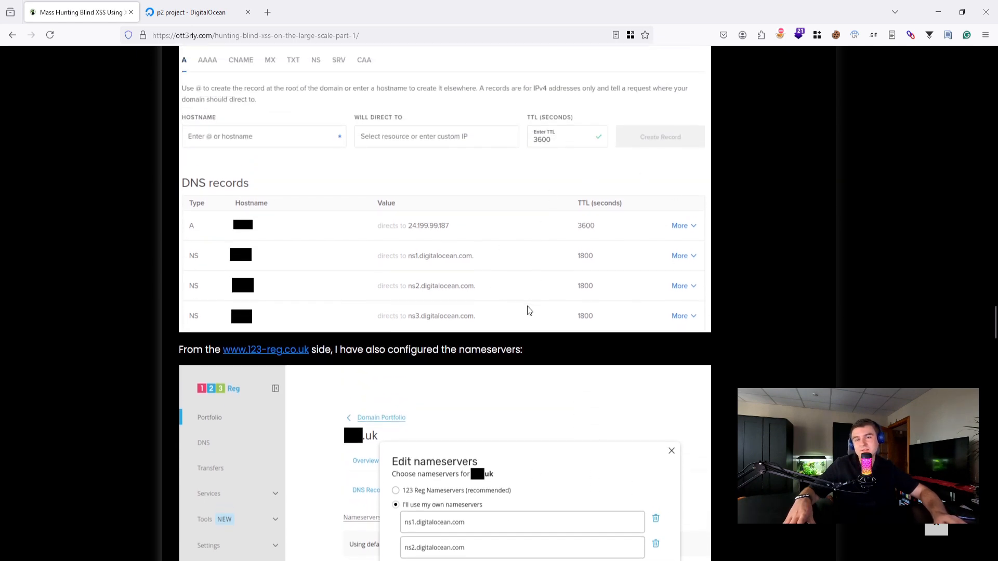
mouse_move(546, 310)
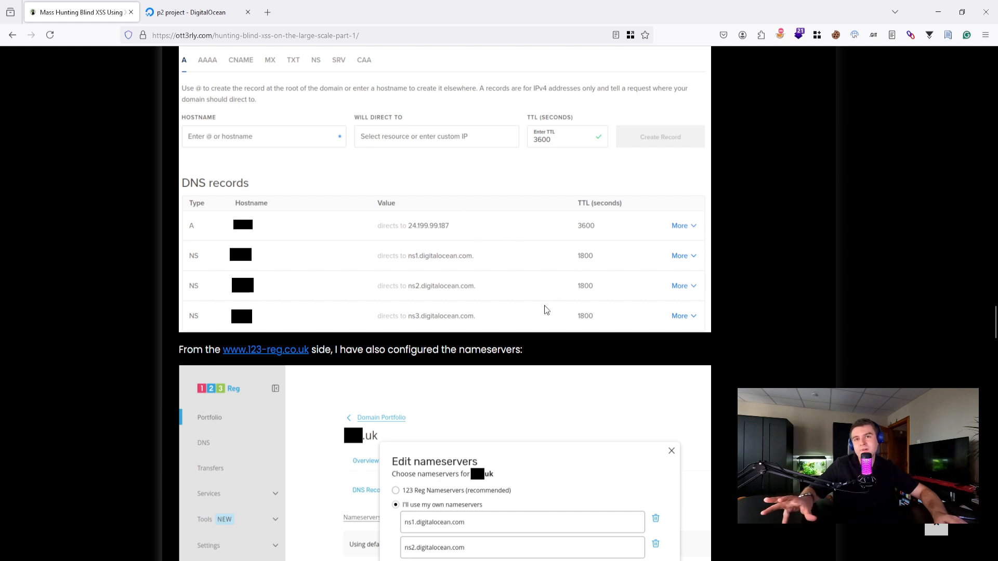
mouse_move(424, 218)
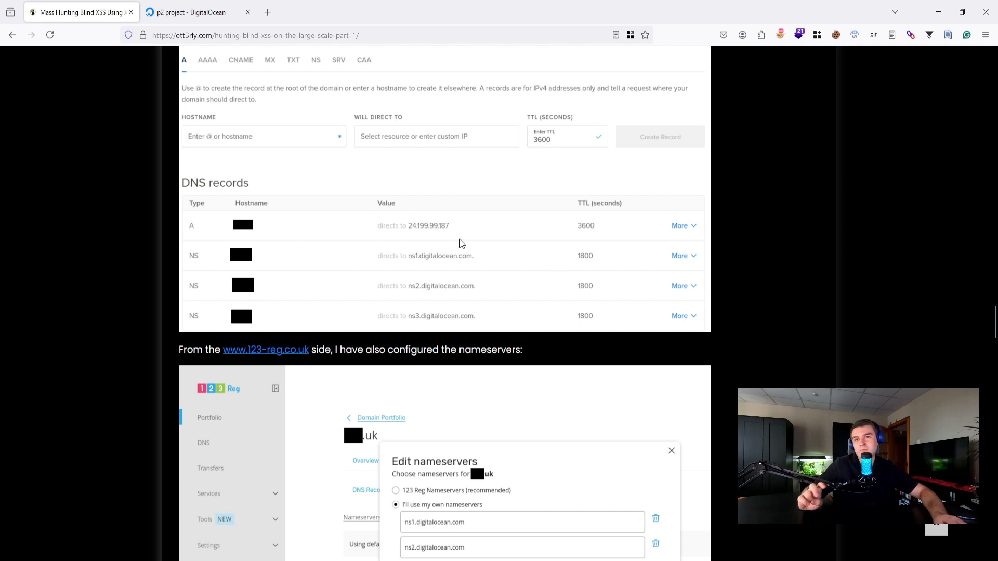
left_click(191, 13)
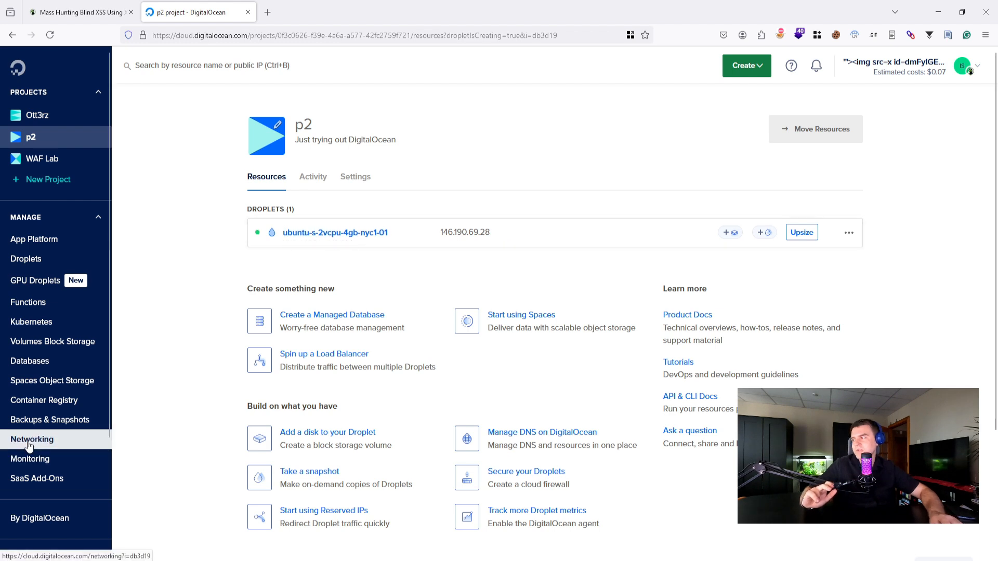
Step: Add k1t.uk under Networking > Domains in the WAF Lab project, showing its three NS records
left_click(32, 438)
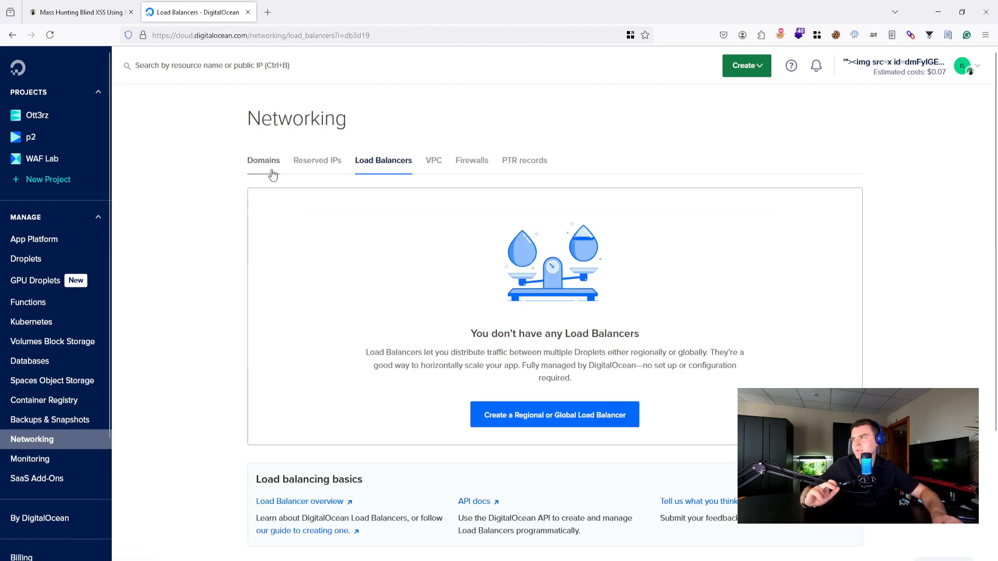
left_click(263, 160)
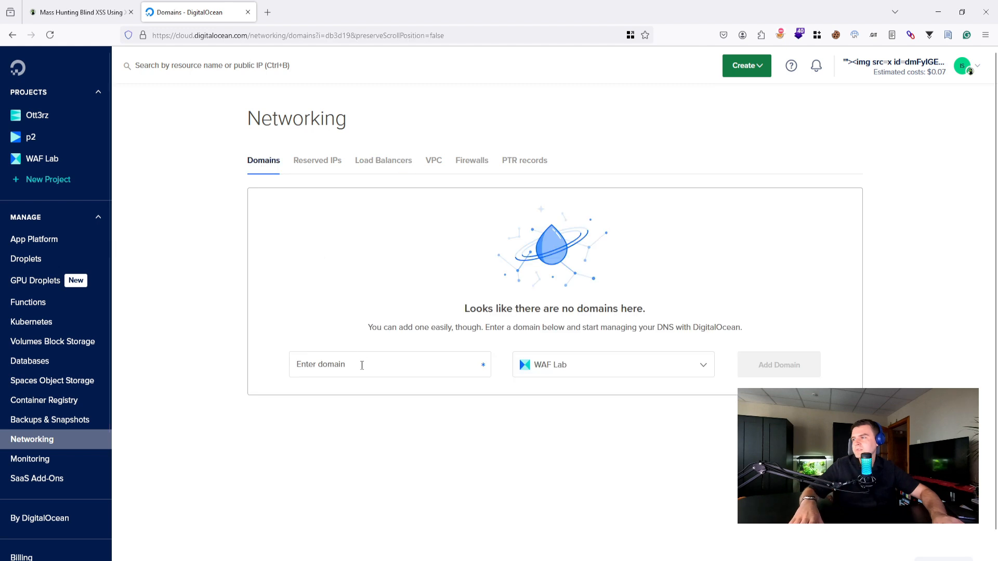
left_click(389, 363)
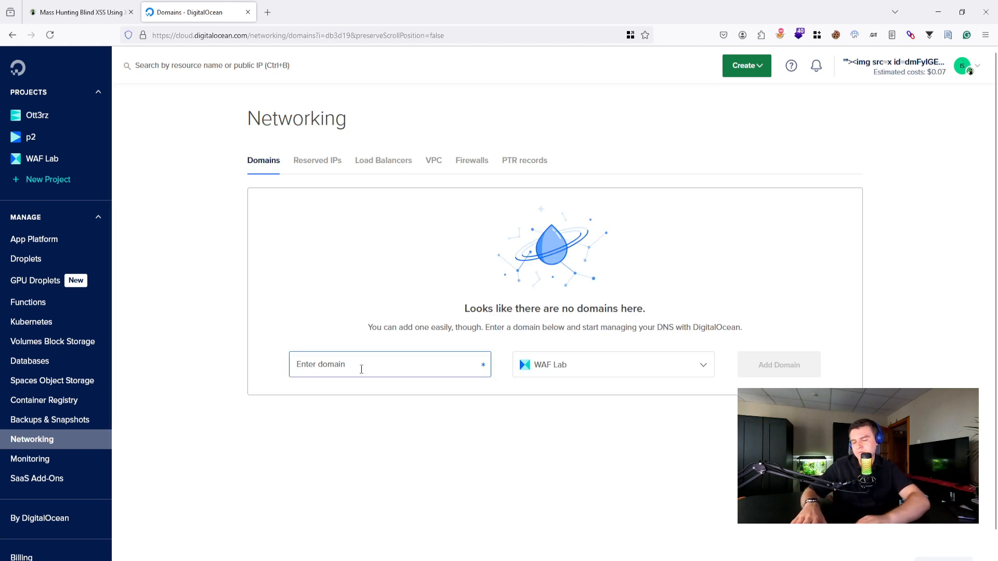
type("k1t.uk")
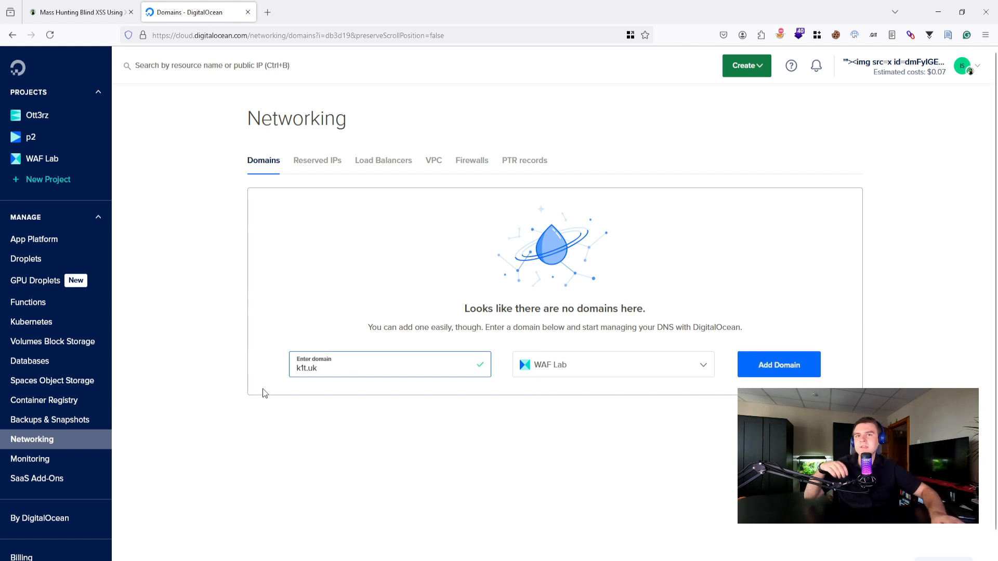
left_click(777, 365)
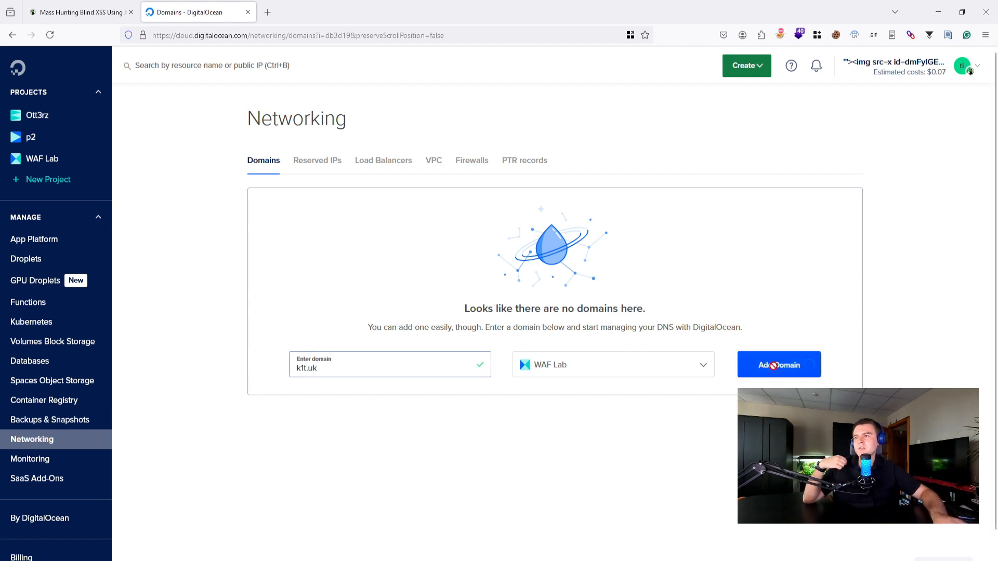
left_click(778, 365)
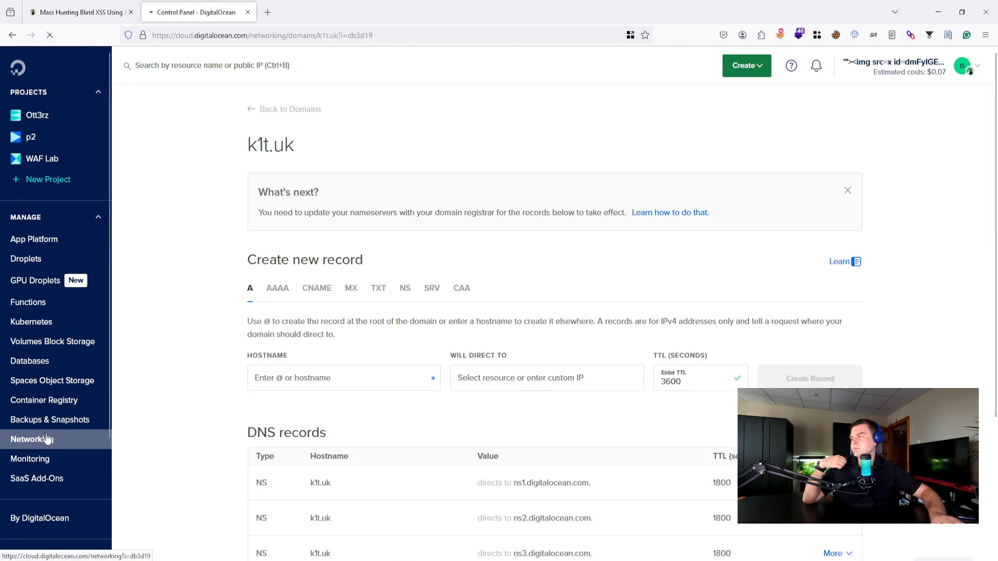
left_click(29, 479)
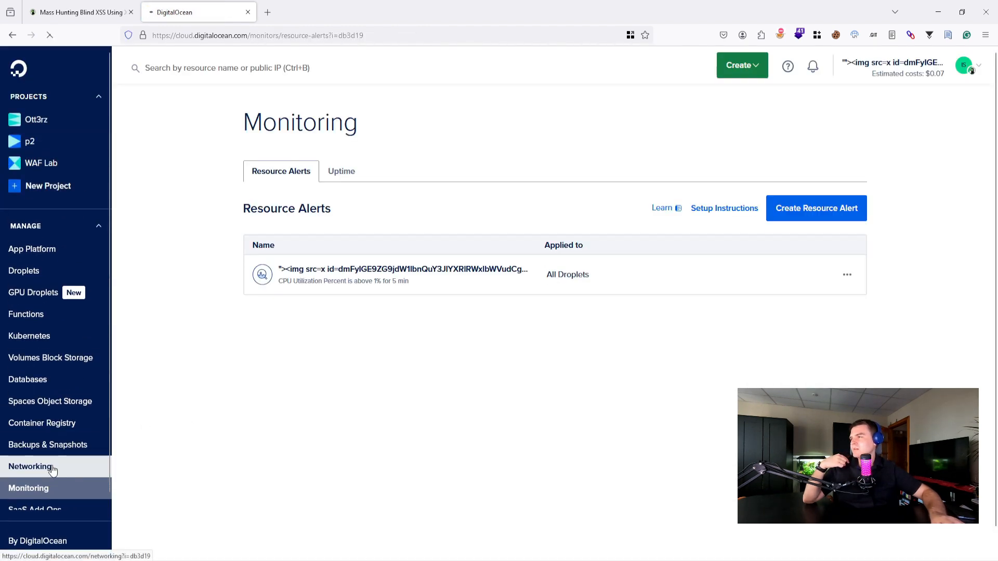
left_click(30, 466)
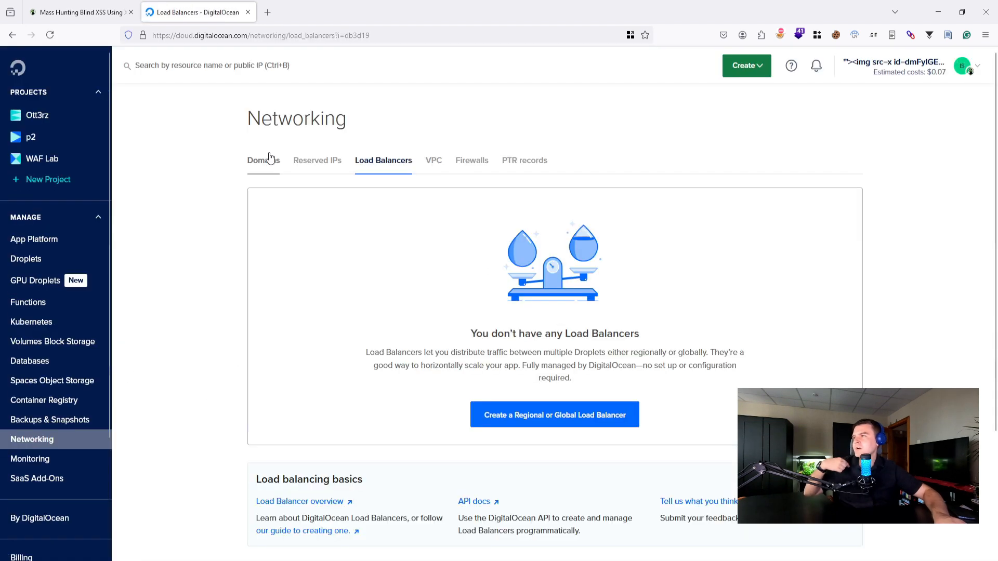
Step: Delete the k1t.uk domain via More > Delete, then re-add k1t.uk to the chosen project
left_click(263, 160)
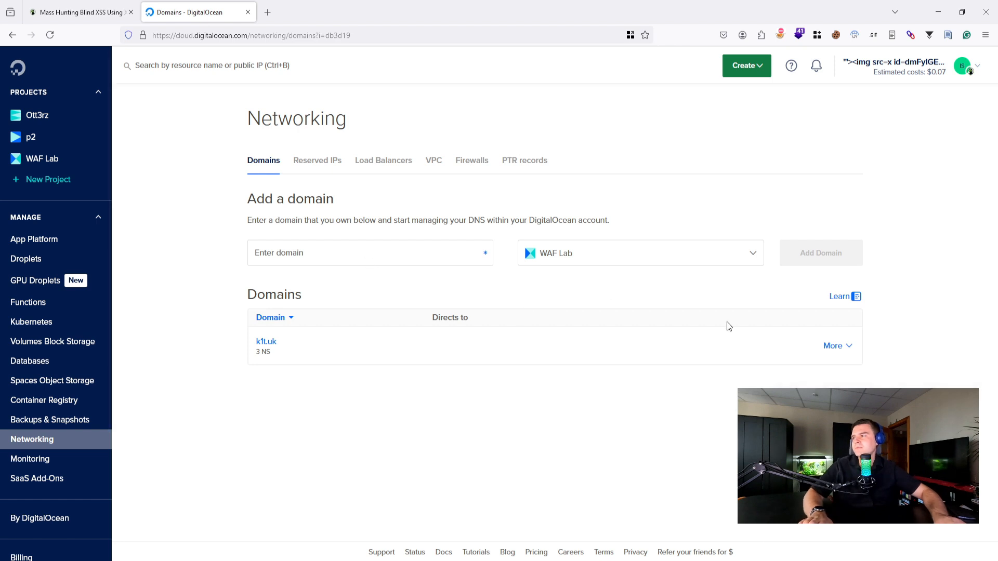
left_click(834, 345)
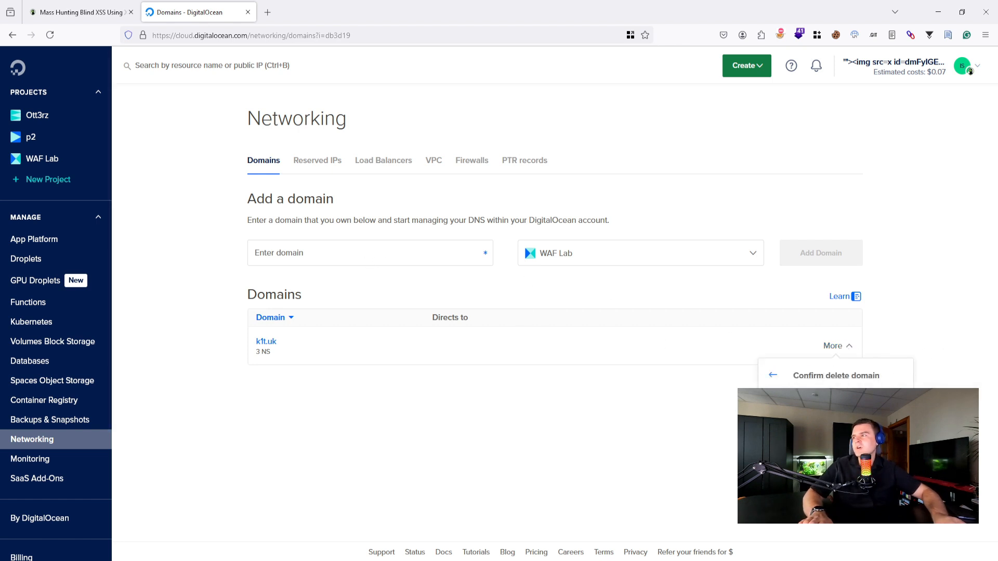
left_click(834, 375)
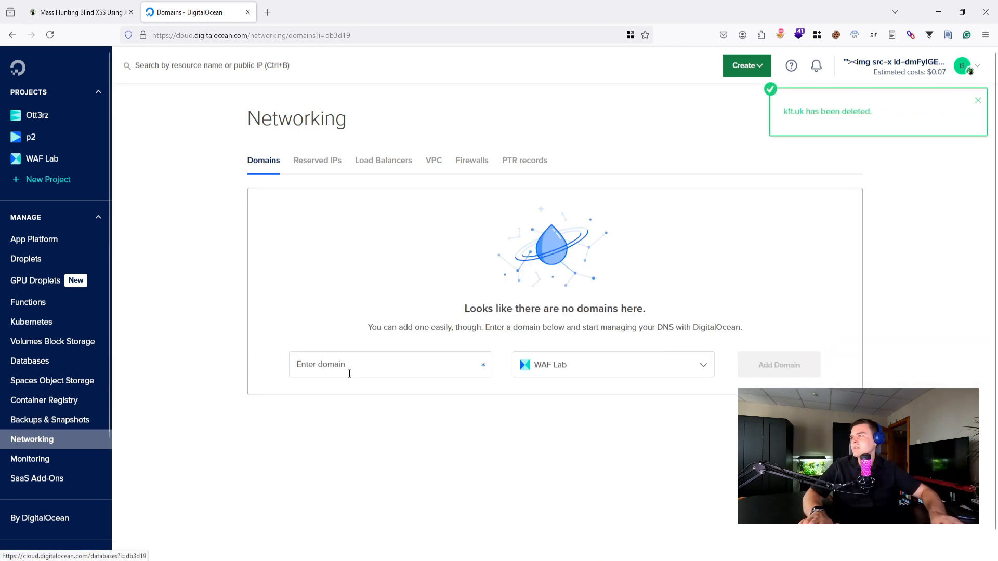
type("k1t.")
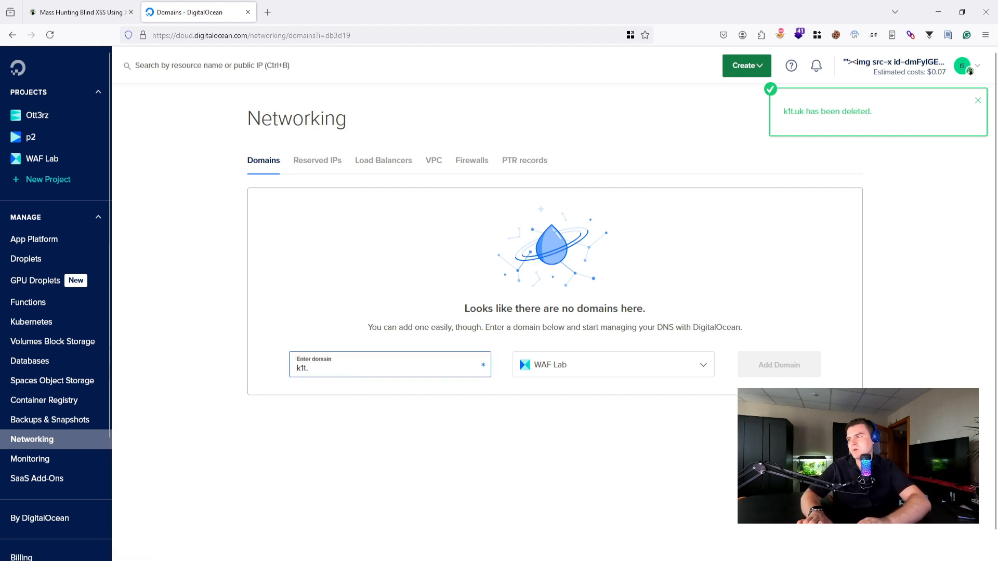
left_click(611, 365)
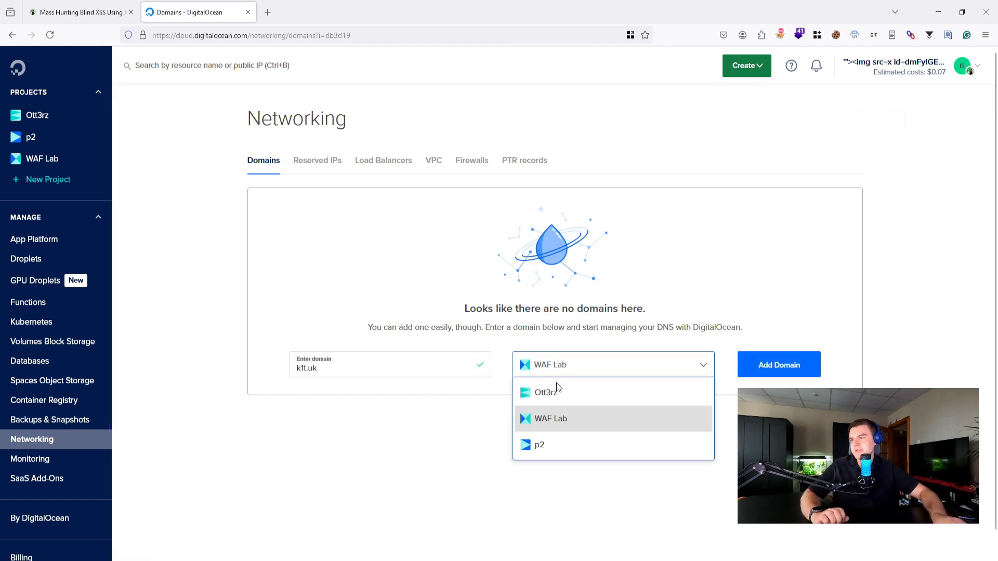
left_click(778, 365)
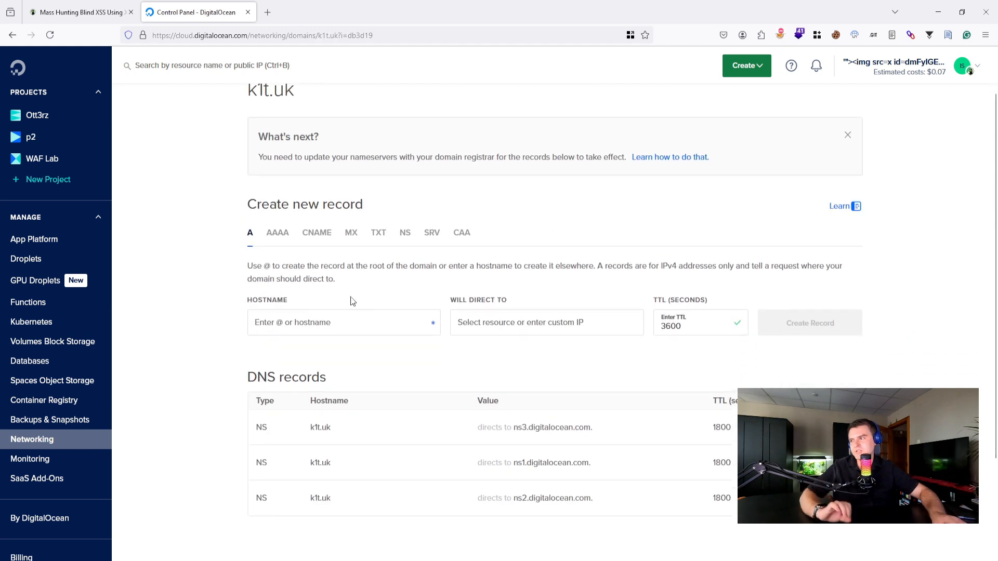
Step: Create an A record @ for k1t.uk directing to droplet ubuntu-s-2vcpu-4gb-nyc1-01 (146.190.69.28)
type("@")
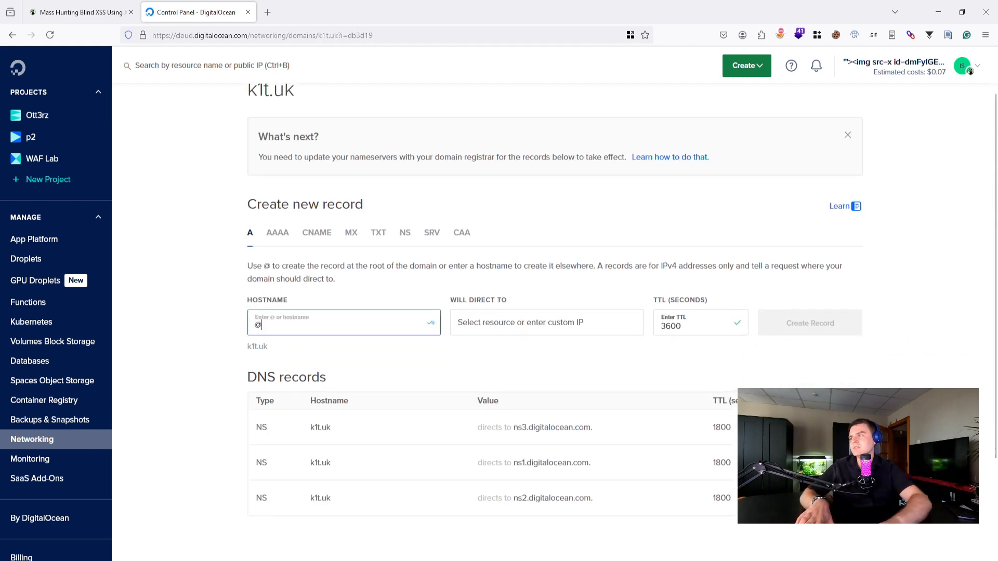
left_click(545, 322)
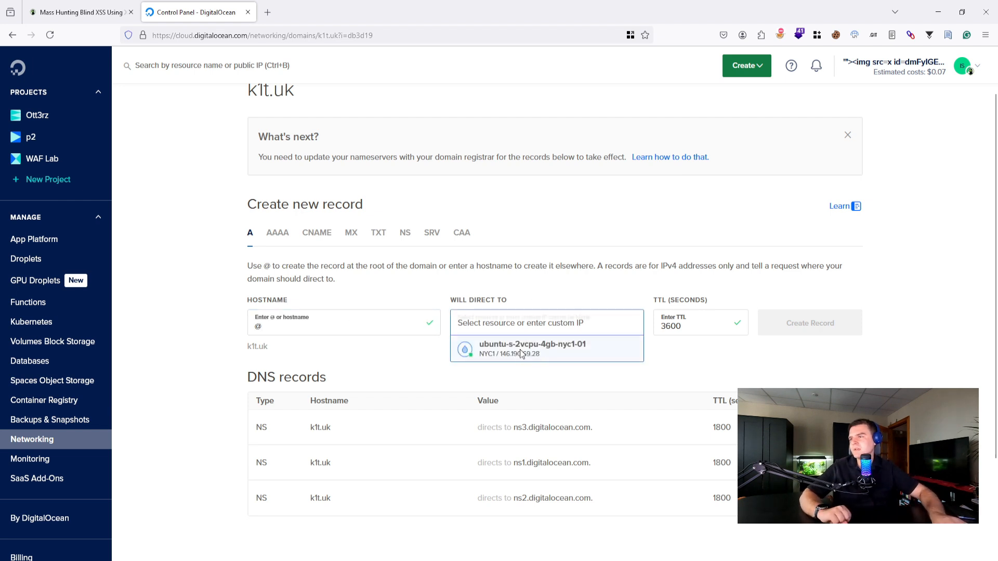
left_click(532, 348)
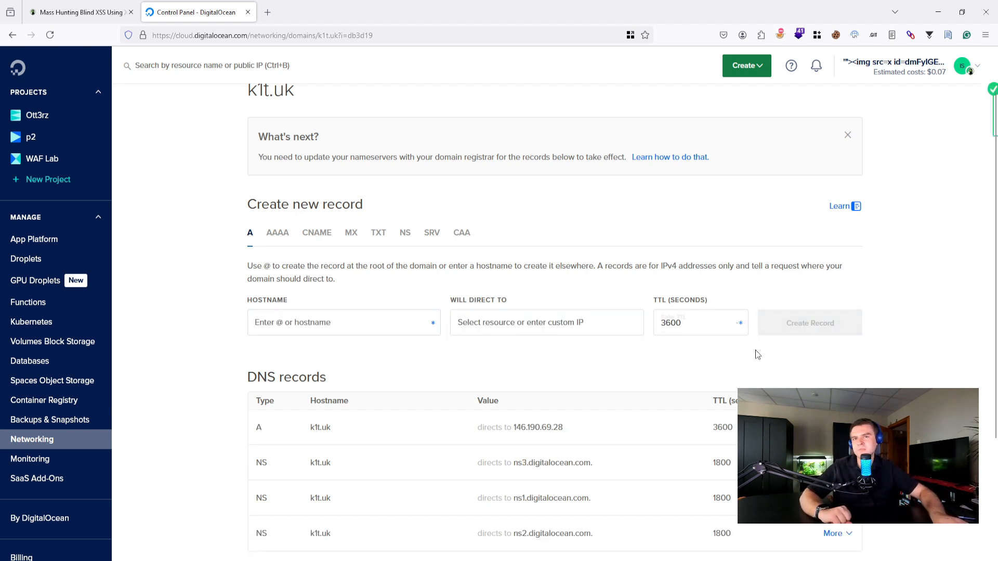
left_click(810, 322)
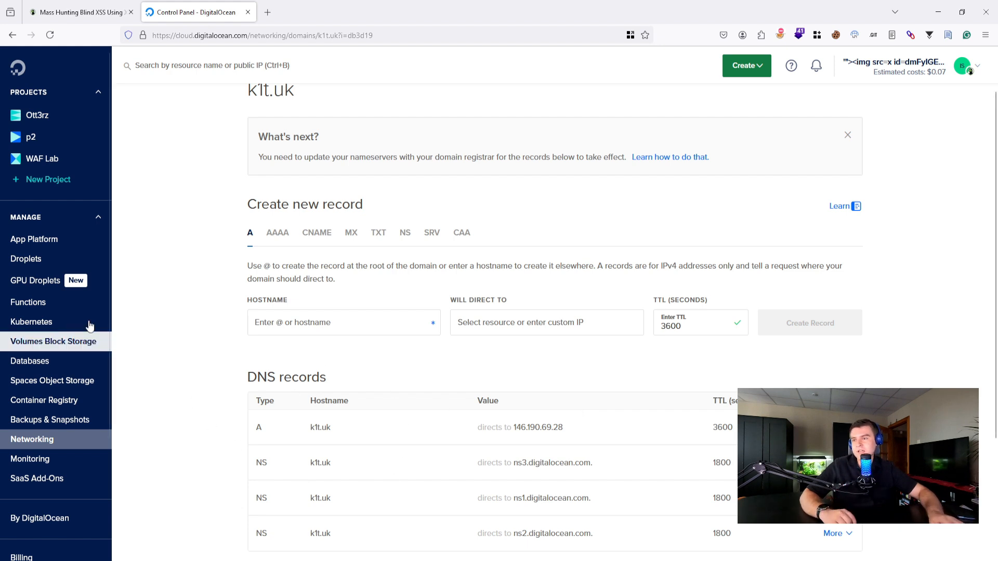
mouse_move(370, 319)
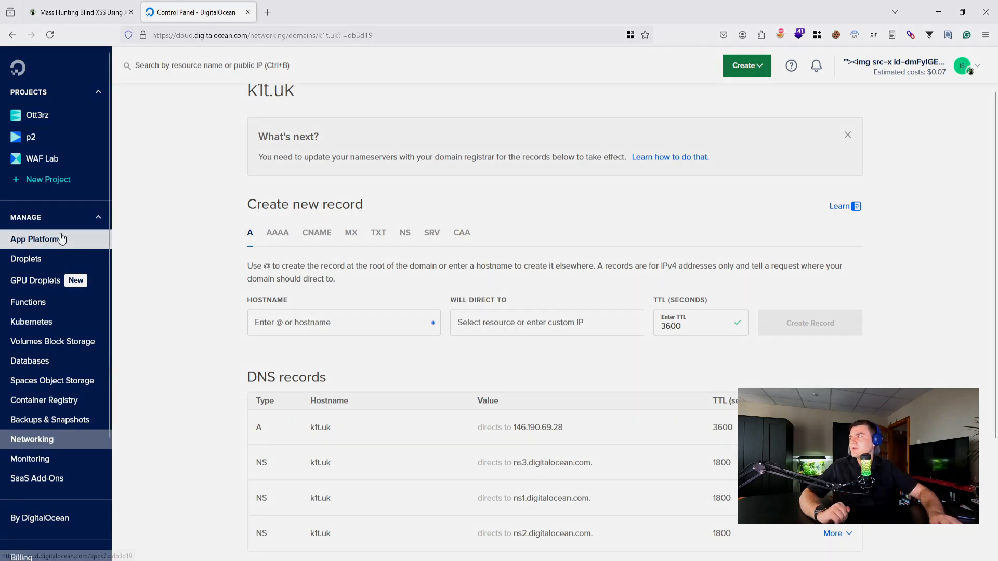
Step: Return to the Droplets list to pick up the droplet's IP for the SSH login
left_click(76, 11)
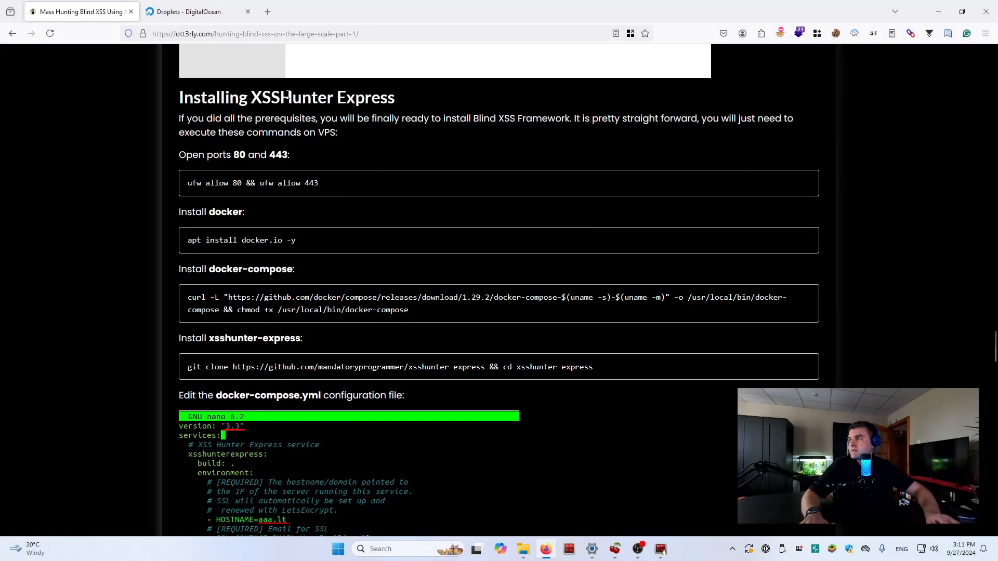
left_click(196, 11)
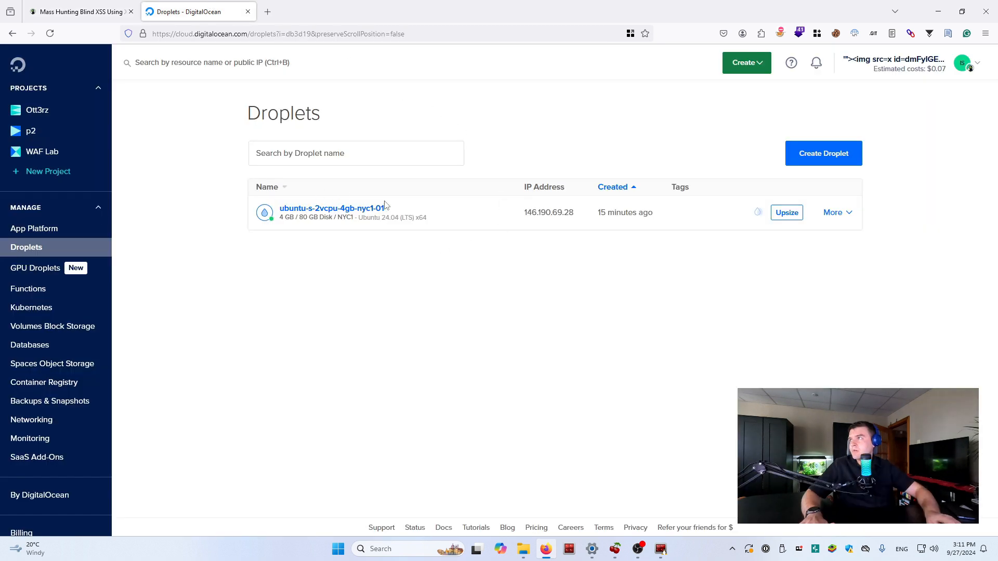
left_click(582, 212)
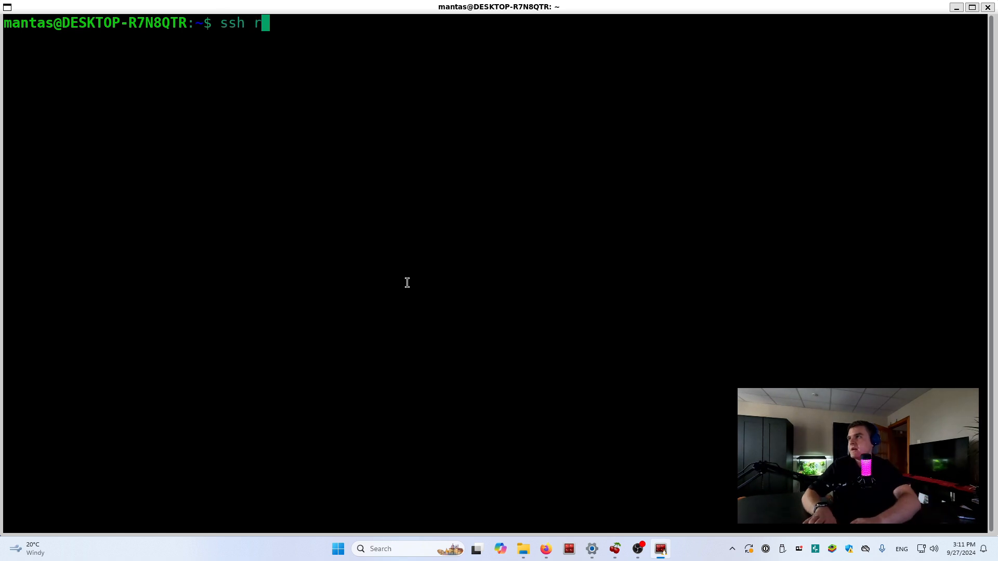
type("oot@146.190.69.28")
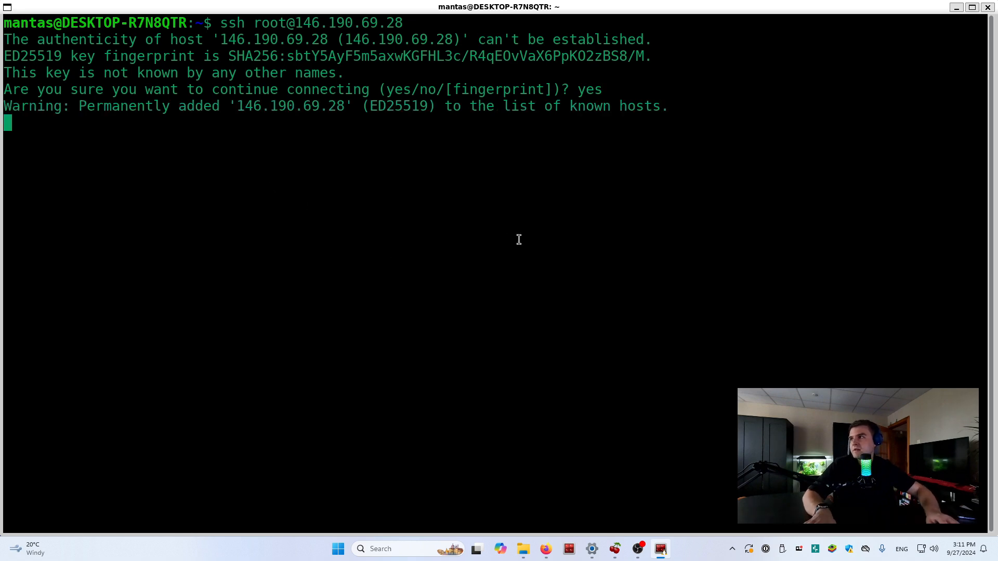
key("Return")
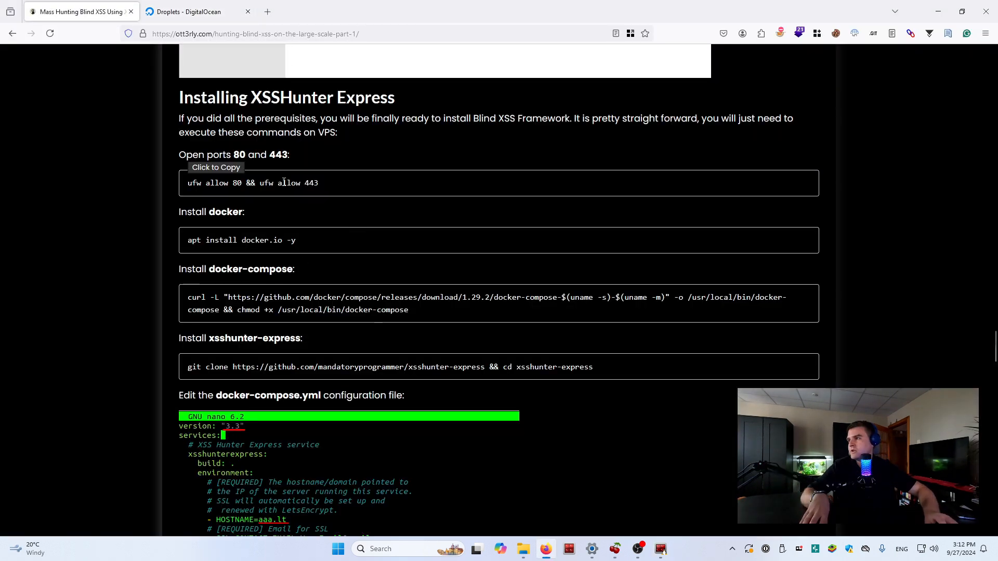
mouse_move(338, 212)
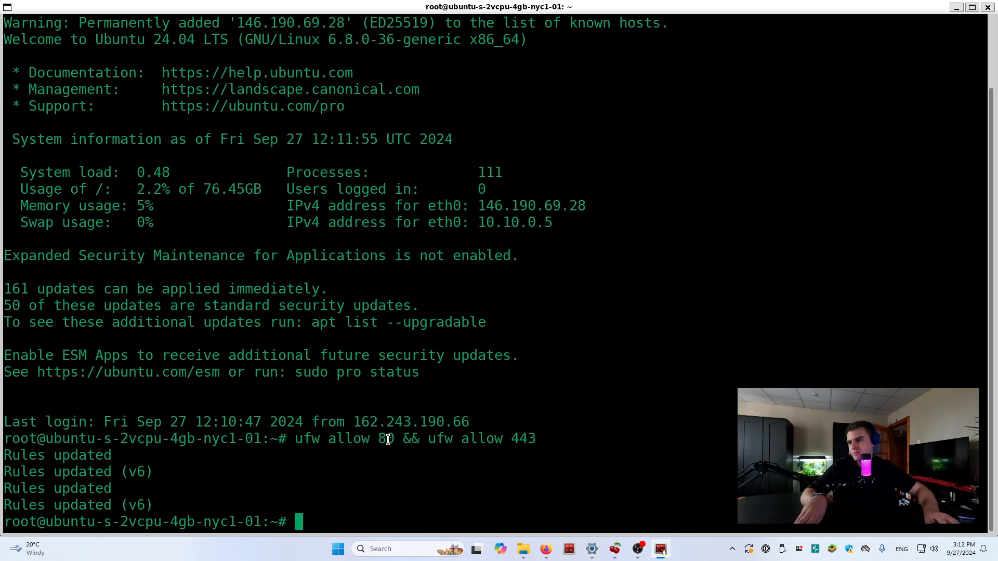
Step: Run the tutorial's ufw allow 80/443, apt install docker.io -y, docker-compose curl and git clone xsshunter-express commands
double_click(522, 439)
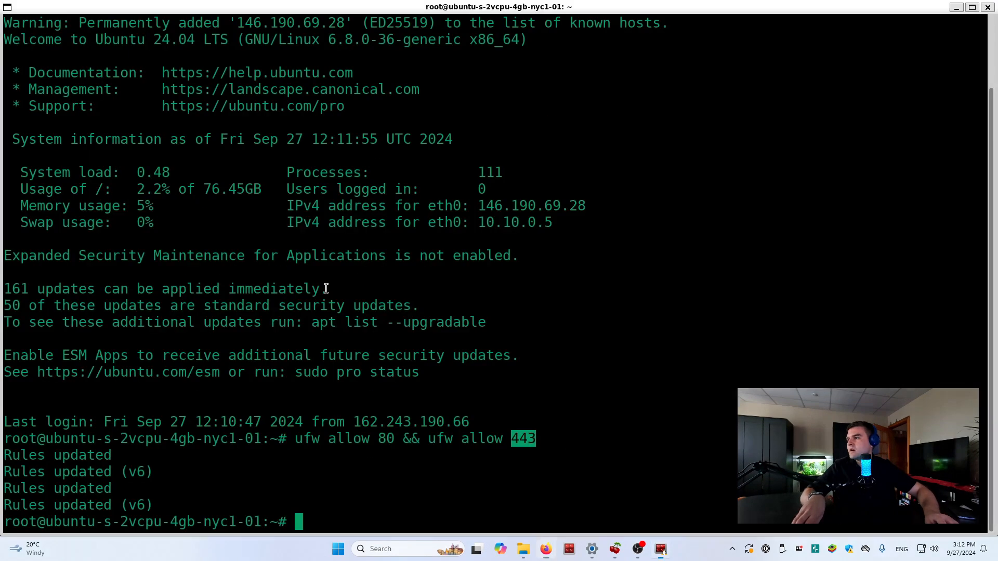
type("apt install docker.io -y")
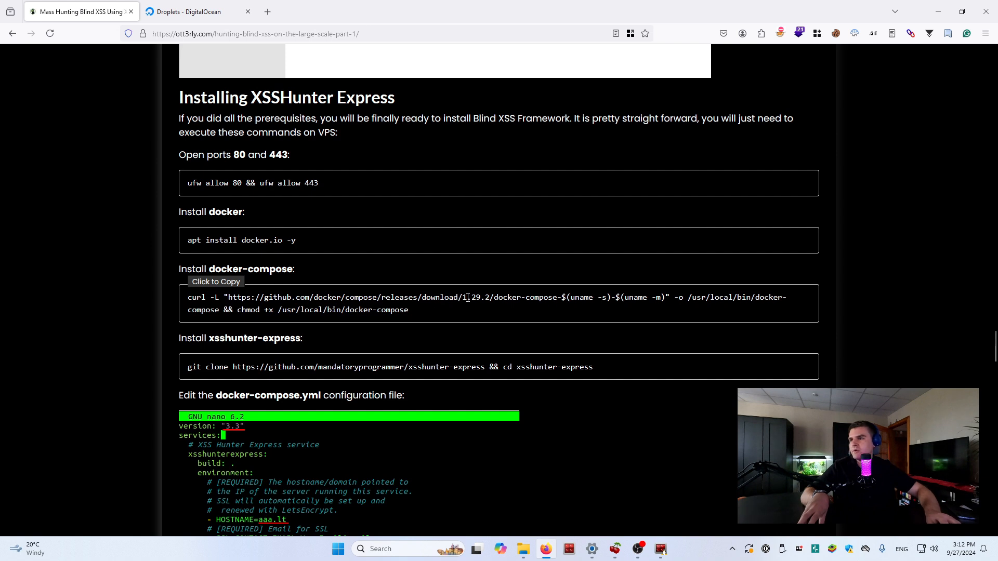
mouse_move(430, 319)
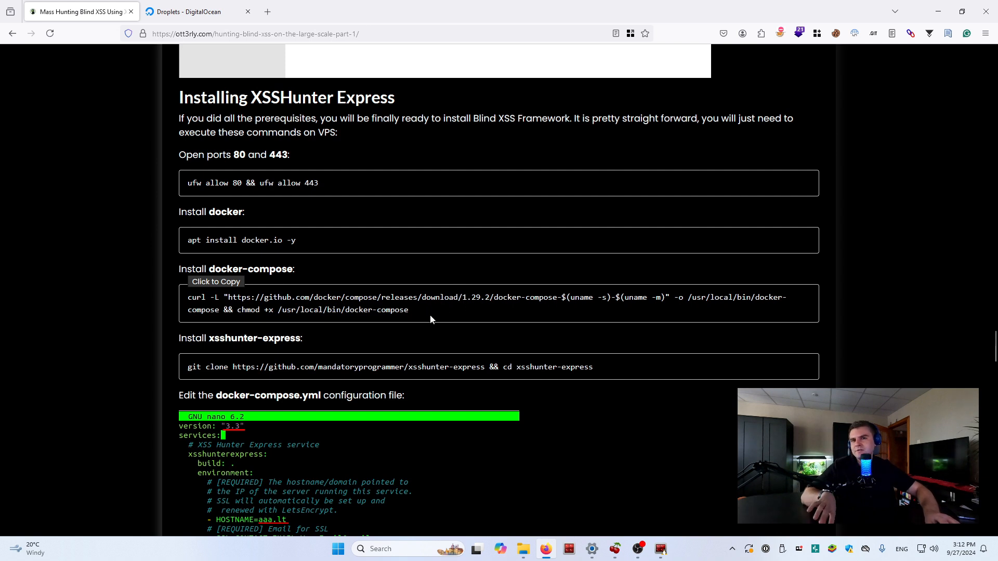
mouse_move(412, 308)
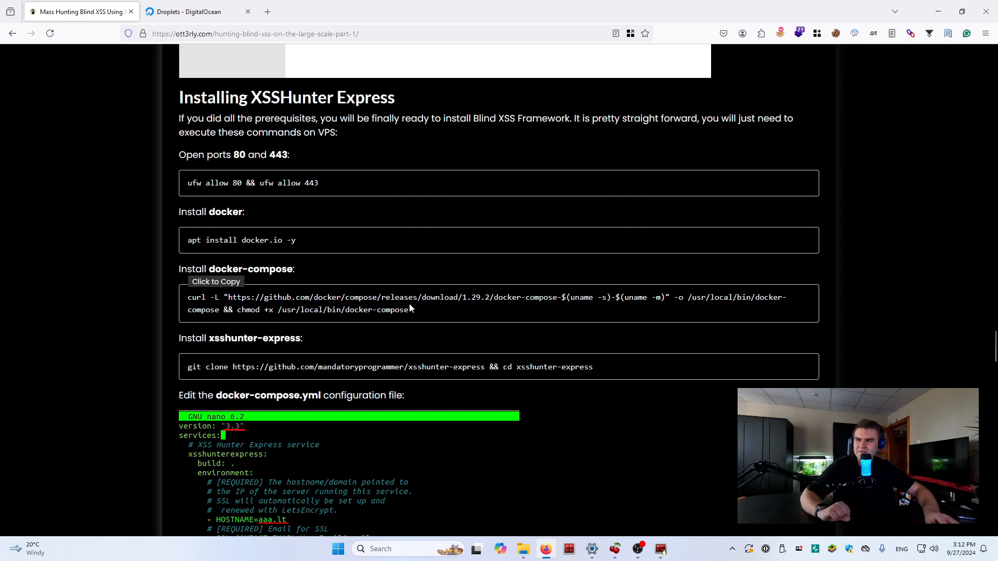
left_click(658, 549)
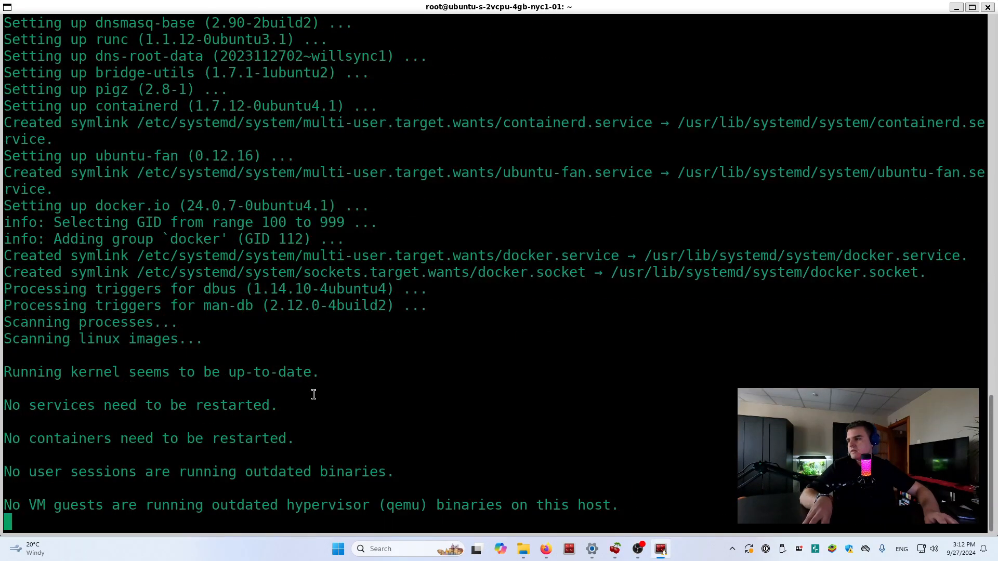
mouse_move(408, 356)
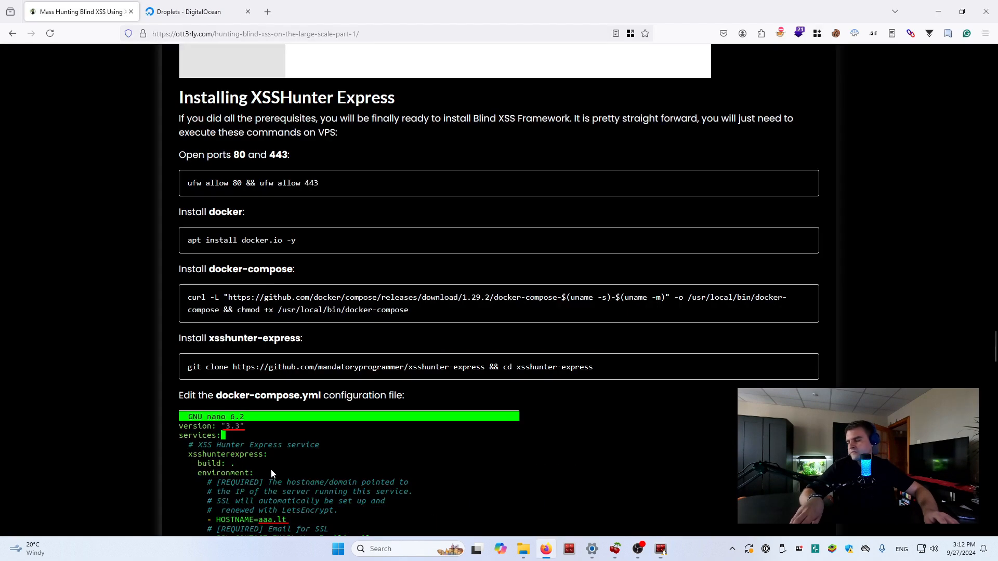
scroll("down", 3)
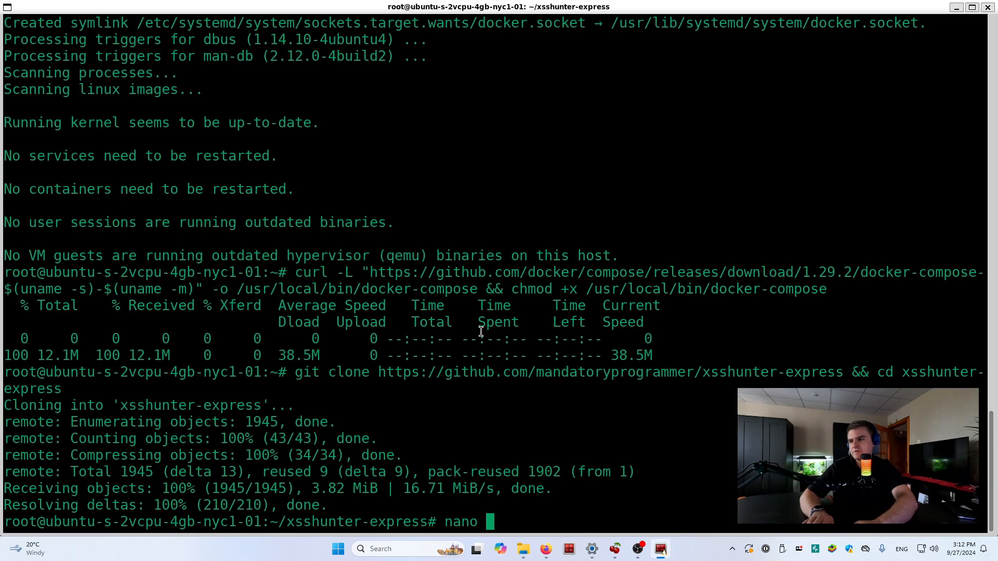
Step: Edit docker-compose.yml in nano with version 3.3 and HOSTNAME k1t.uk, save and exit
type("docker-compose.yml")
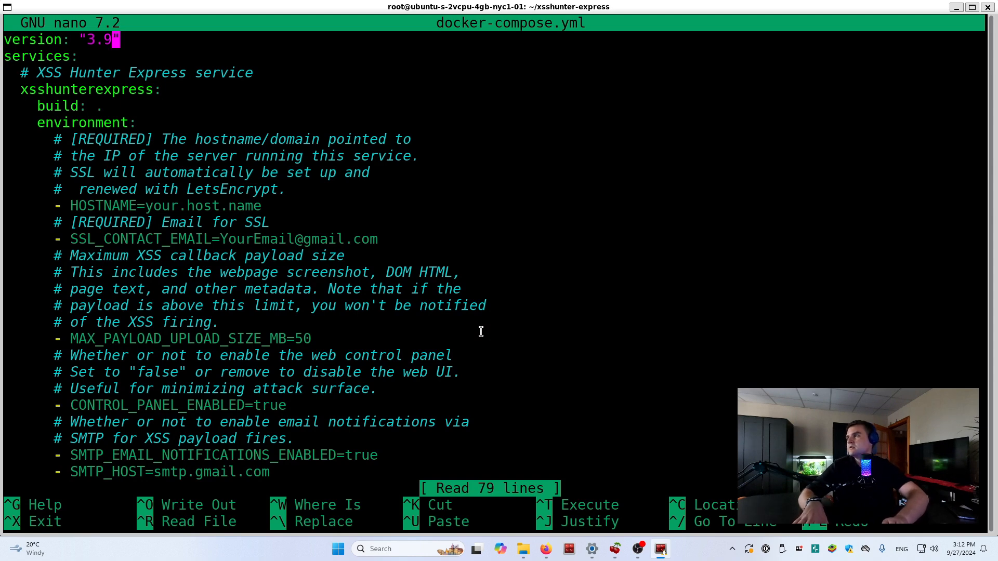
type("3.3")
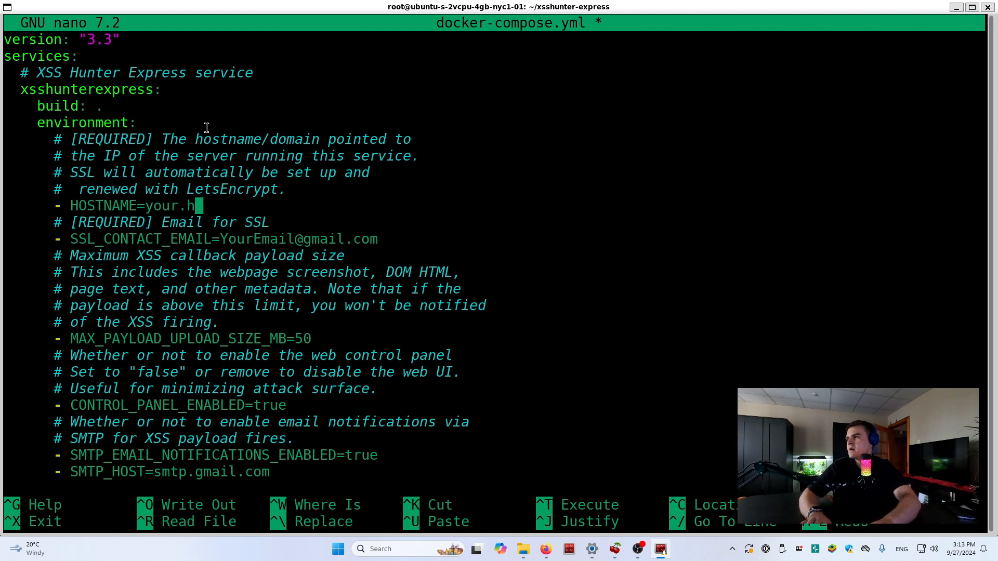
type("k1")
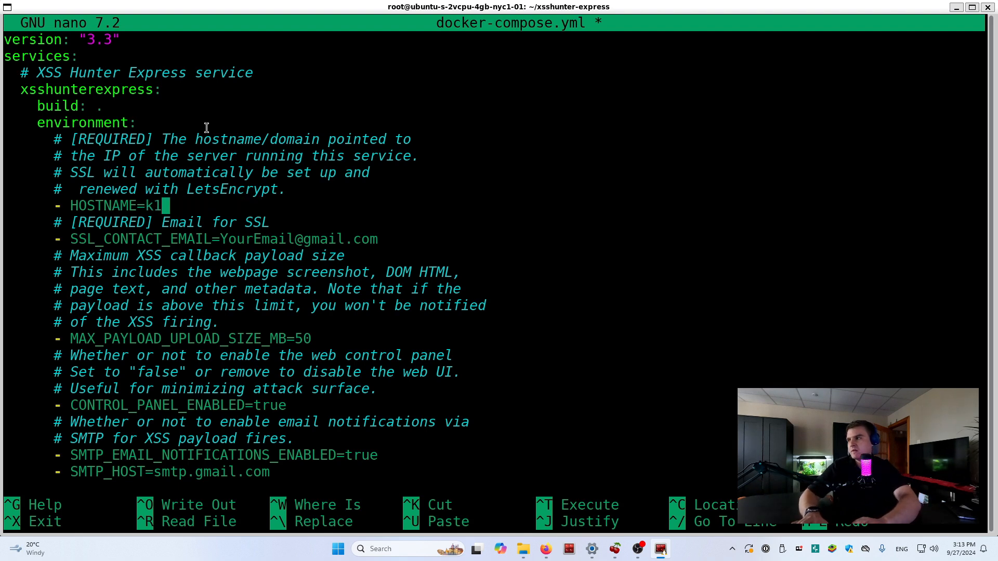
type("t.uk")
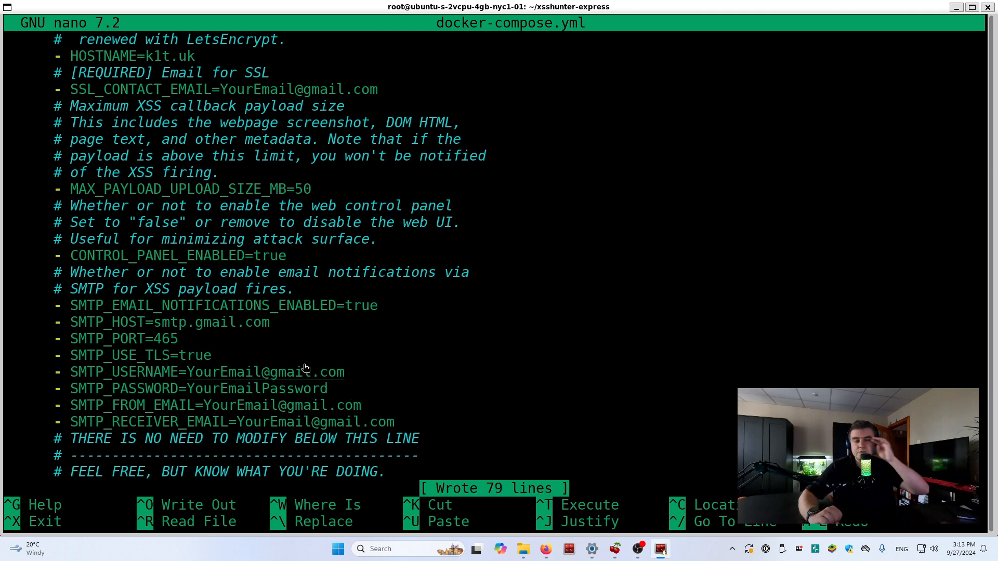
mouse_move(324, 344)
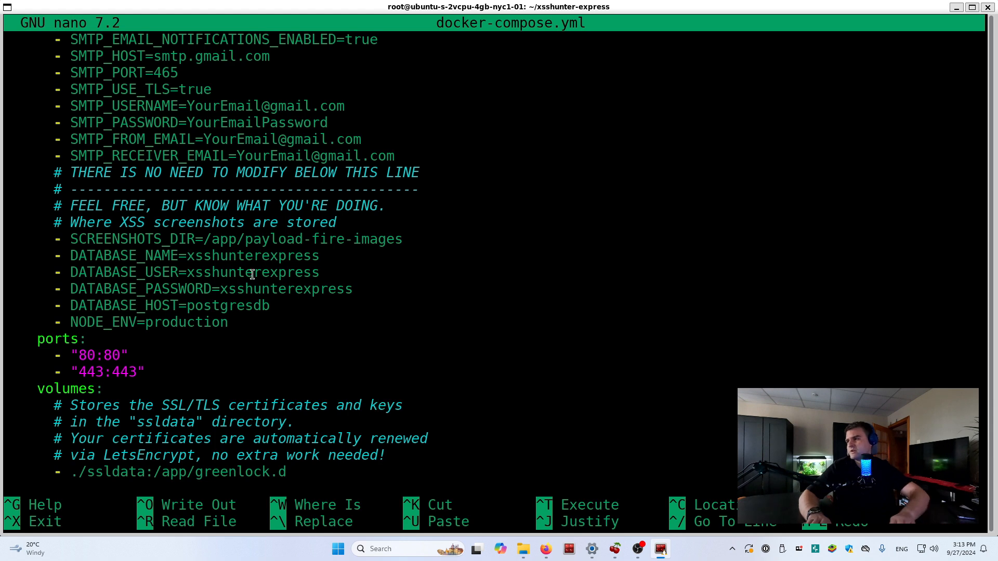
key("ctrl+x")
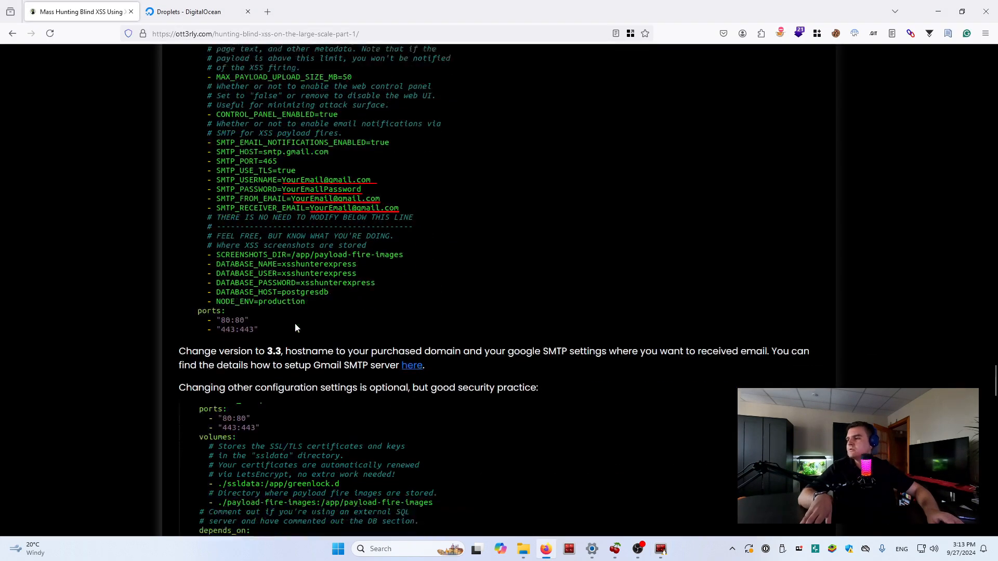
Step: Check the article's final install commands and run docker-compose up -d postgresdb
scroll("down", 3)
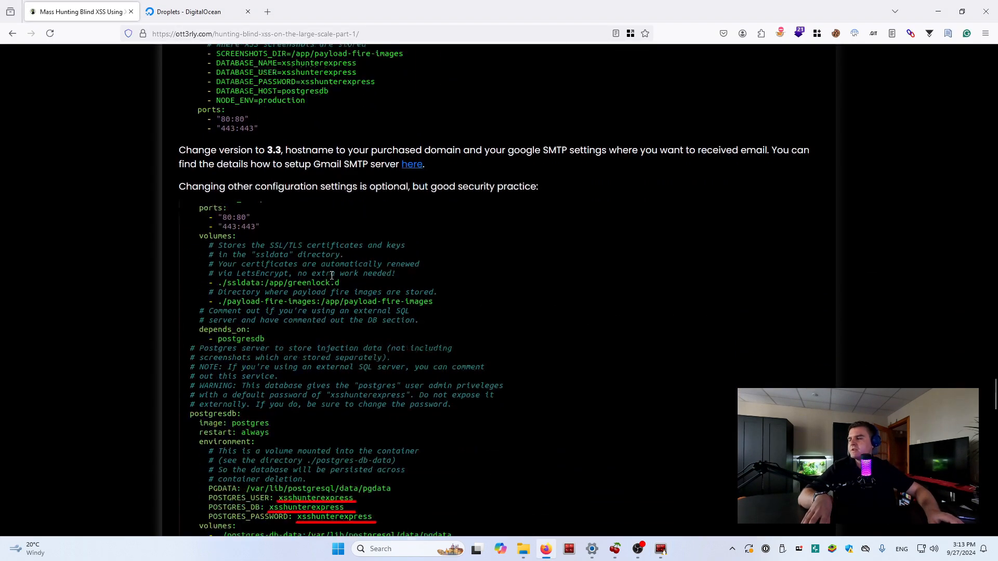
scroll("down", 3)
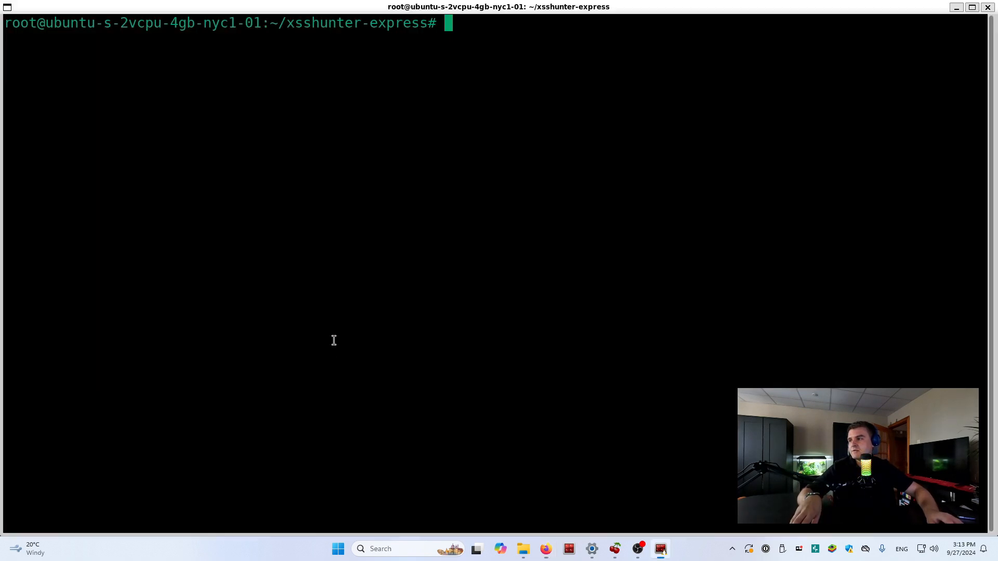
type("docker-compose up -d postgresdb")
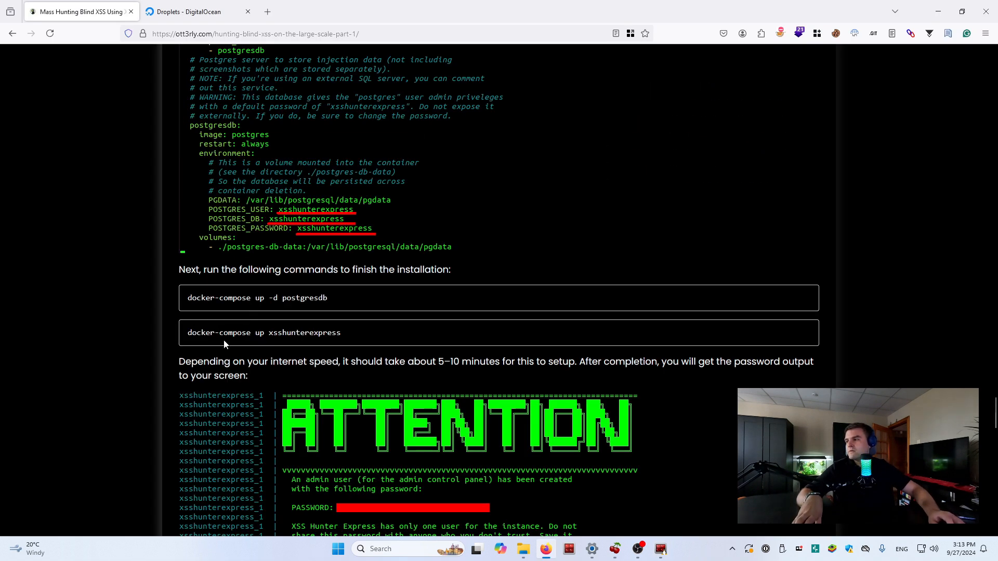
mouse_move(311, 336)
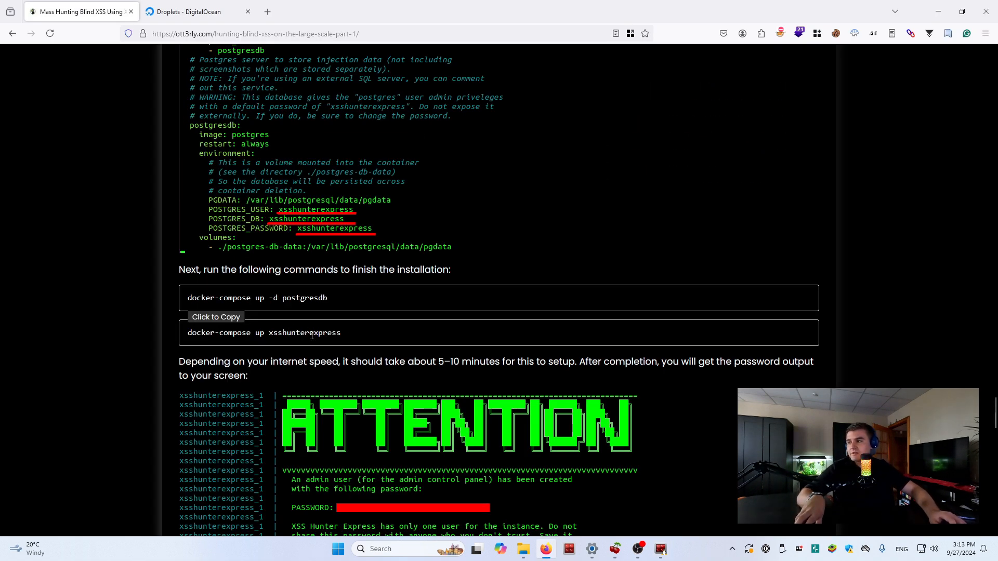
mouse_move(273, 298)
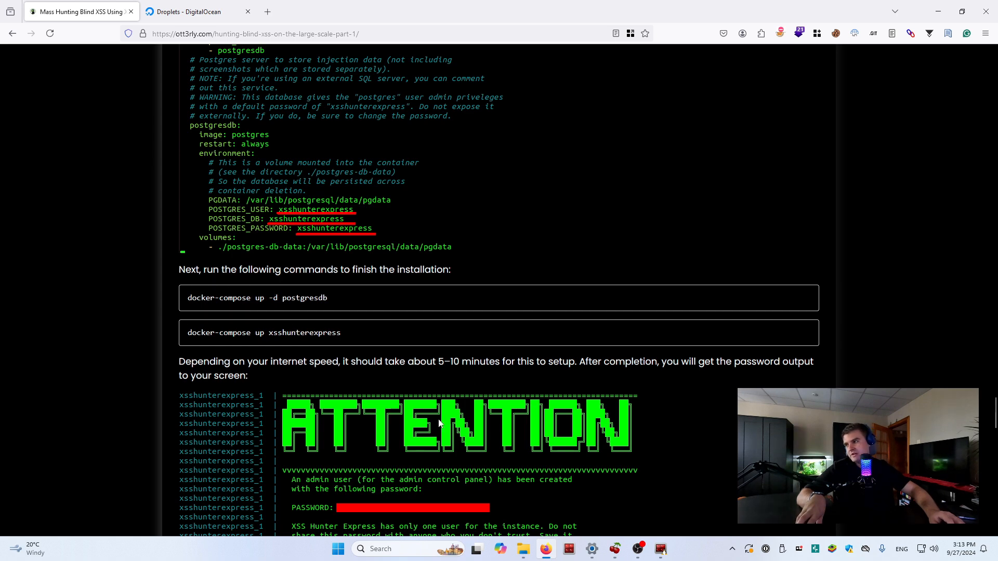
scroll("down", 3)
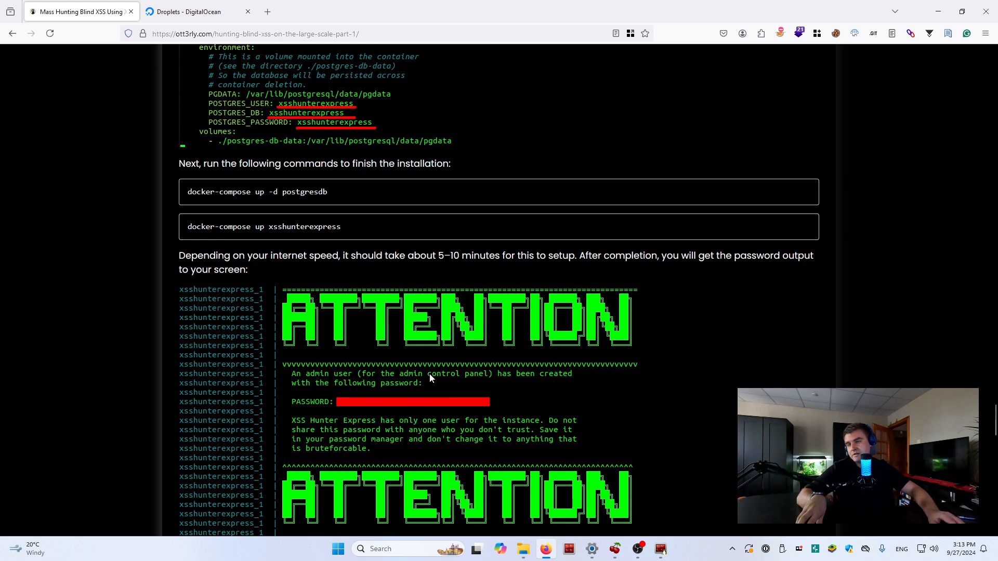
mouse_move(288, 390)
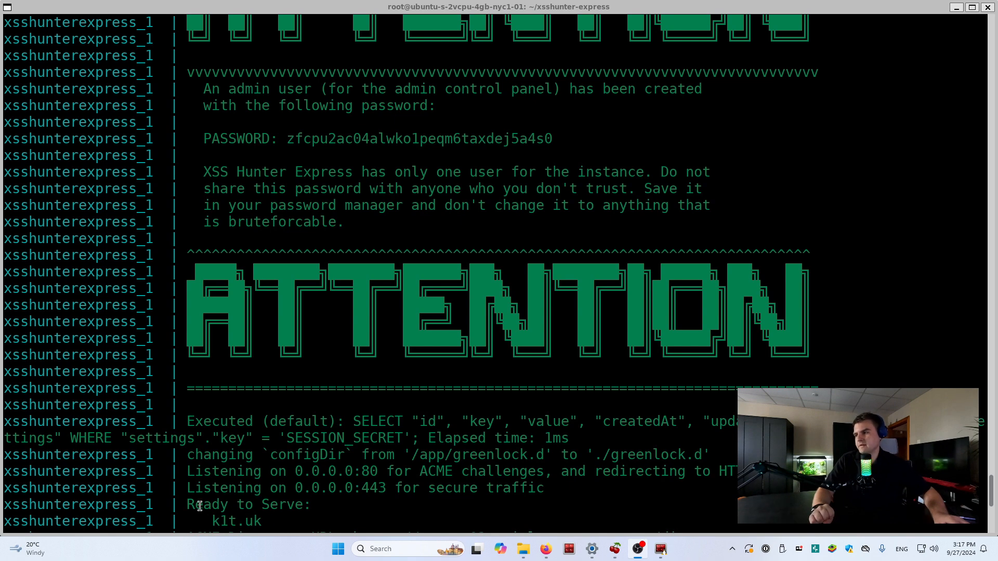
Step: Copy the k1t.uk domain from the 'Ready to Serve' line in the XSS Hunter Express output
double_click(236, 520)
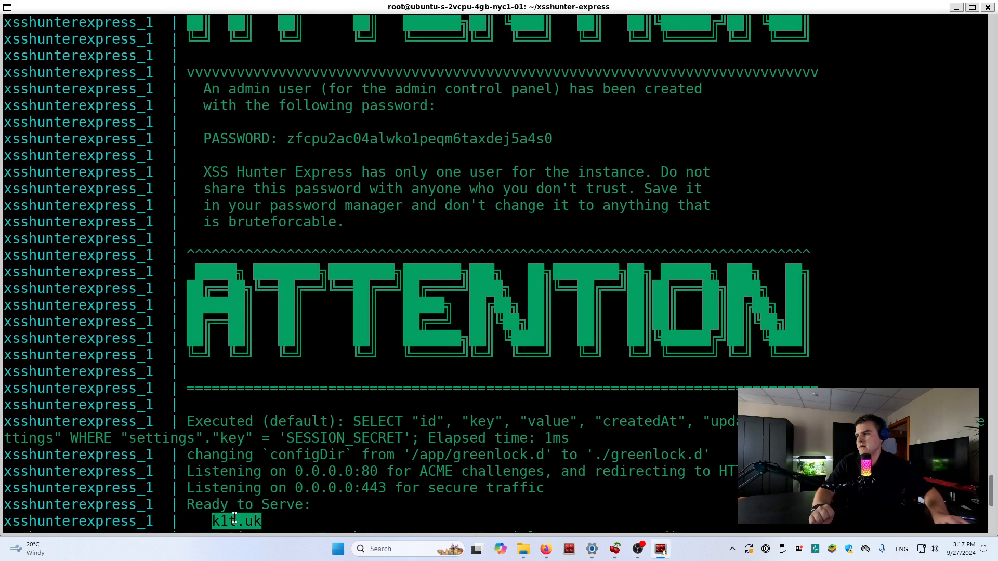
mouse_move(344, 438)
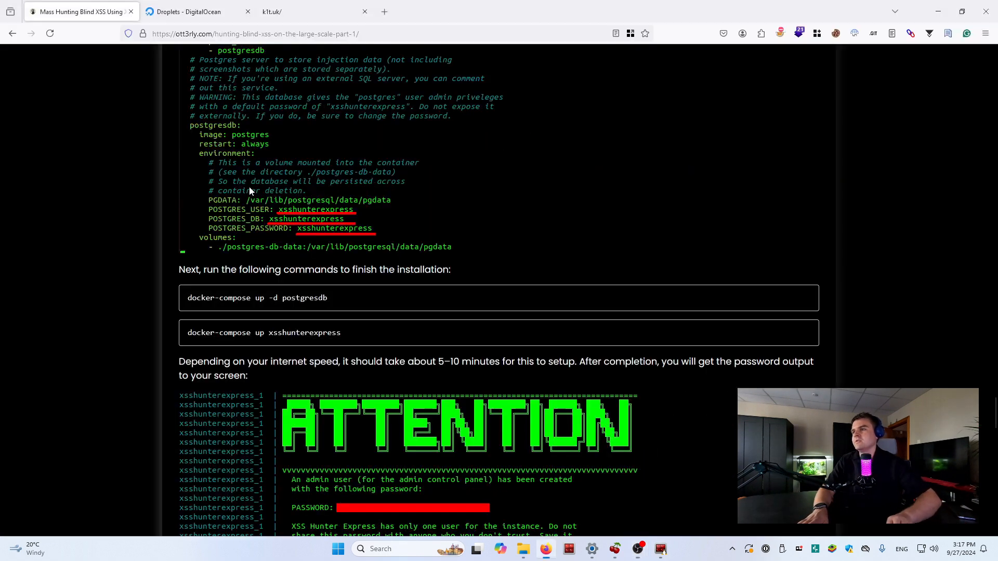
Step: Log into the k1t.uk/admin panel with the generated admin password
left_click(312, 11)
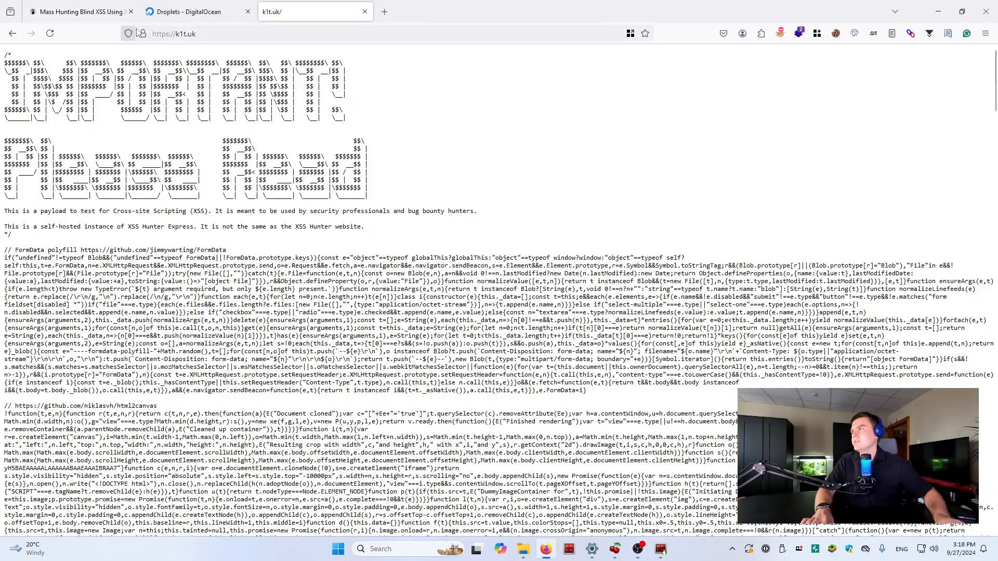
left_click(255, 34)
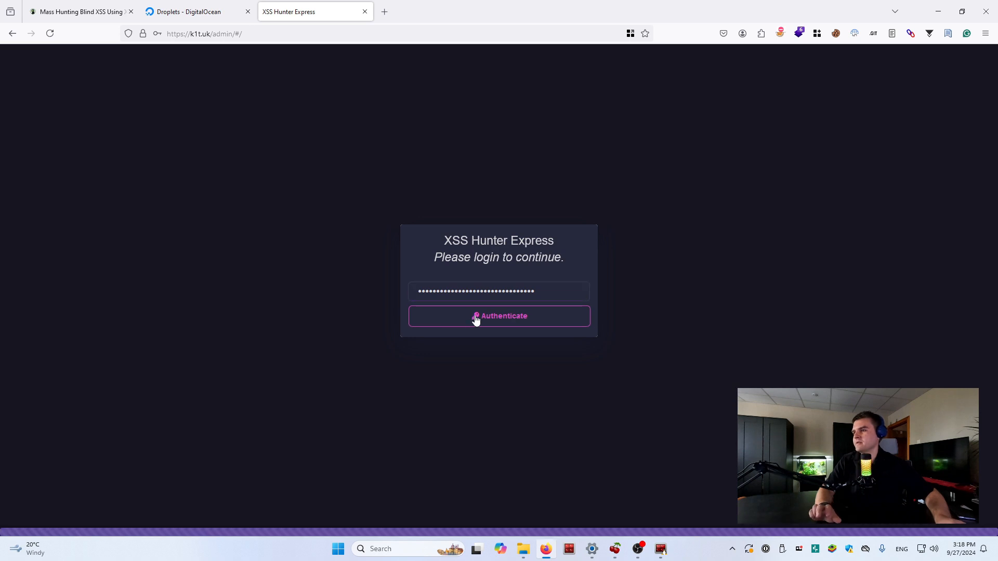
left_click(498, 316)
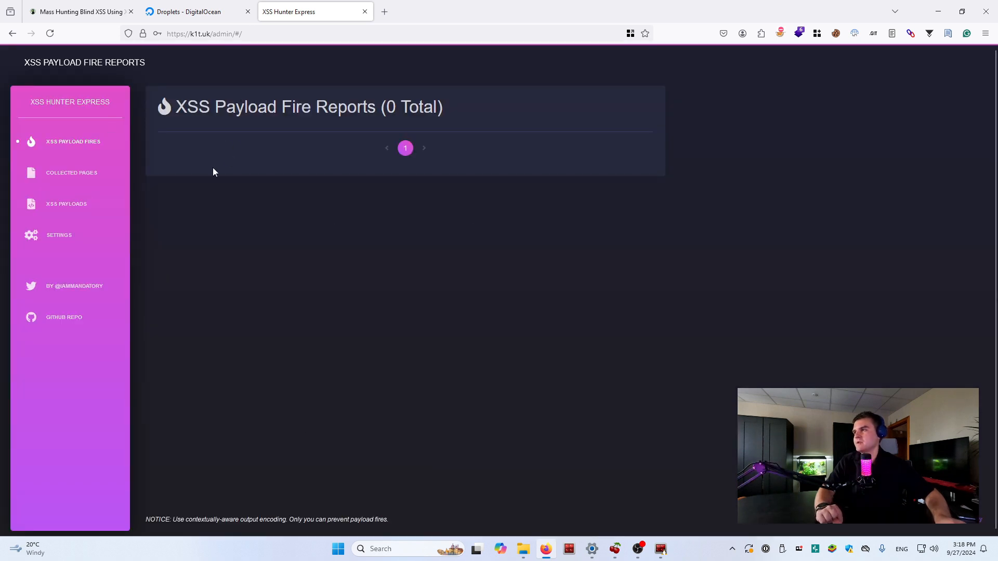
mouse_move(72, 172)
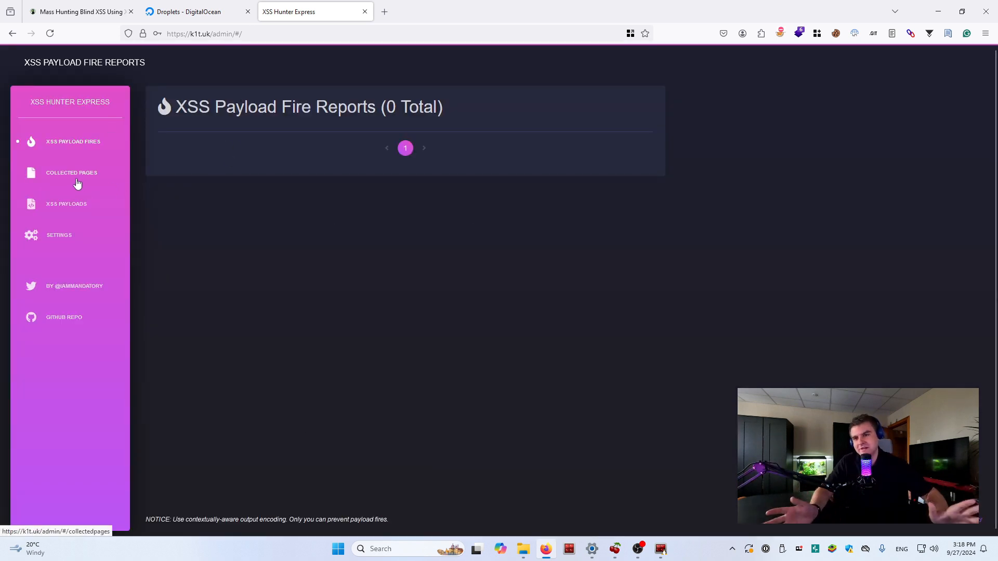
Step: Browse the admin sidebar to the still-empty Collected Pages list
left_click(72, 172)
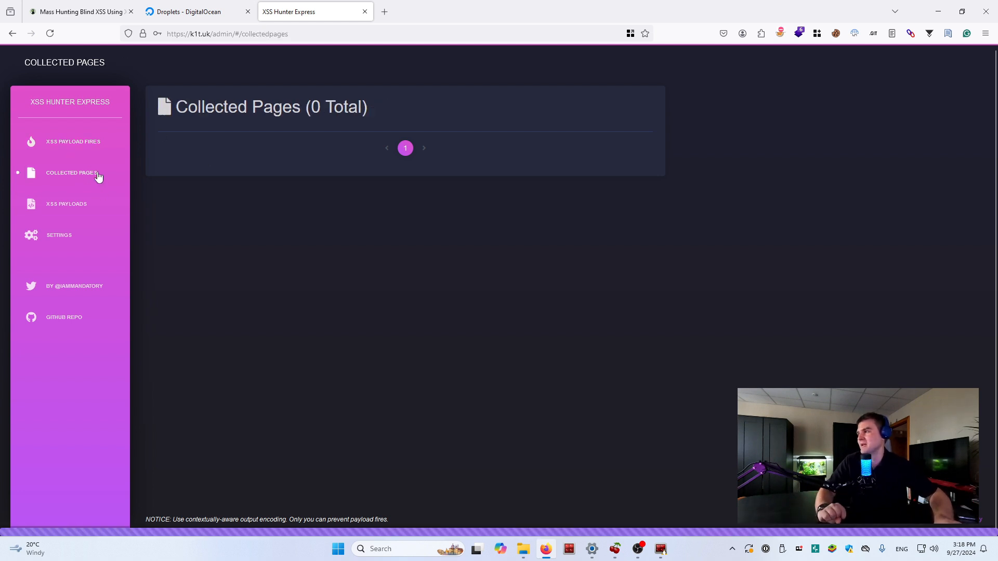
left_click(66, 203)
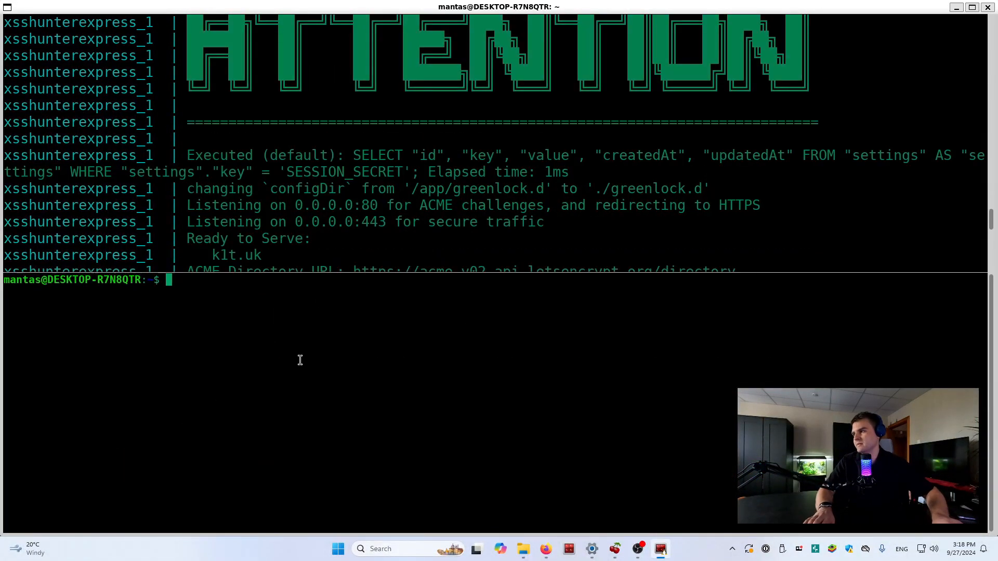
Step: Create test.html in nano with the test payload, save it, and start launching it with firefox
type("nano")
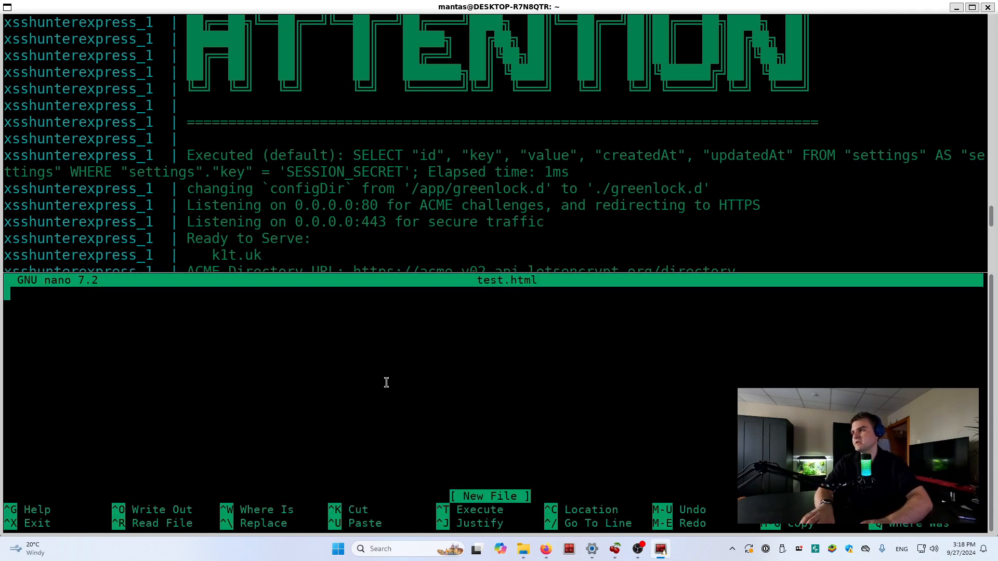
key("ctrl+x")
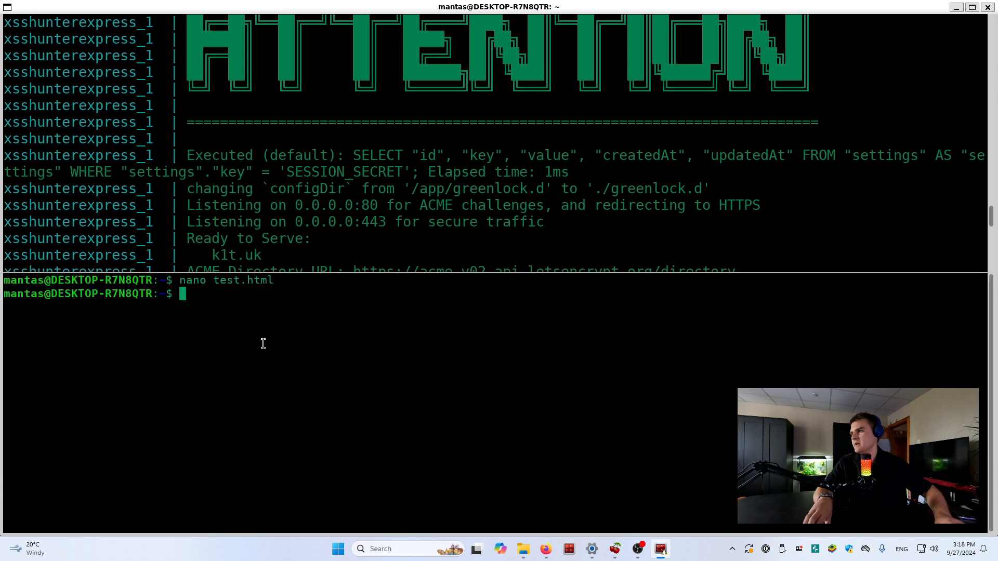
type("f")
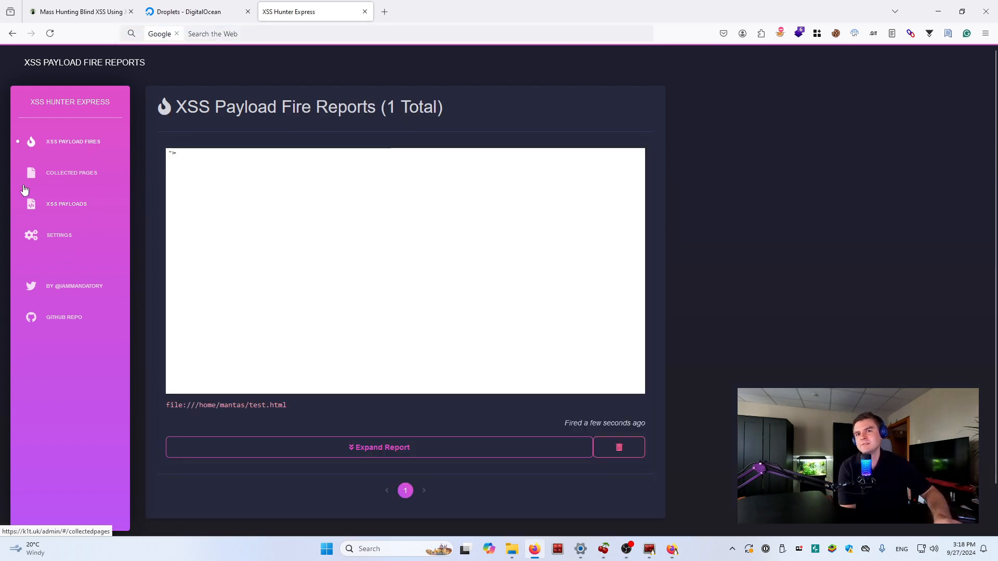
Step: Check the XSS Payloads list, then expand and read the fired test.html report under XSS Payload Fires
left_click(66, 204)
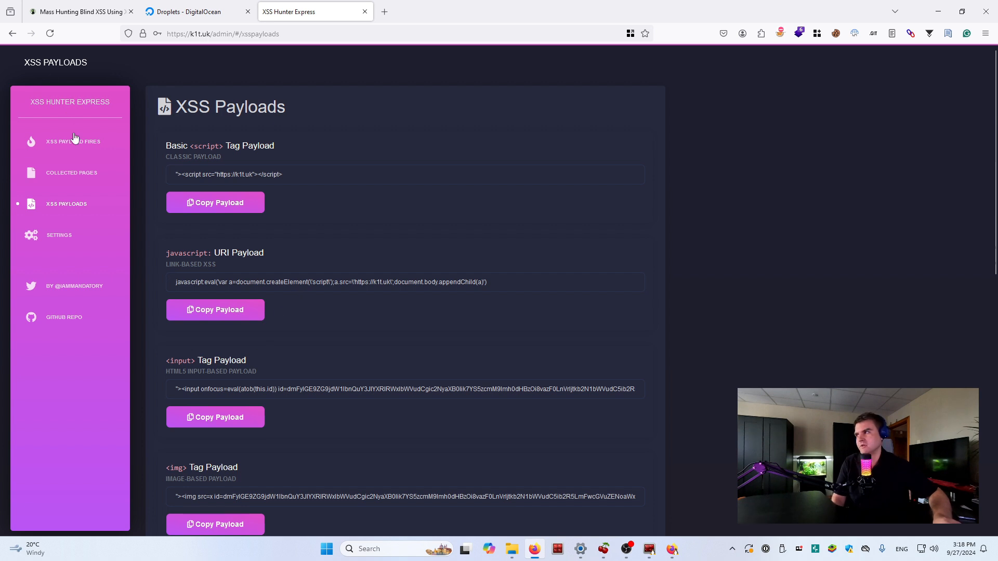
left_click(73, 141)
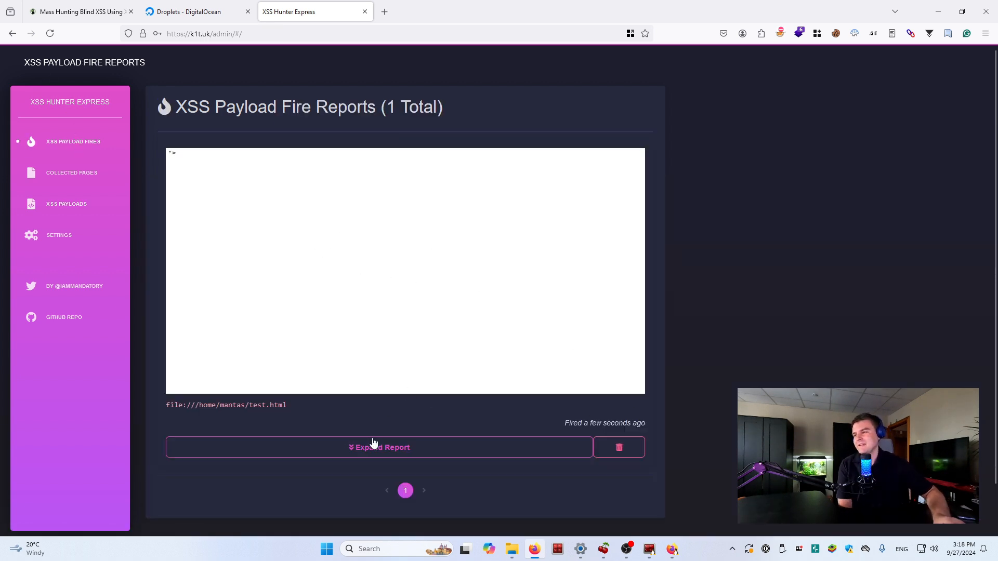
left_click(379, 447)
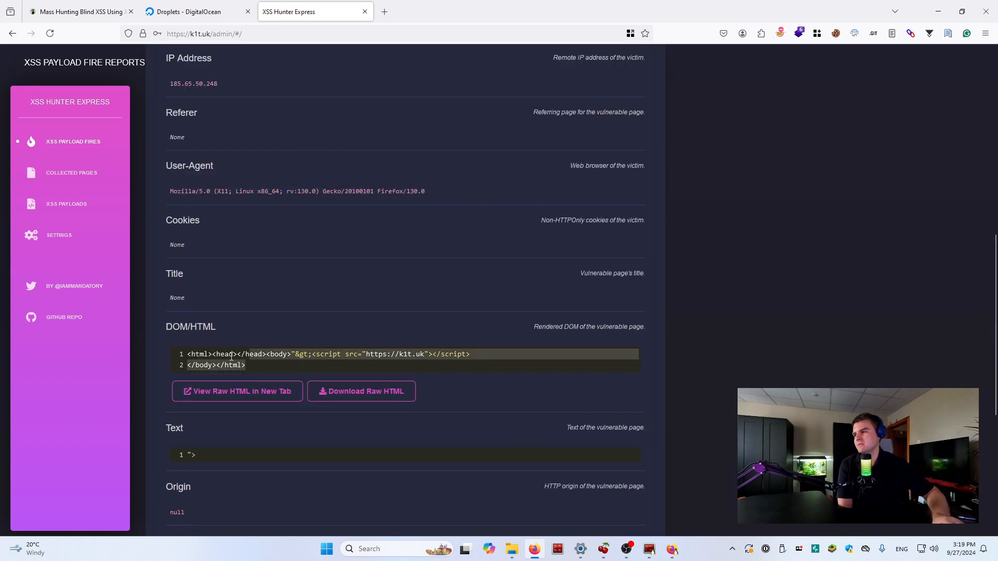
scroll("down", 3)
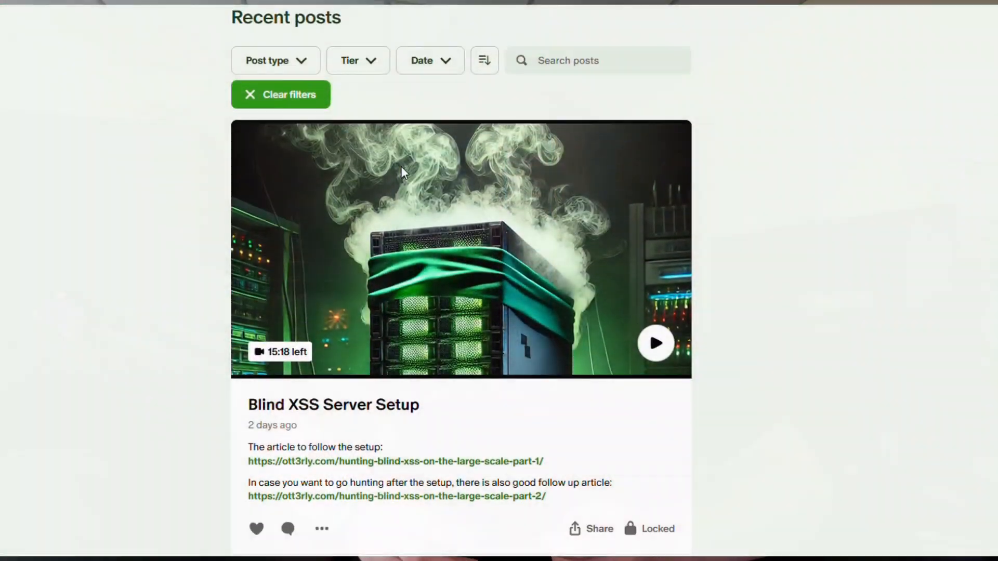
Step: Scroll the Patreon recent posts feed past the Blind XSS Server Setup post
scroll("down", 3)
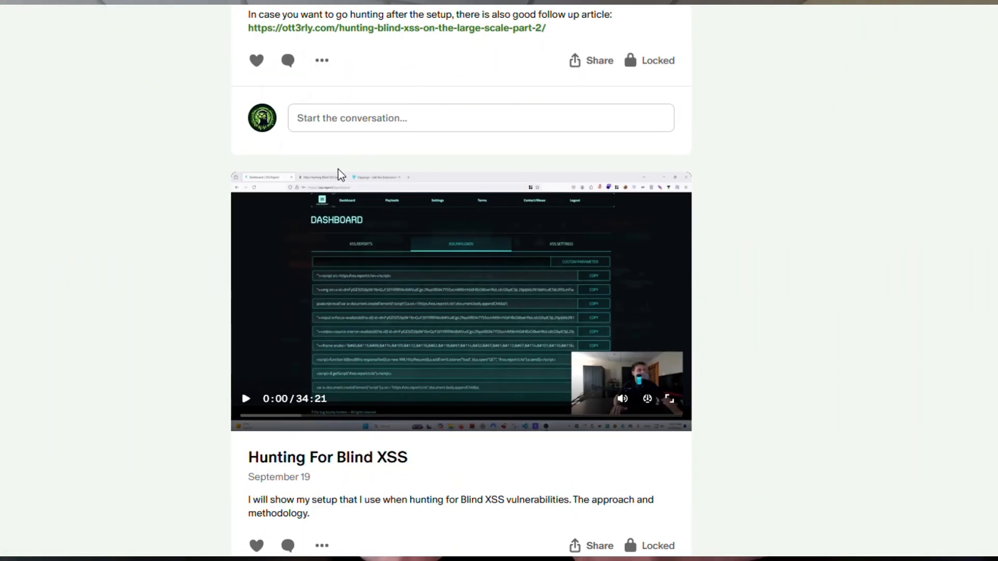